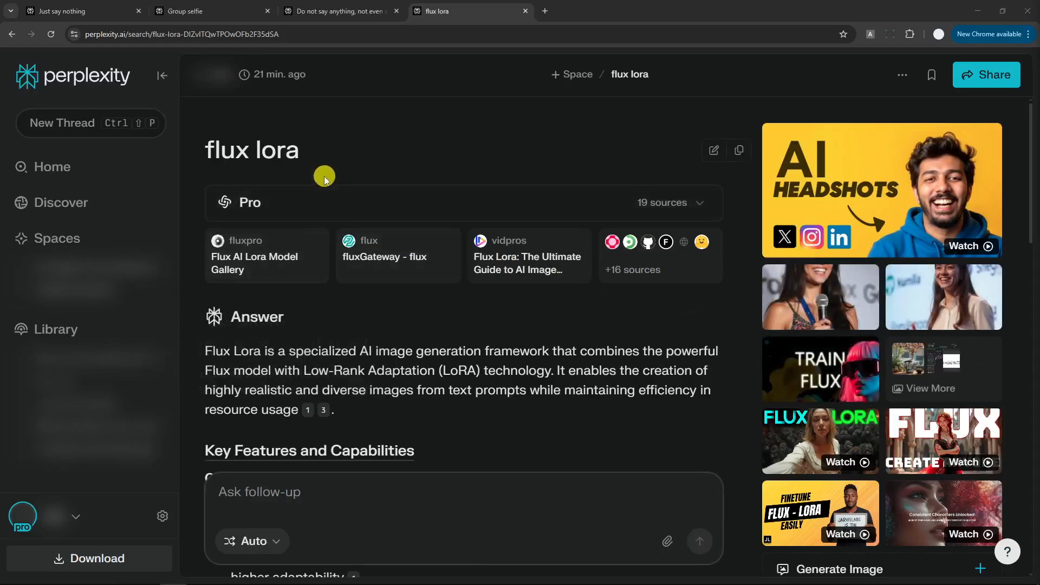
mouse_move(323, 174)
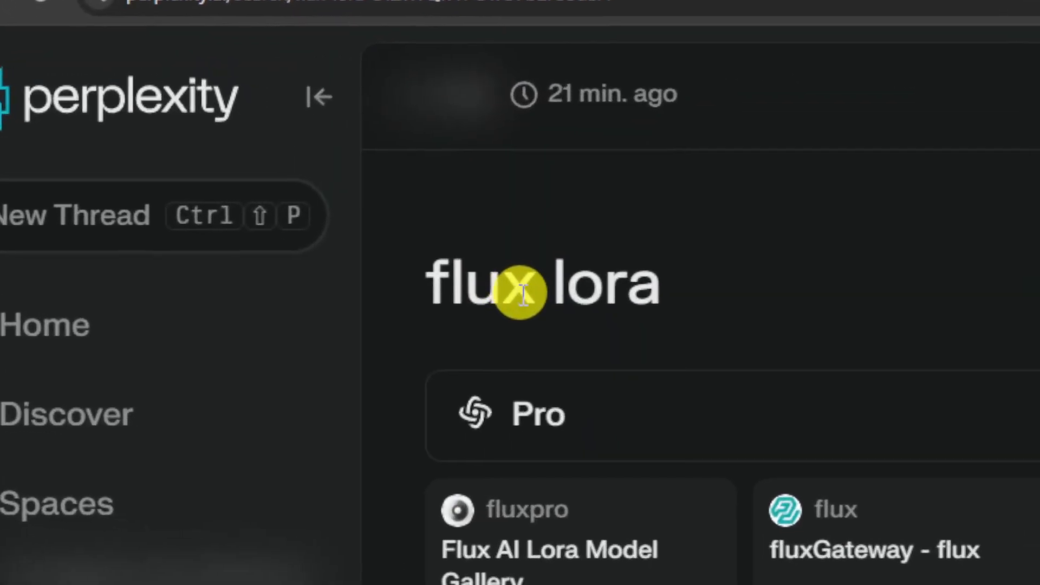
mouse_move(518, 297)
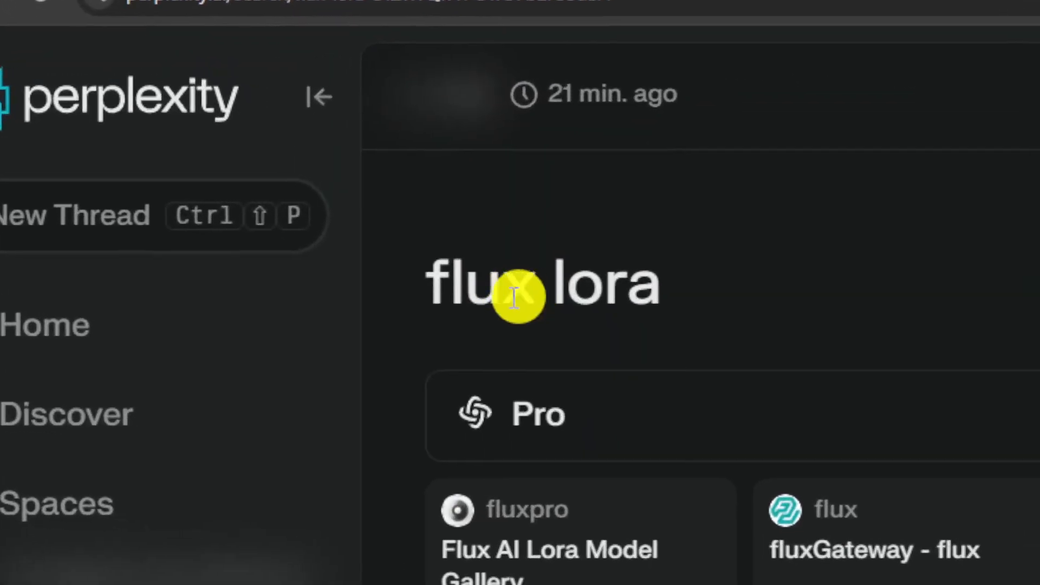
Open the flux lora thread's image gallery and view the Segmind speaker photo
double_click(477, 285)
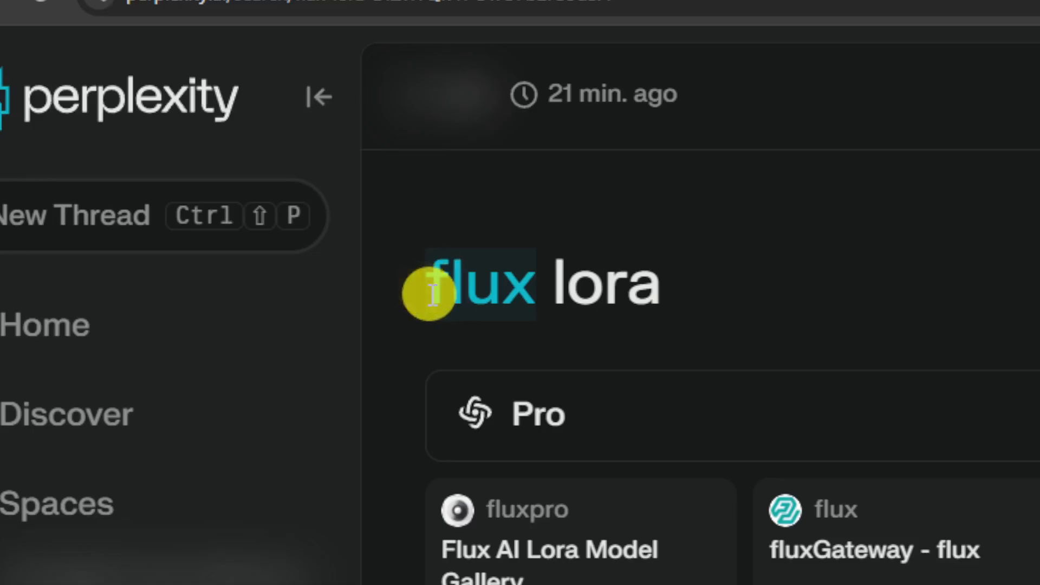
mouse_move(699, 285)
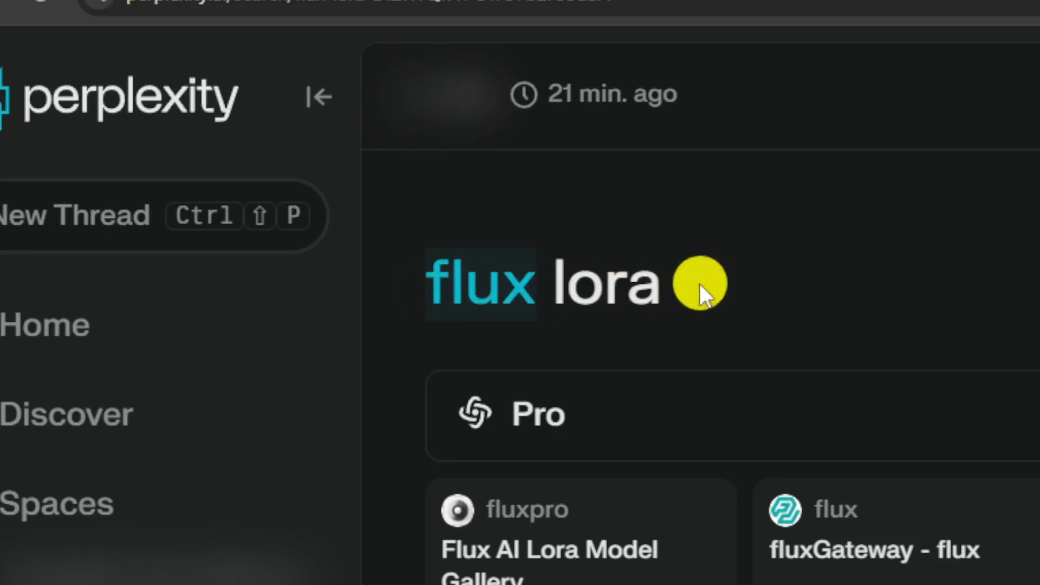
left_click(657, 285)
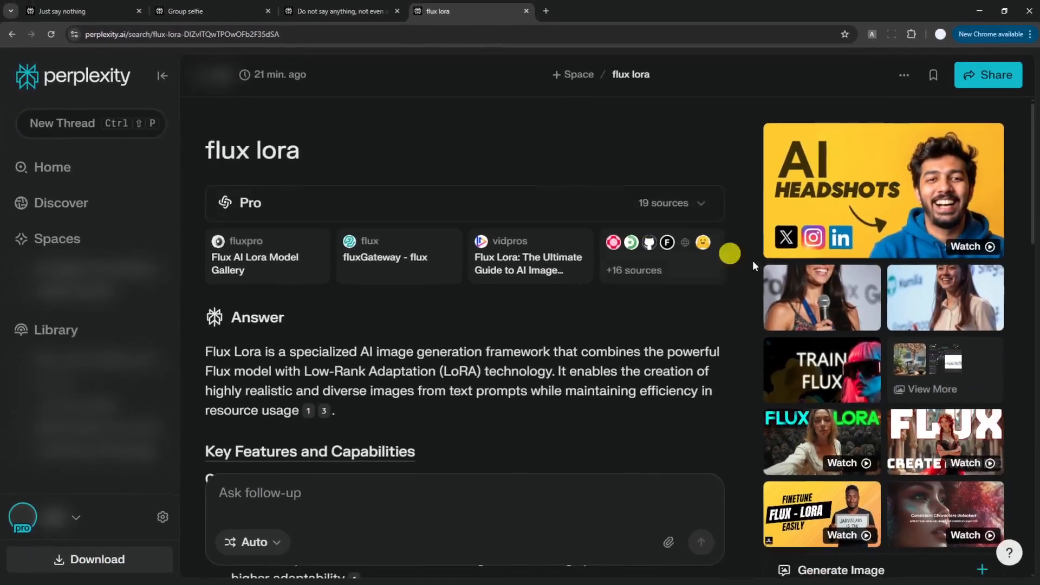
left_click(821, 297)
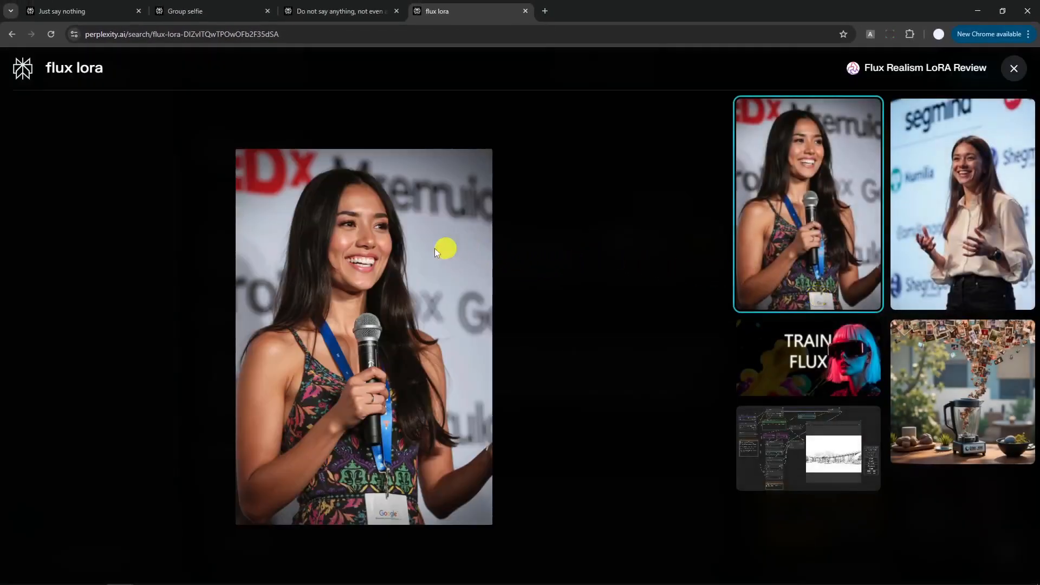
mouse_move(435, 278)
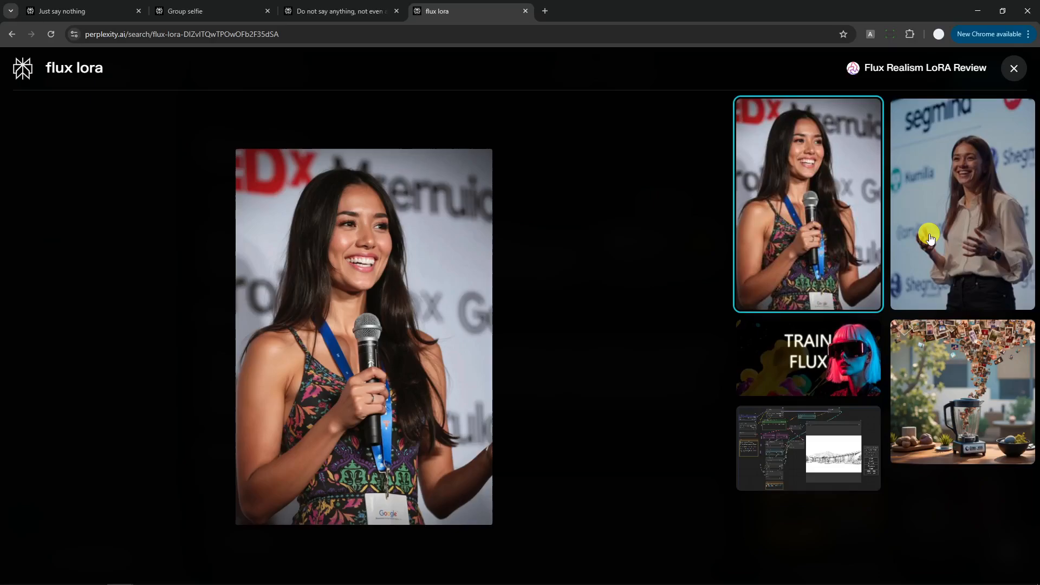
left_click(961, 204)
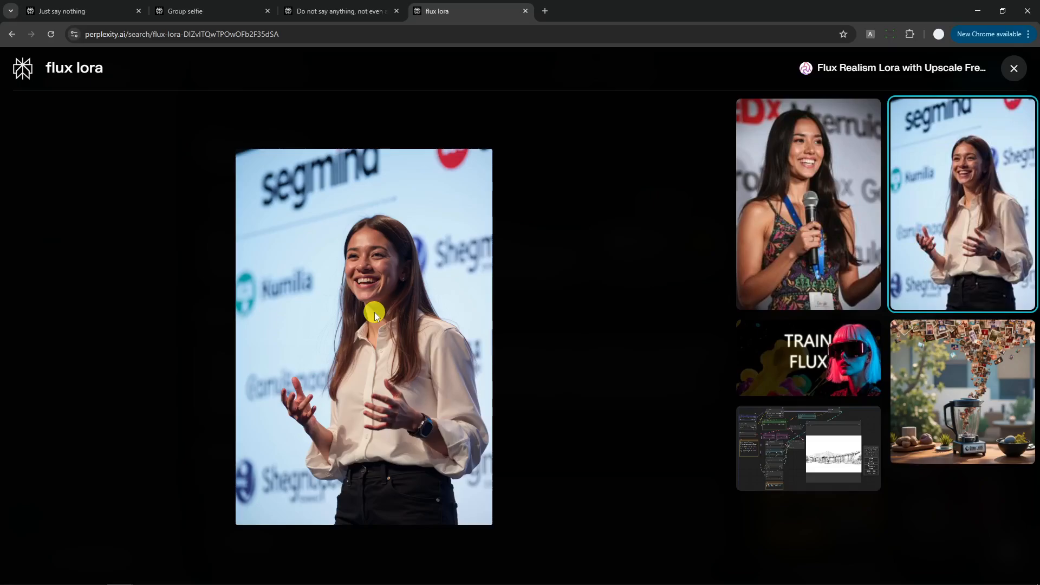
mouse_move(378, 308)
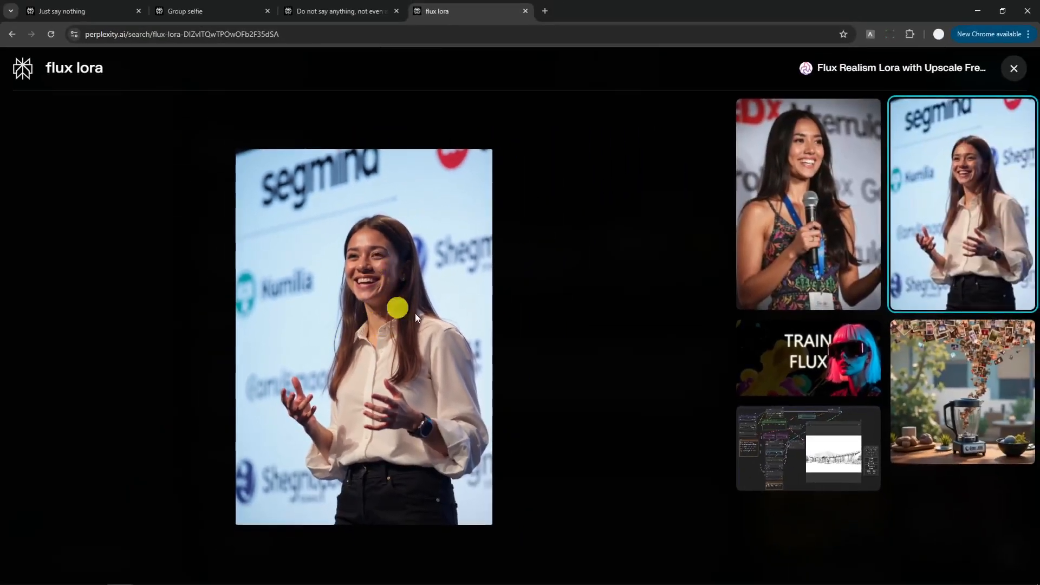
mouse_move(384, 275)
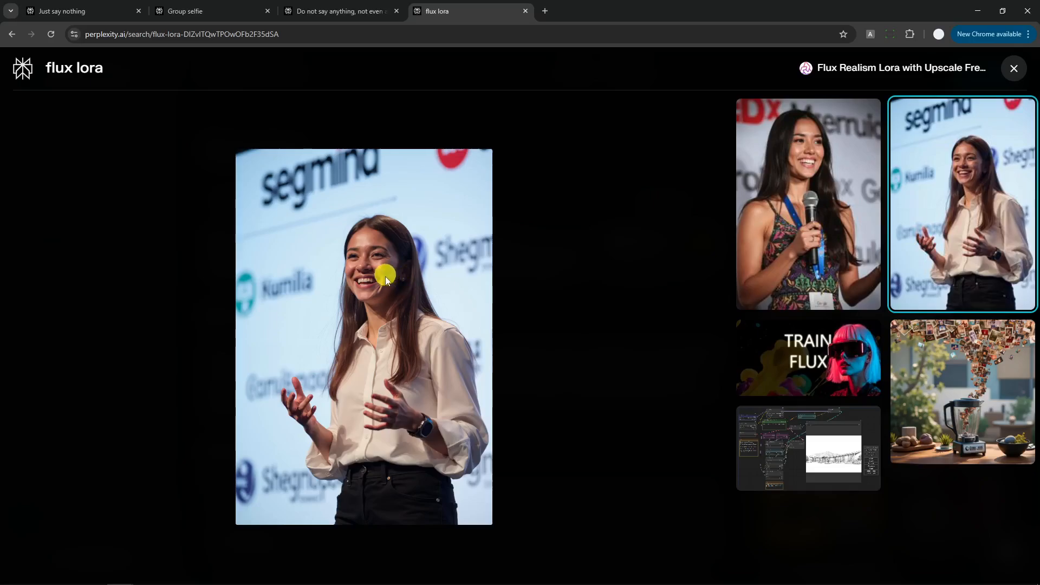
mouse_move(400, 294)
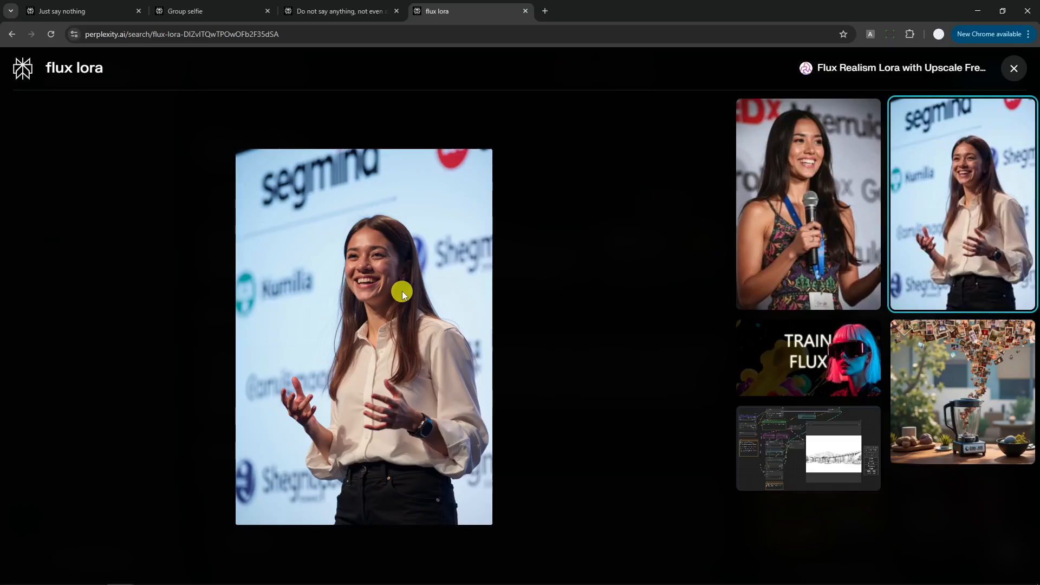
mouse_move(429, 297)
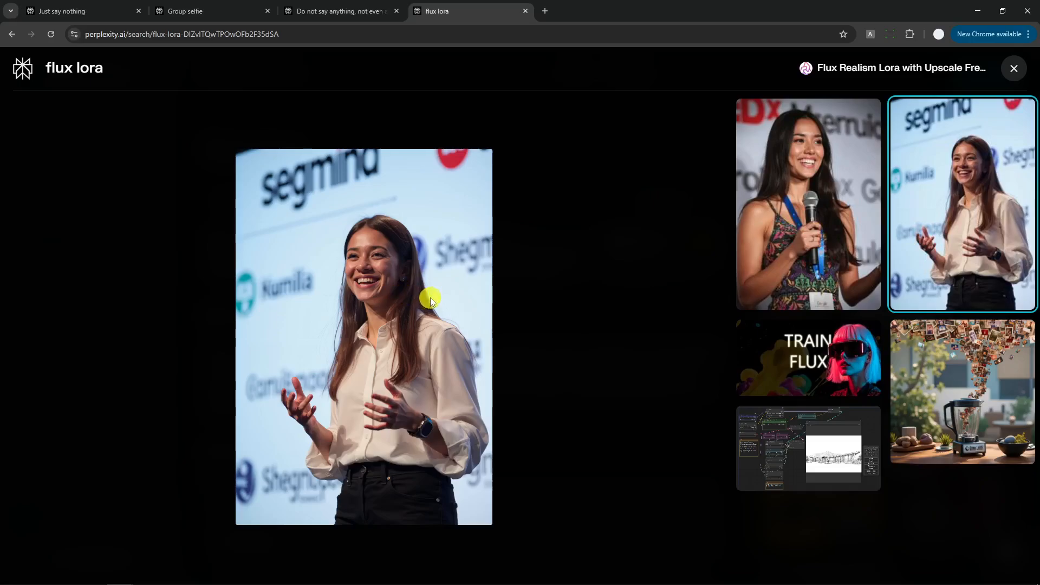
mouse_move(813, 274)
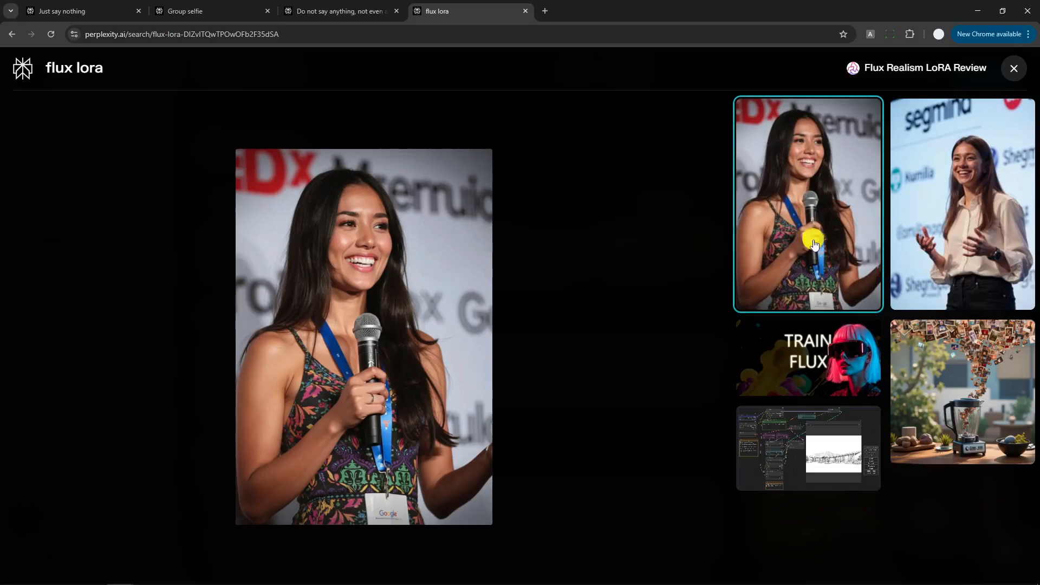
mouse_move(808, 313)
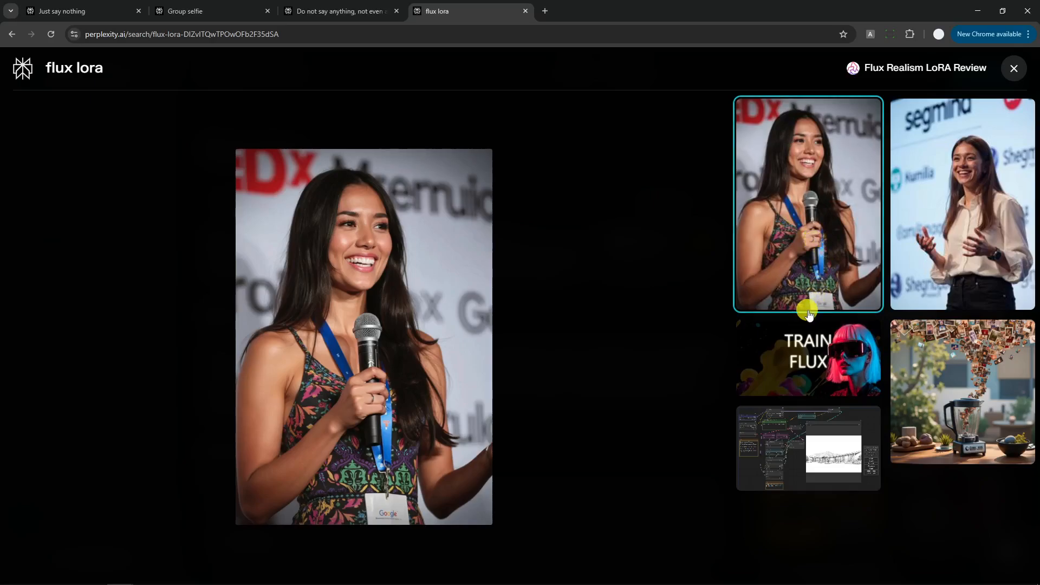
mouse_move(737, 328)
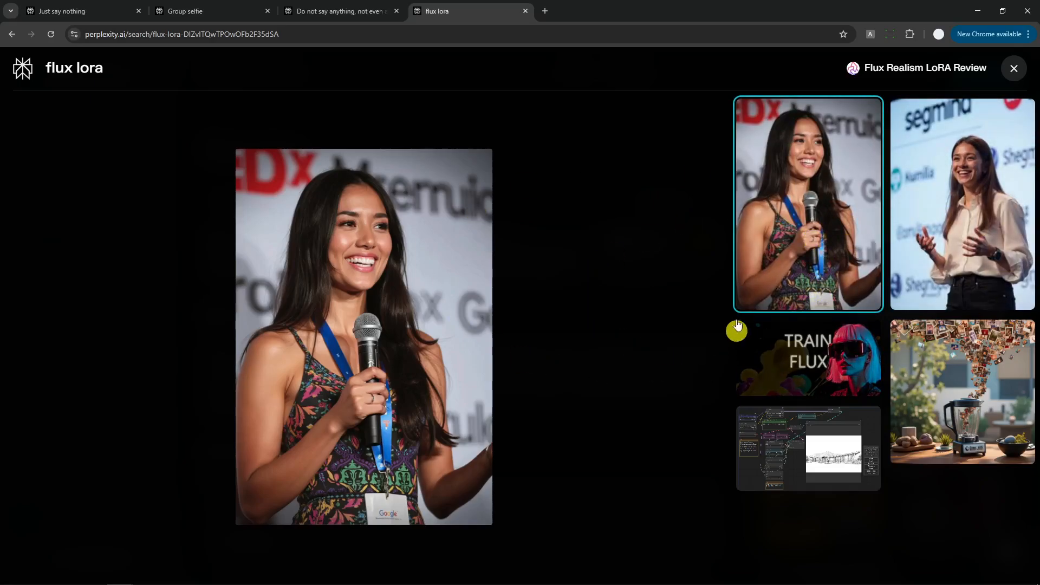
Close the gallery and show the Image Generation Model choices in settings, FLUX.1 current
left_click(1013, 67)
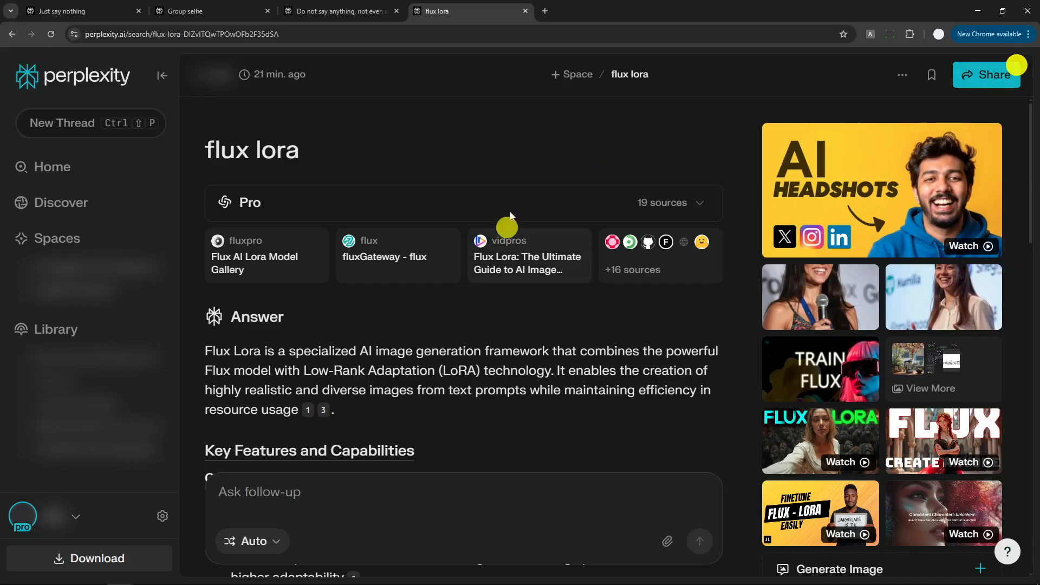
mouse_move(149, 510)
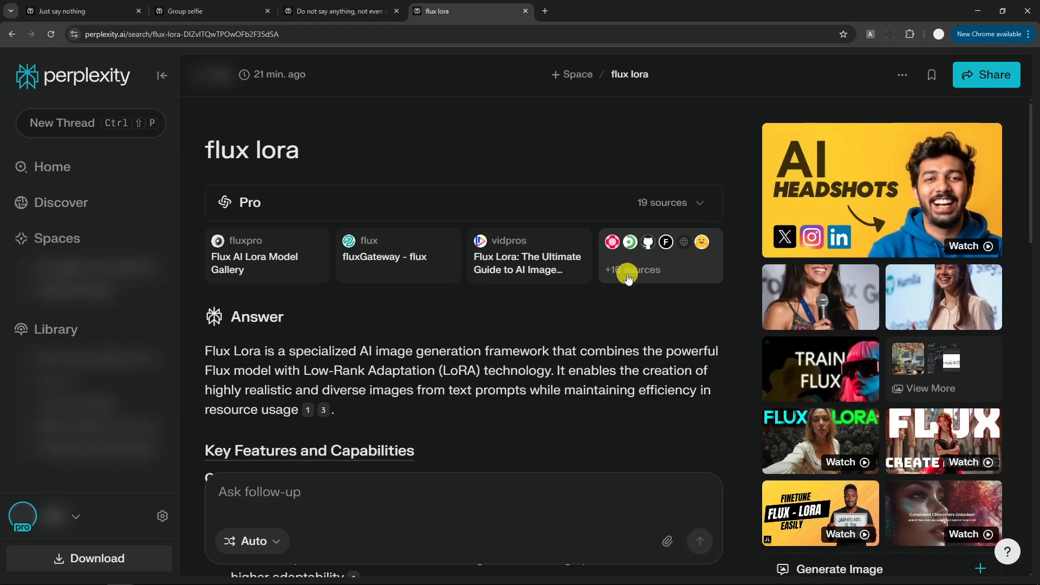
left_click(161, 515)
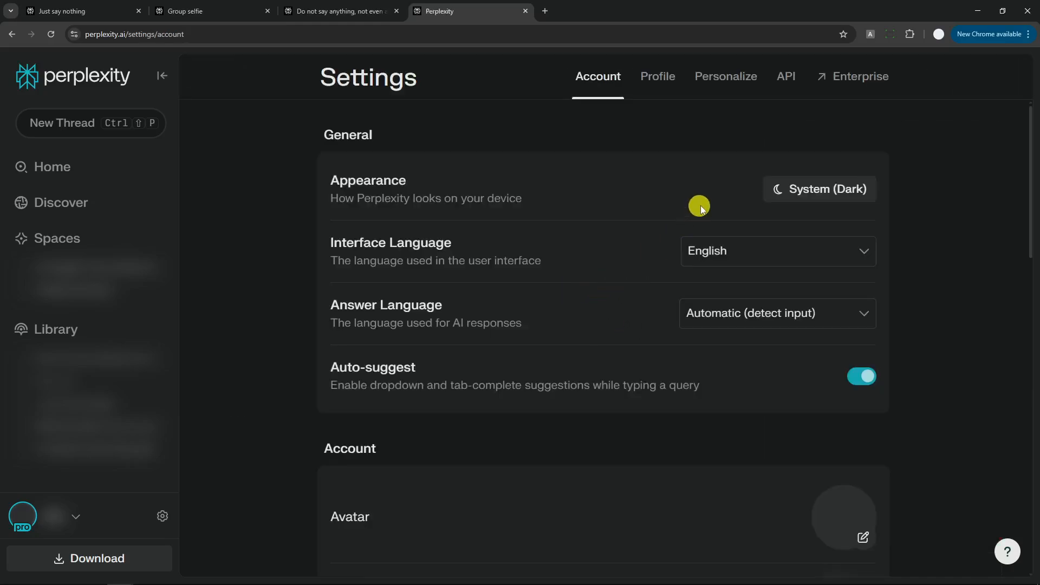
scroll("down", 3)
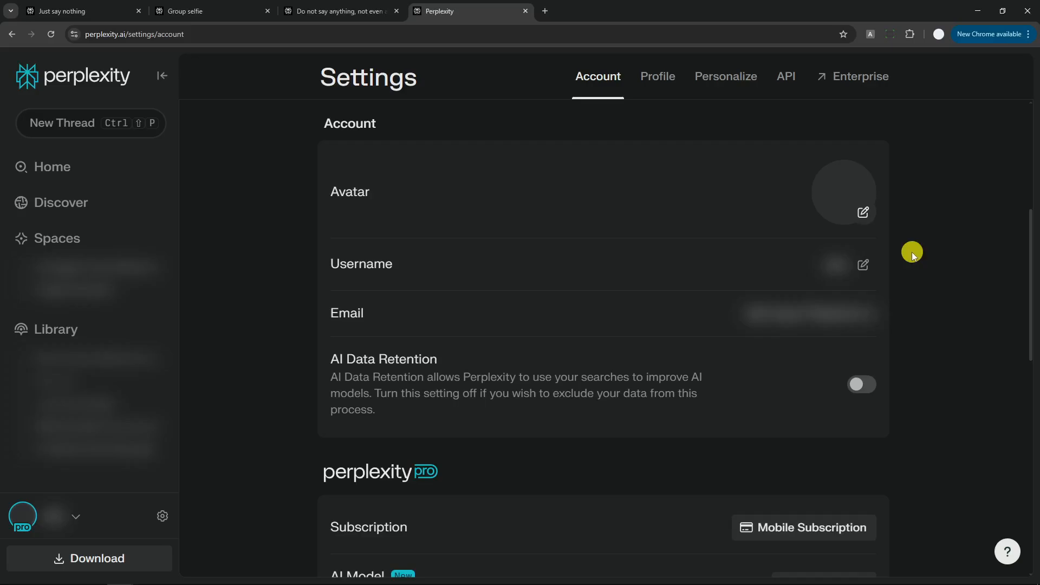
scroll("down", 3)
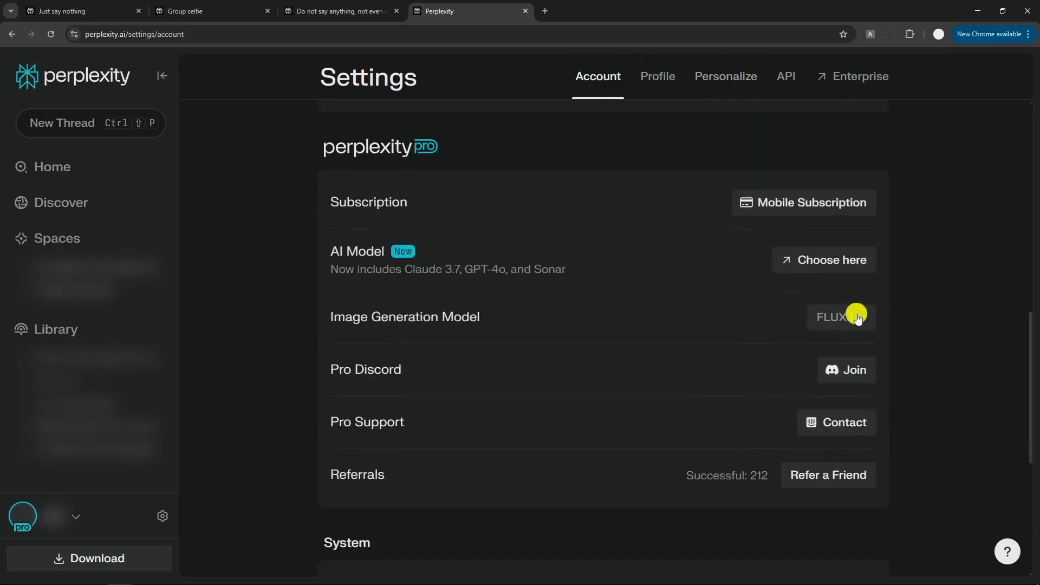
left_click(839, 318)
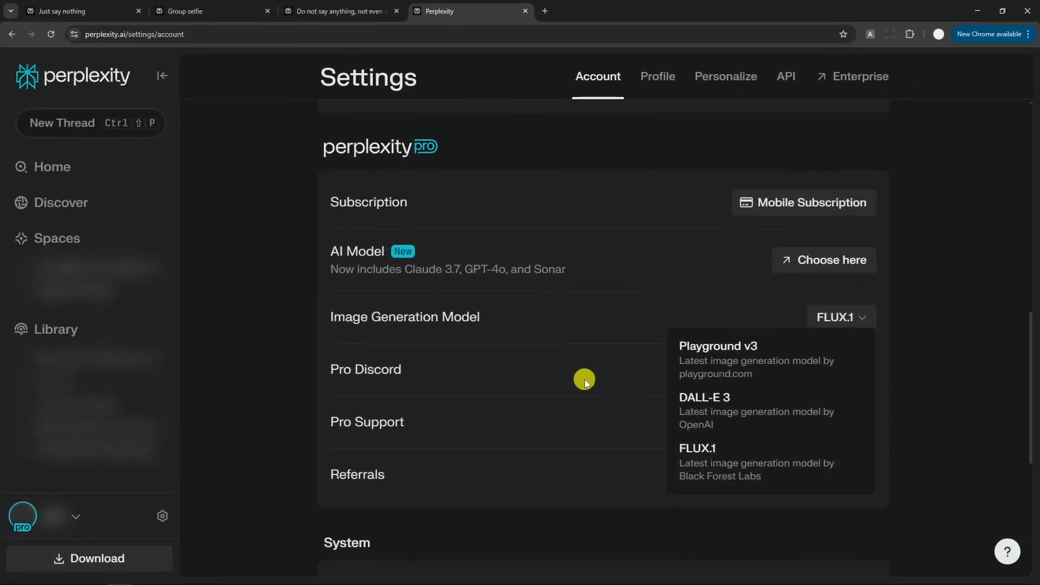
mouse_move(577, 371)
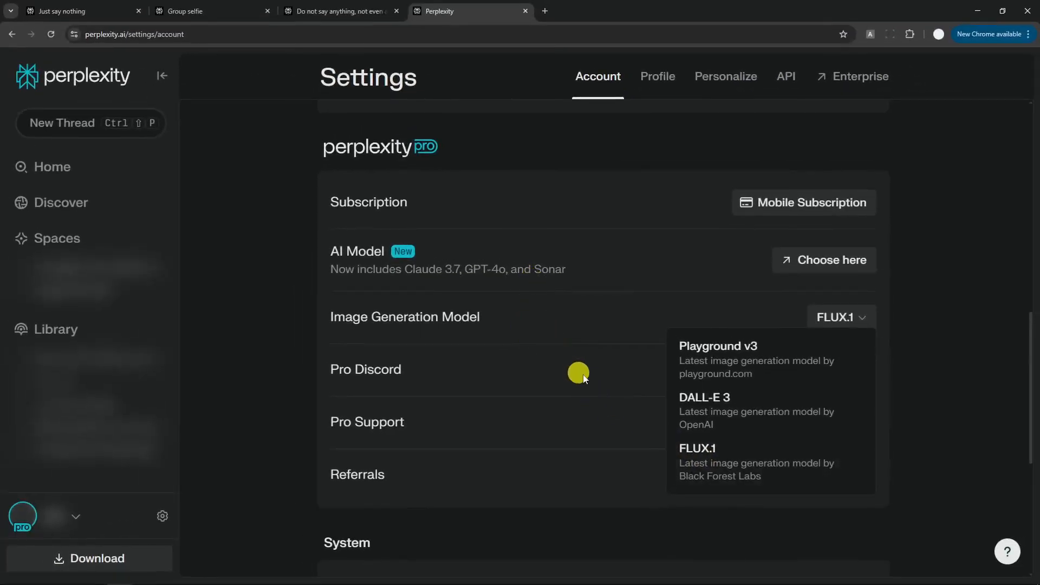
mouse_move(483, 325)
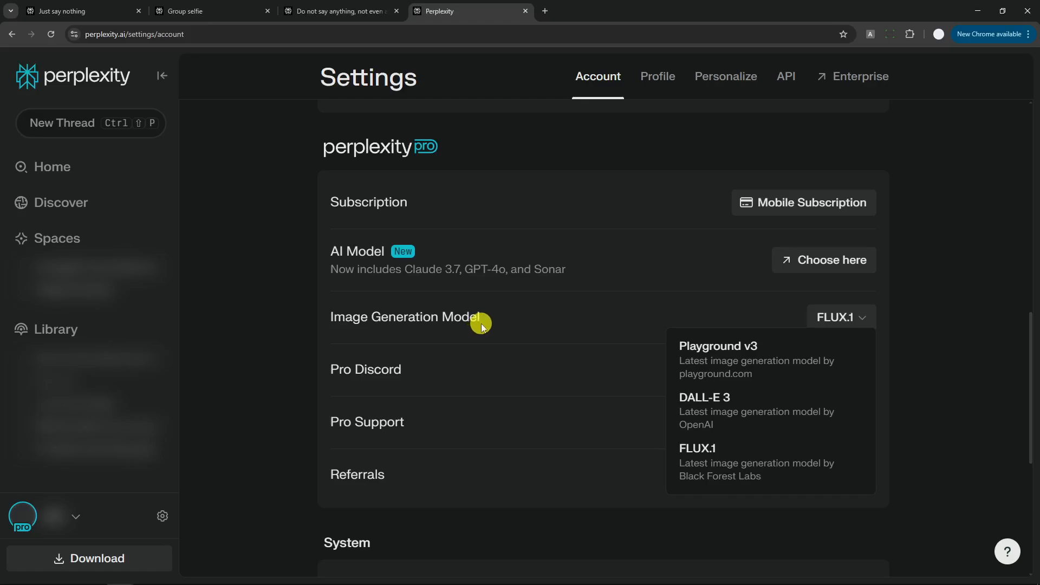
mouse_move(187, 171)
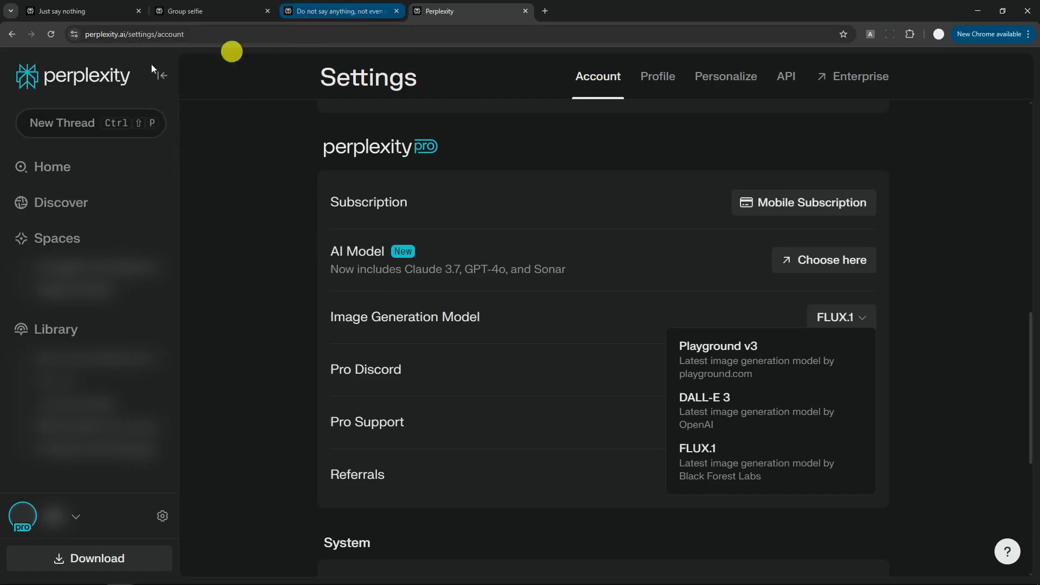
Return to the flux lora gallery and view the two speaker photos in turn
left_click(11, 34)
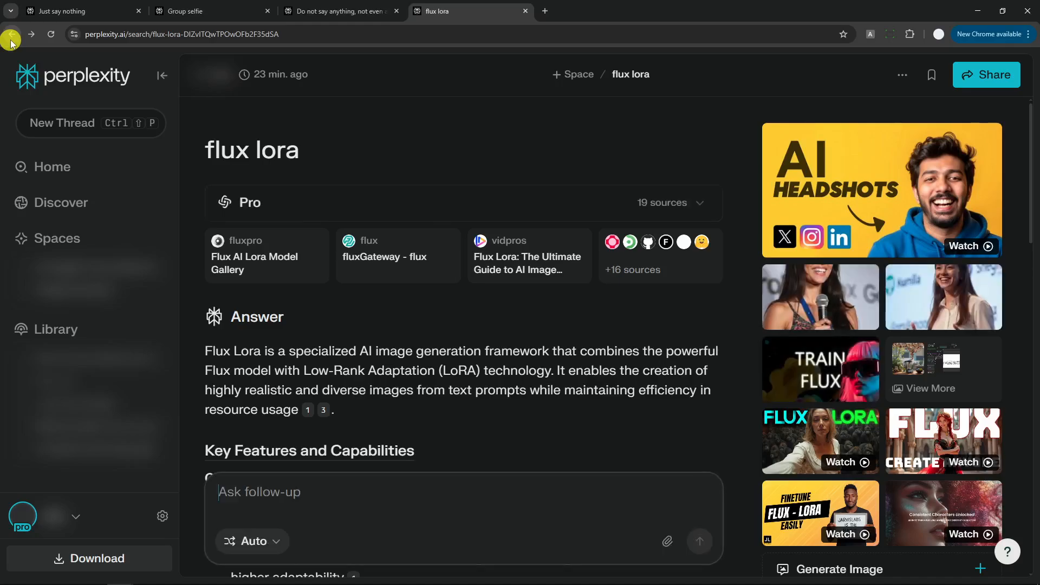
left_click(820, 297)
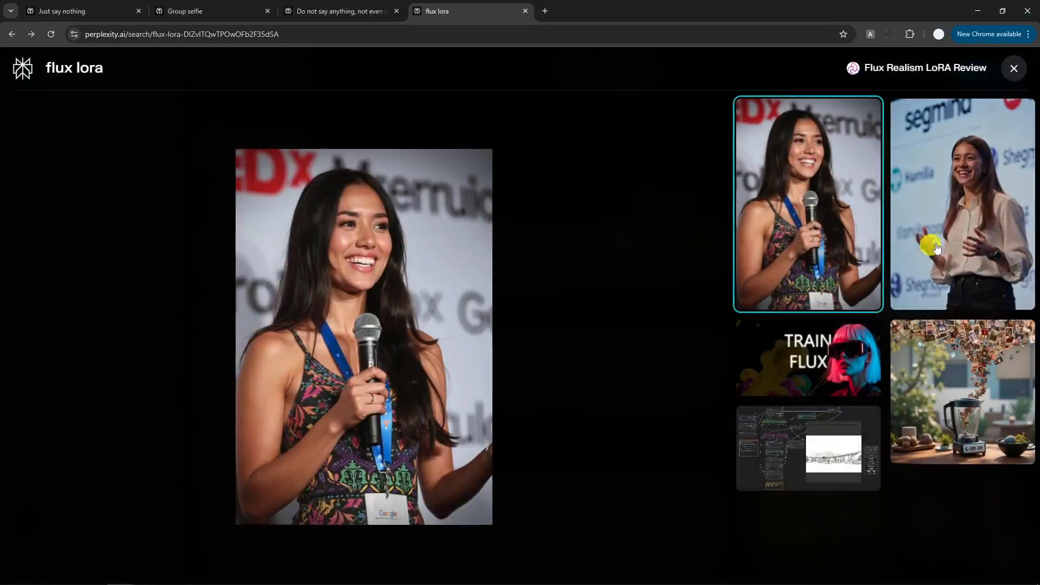
left_click(961, 202)
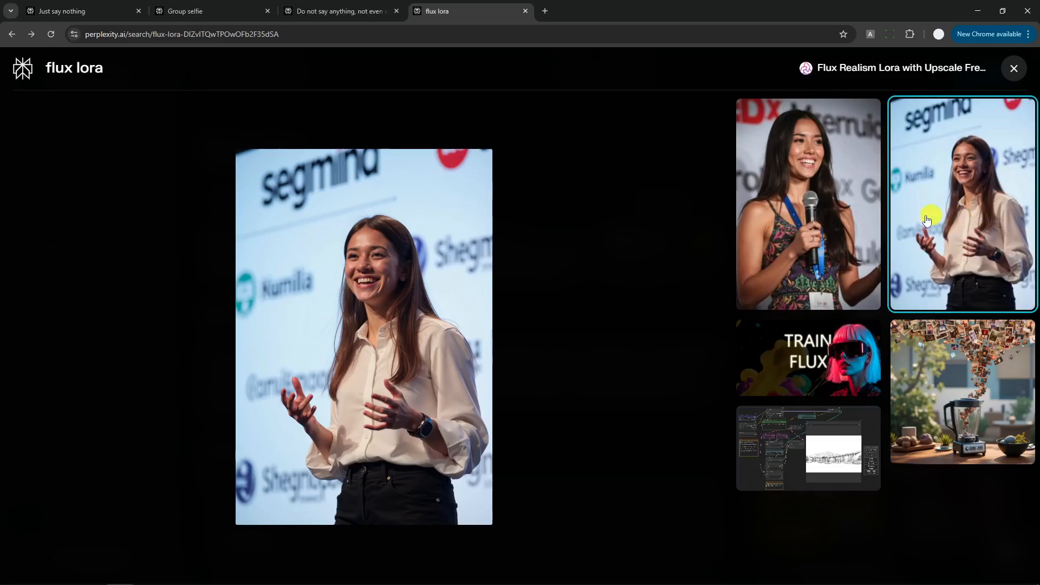
left_click(808, 202)
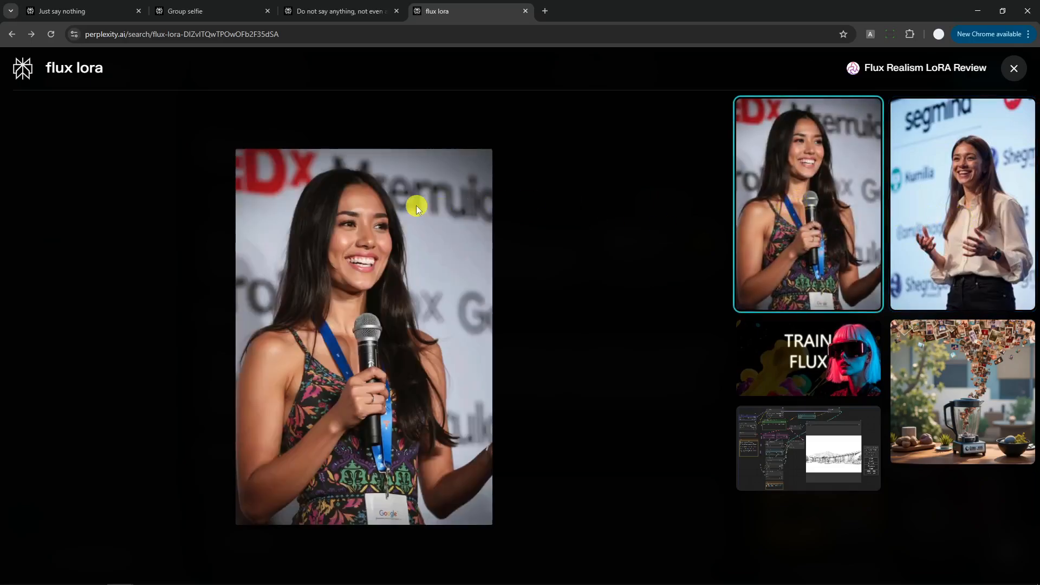
Switch to the Group selfie results and enlarge the park and dinner-table selfies
left_click(338, 11)
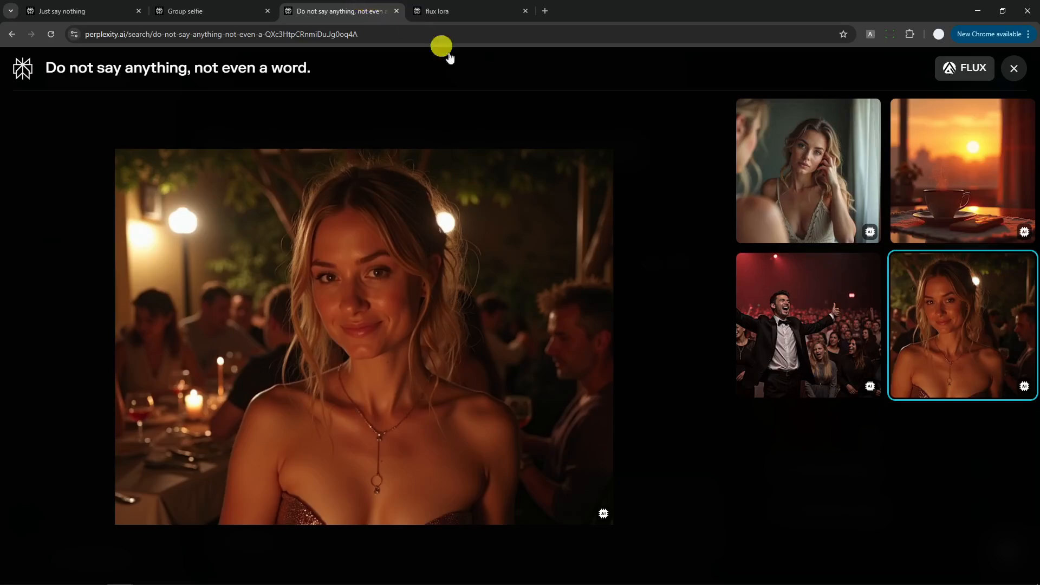
mouse_move(637, 233)
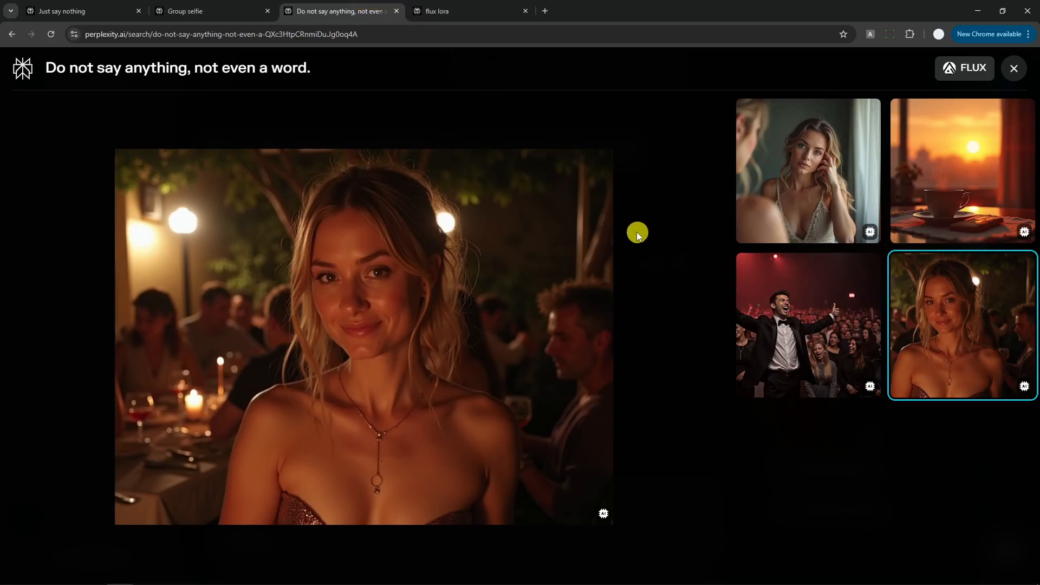
mouse_move(303, 237)
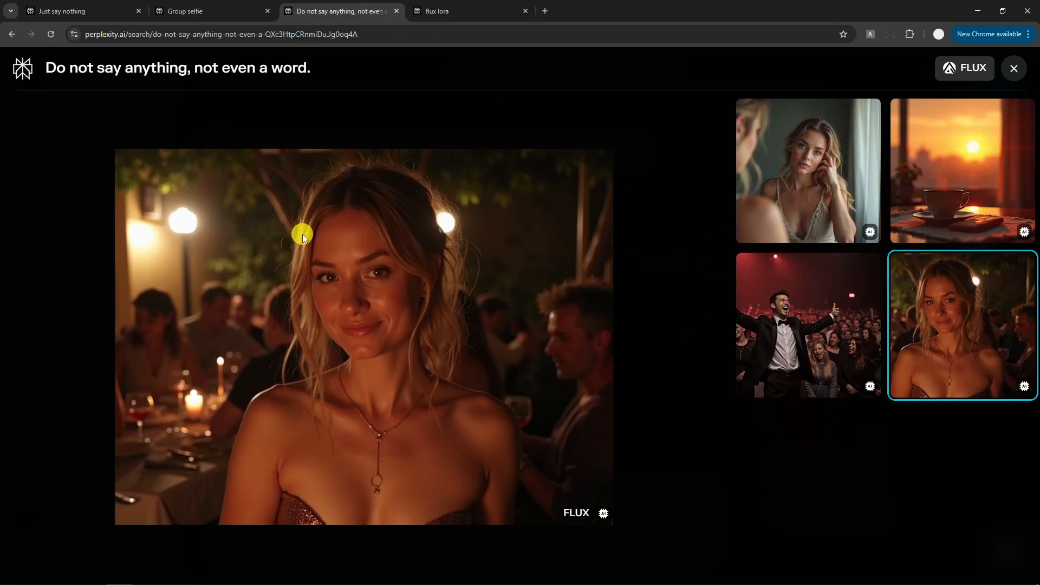
left_click(212, 11)
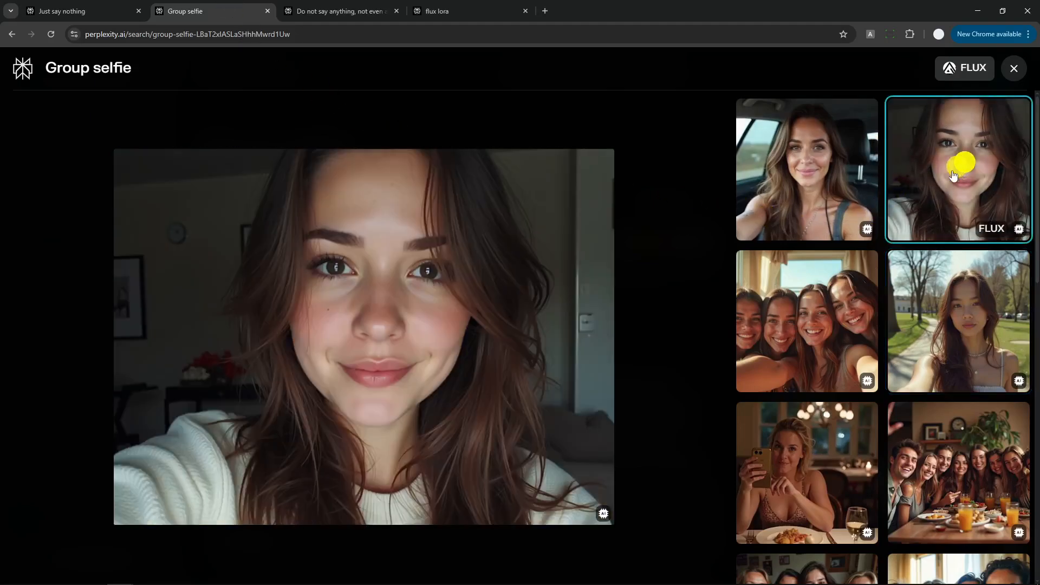
left_click(956, 320)
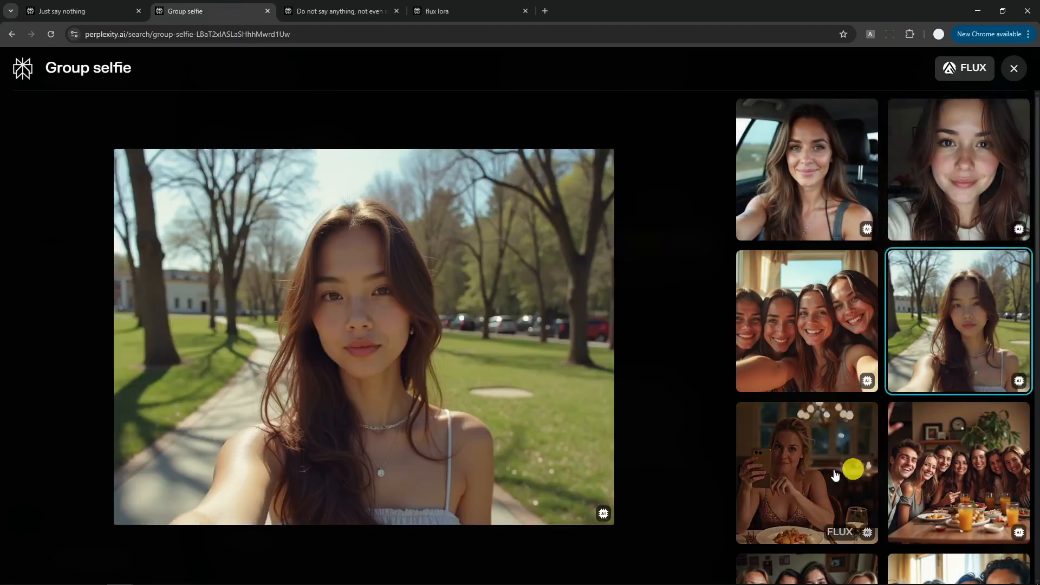
left_click(806, 472)
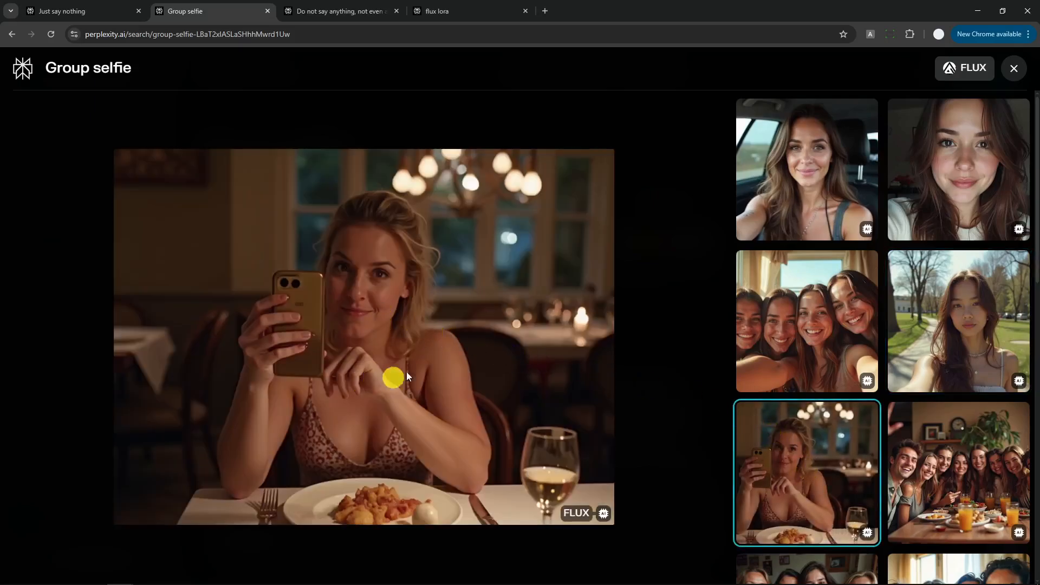
mouse_move(370, 359)
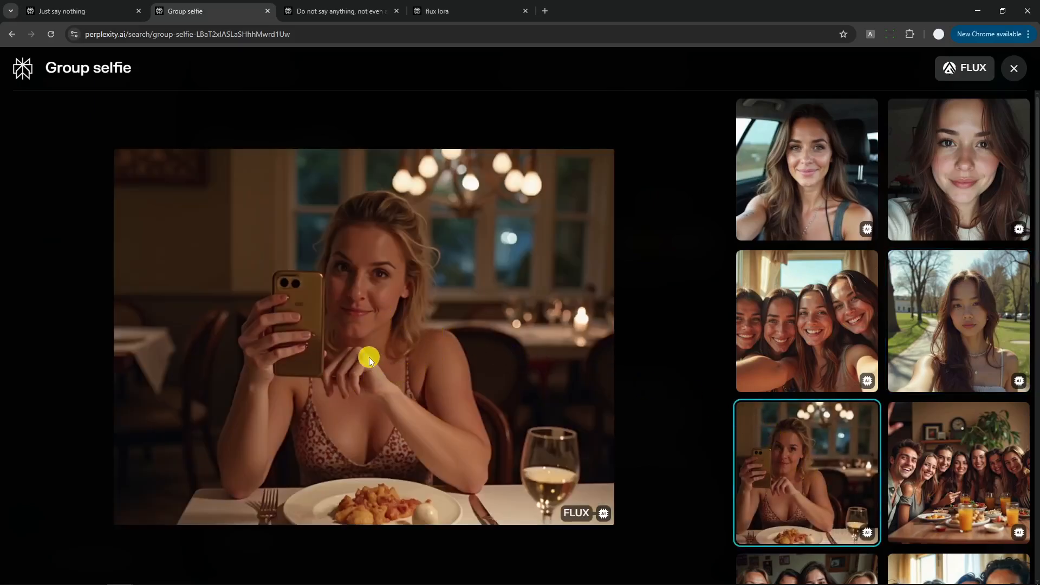
mouse_move(378, 349)
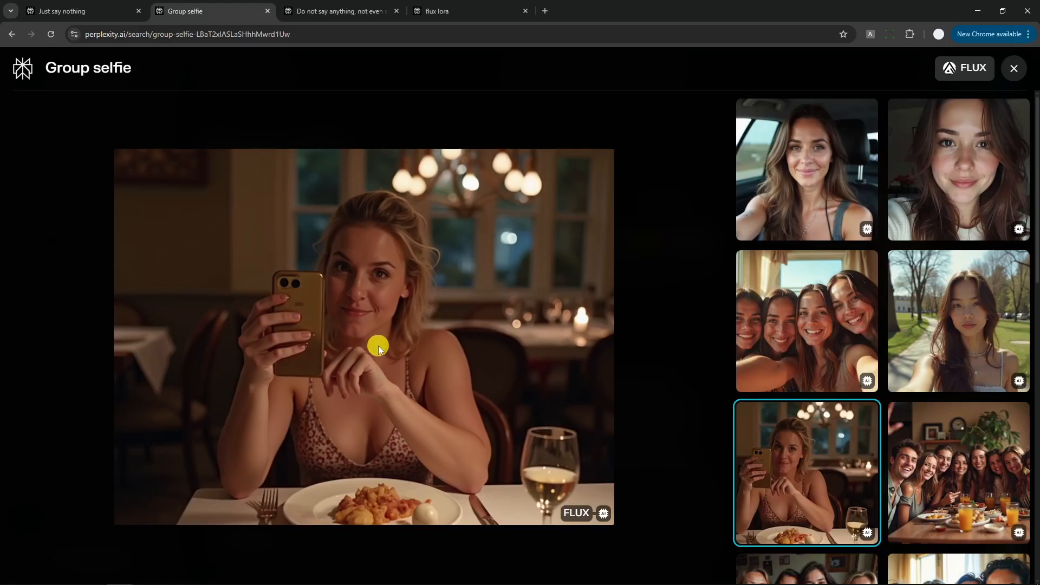
mouse_move(385, 349)
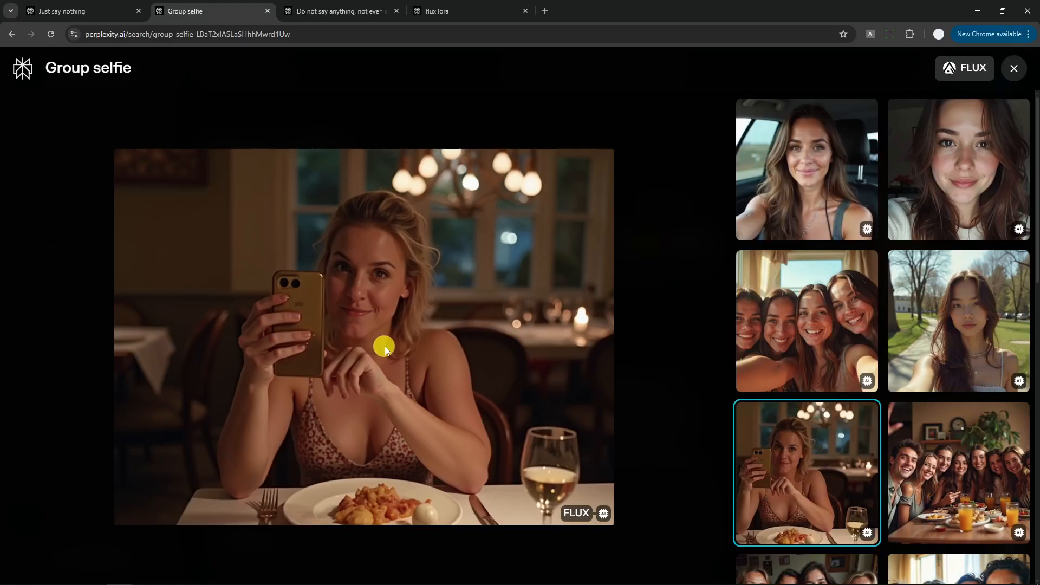
mouse_move(184, 65)
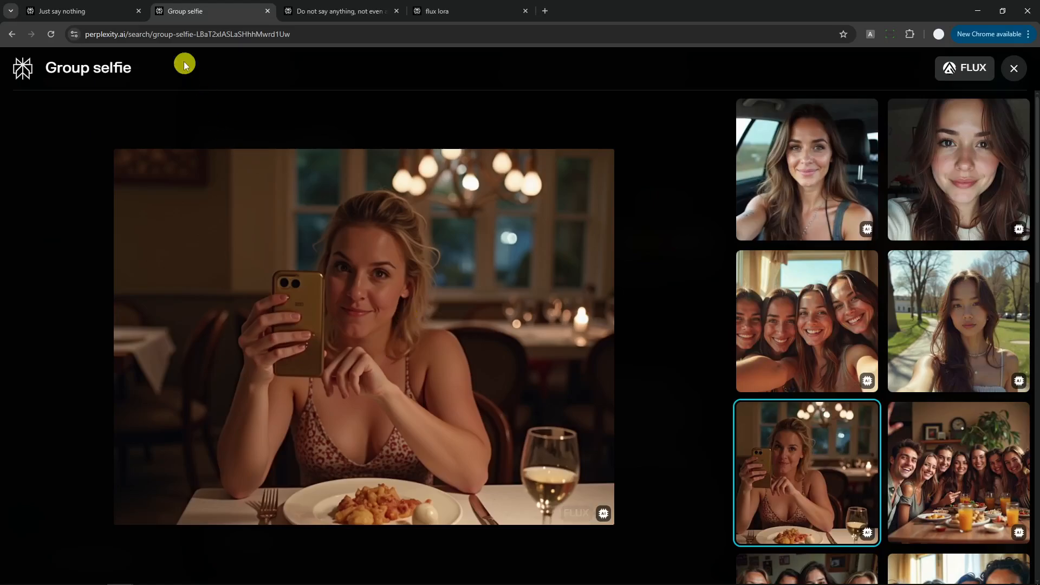
Switch to the Just say nothing results and enlarge the ice cream plate image
left_click(63, 11)
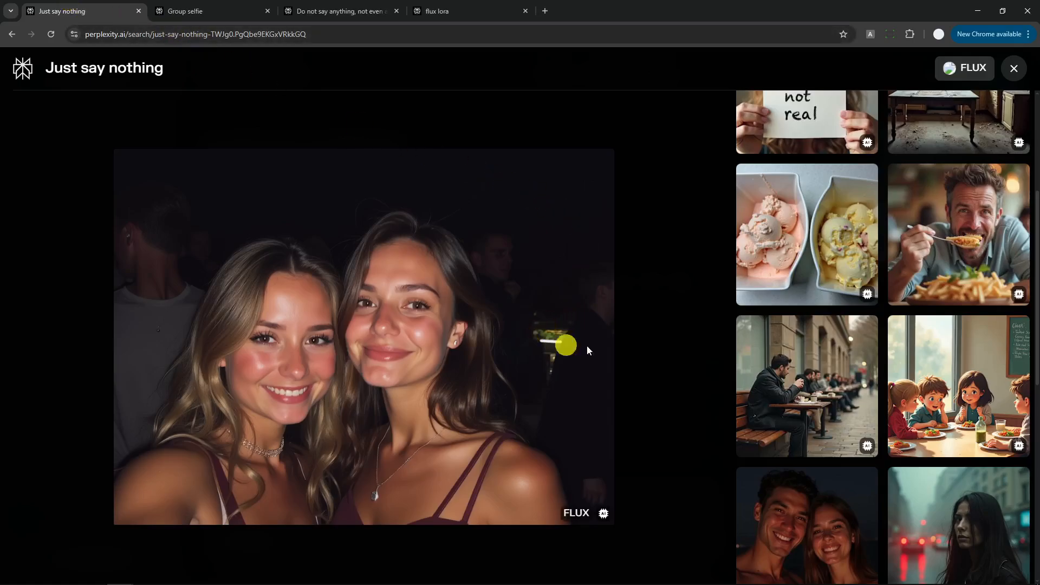
mouse_move(610, 334)
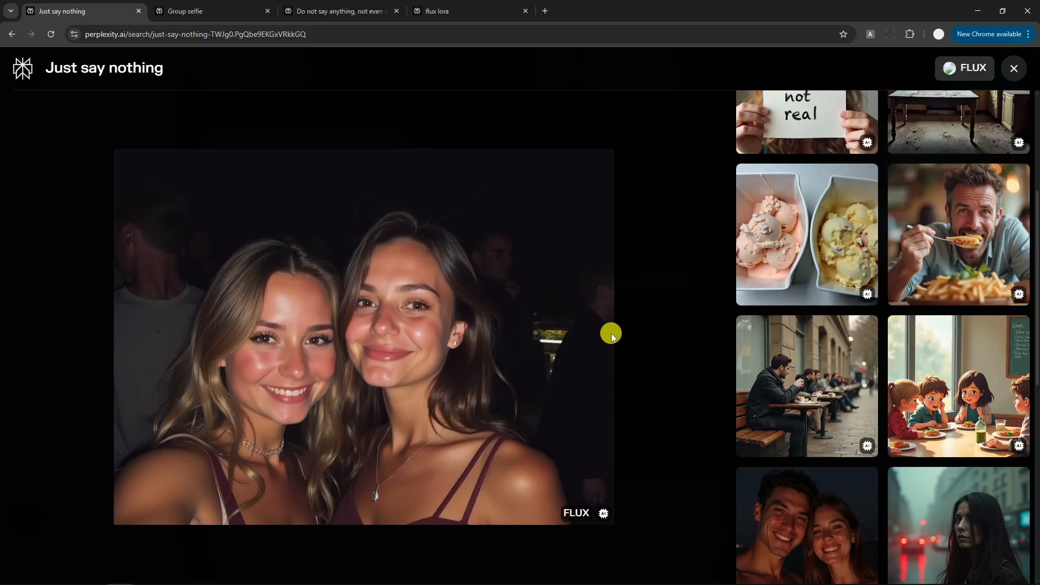
mouse_move(533, 329)
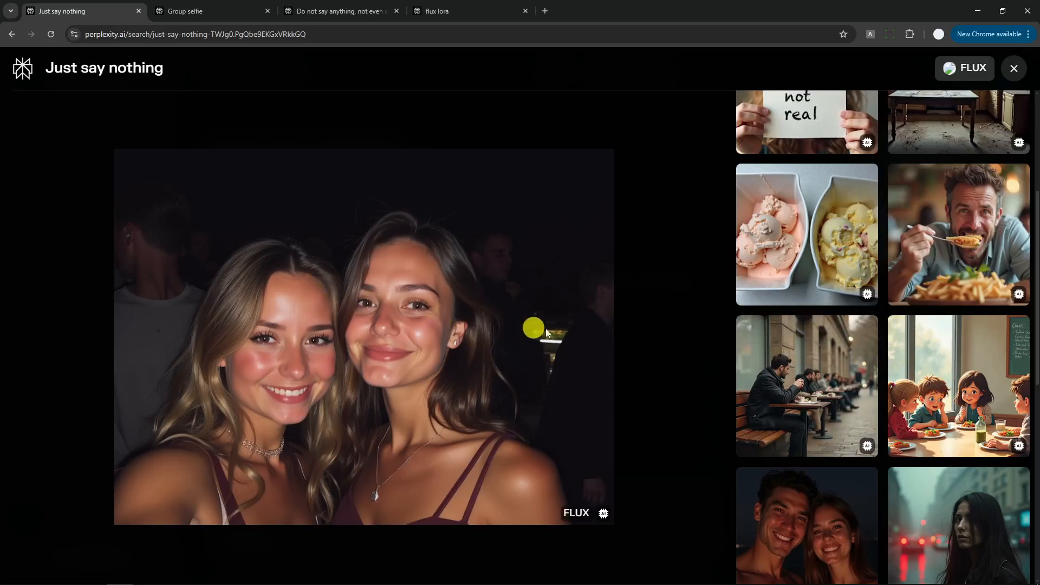
scroll("down", 3)
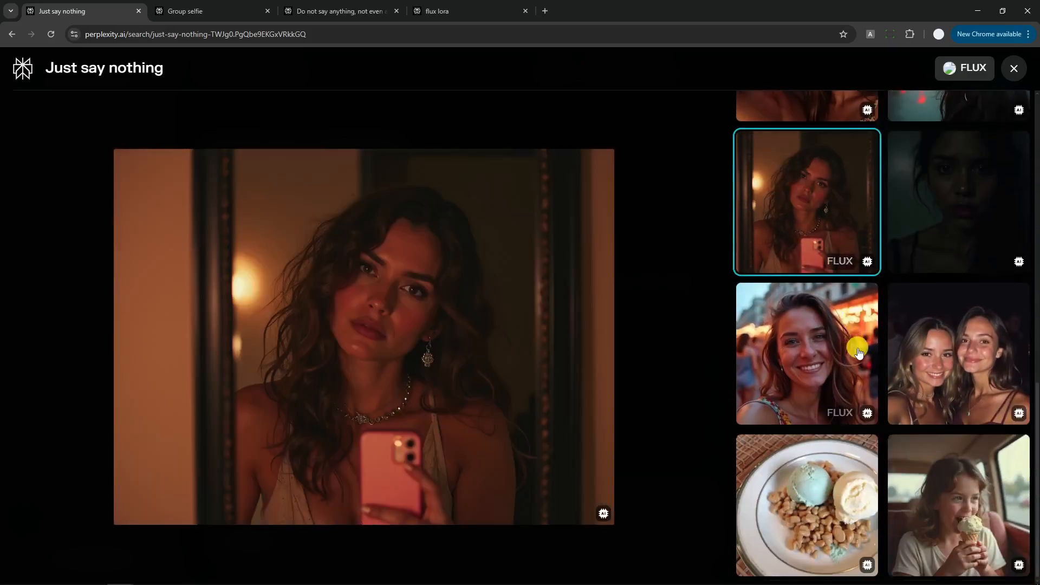
left_click(806, 505)
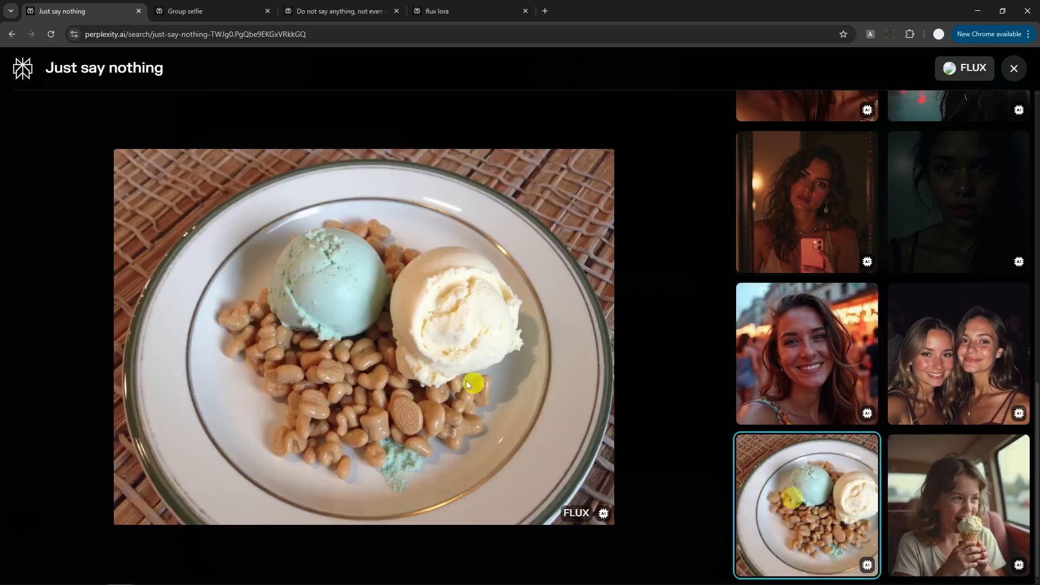
mouse_move(440, 372)
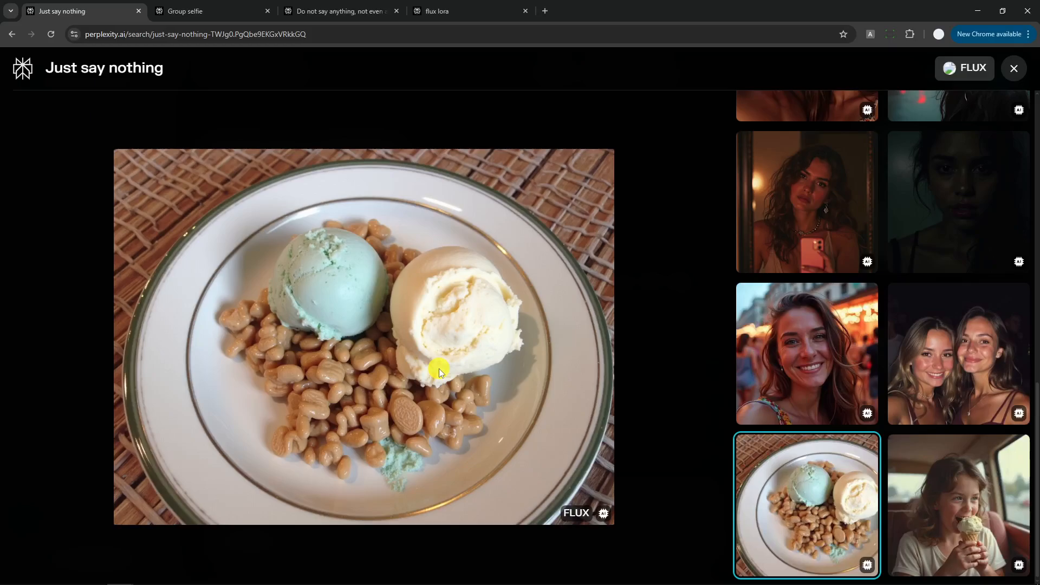
mouse_move(453, 338)
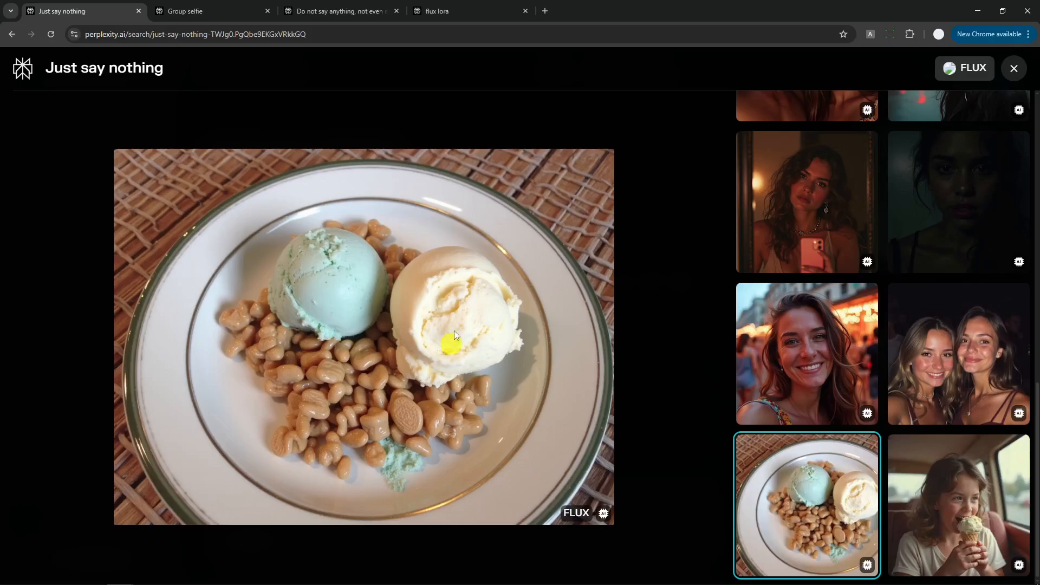
mouse_move(451, 338)
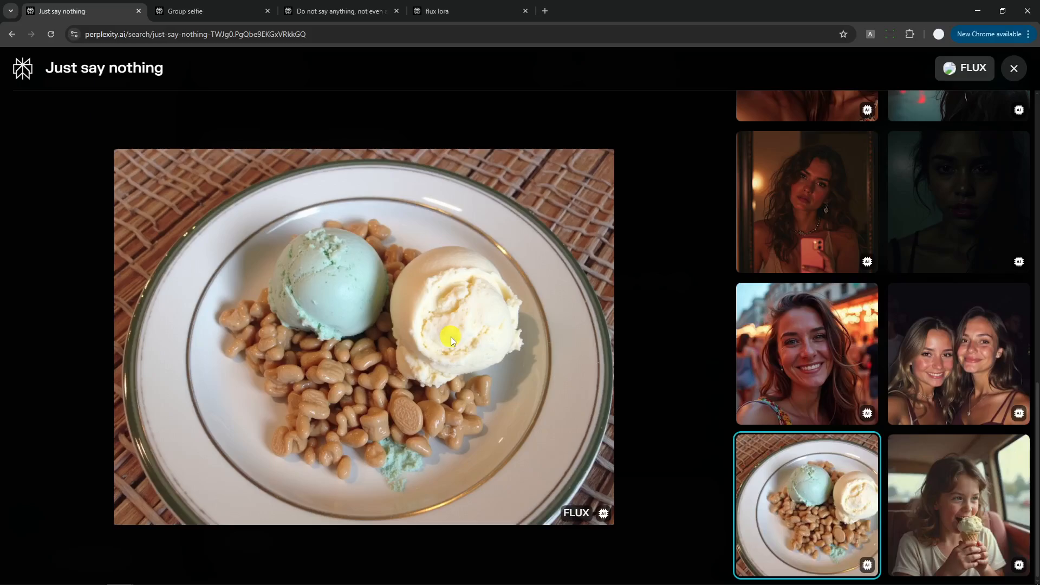
mouse_move(494, 329)
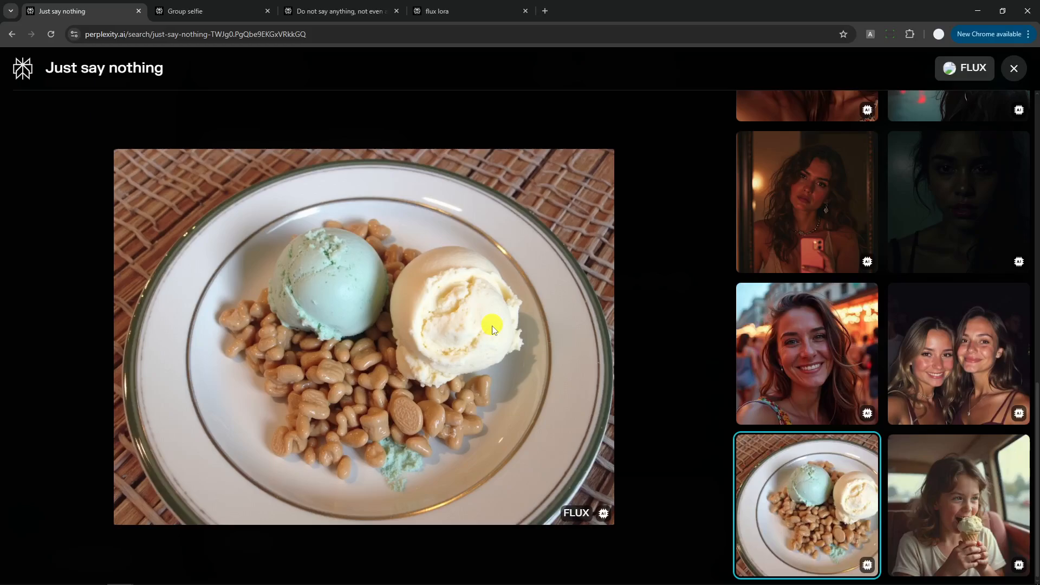
scroll("down", 3)
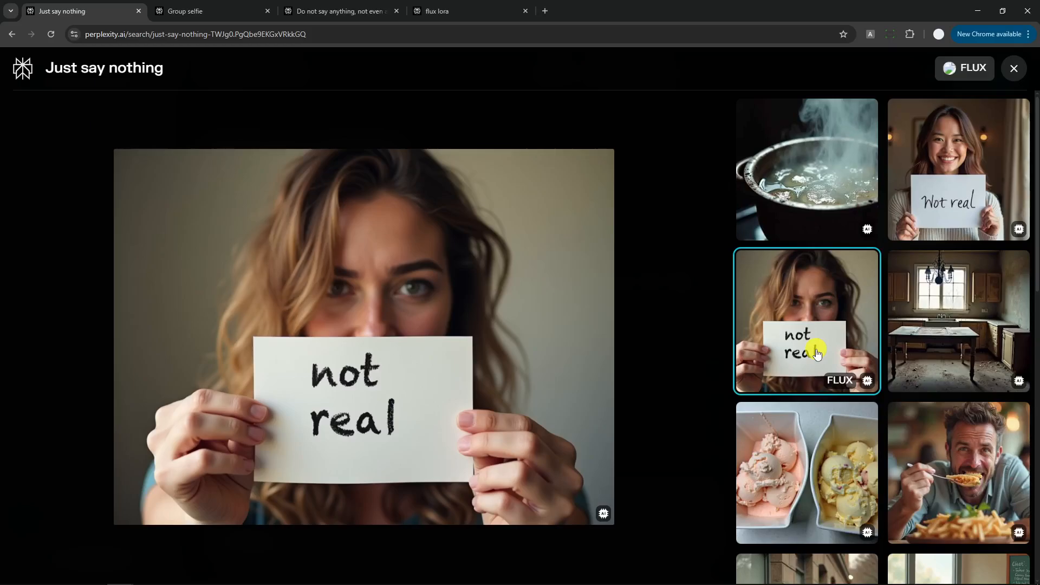
mouse_move(809, 191)
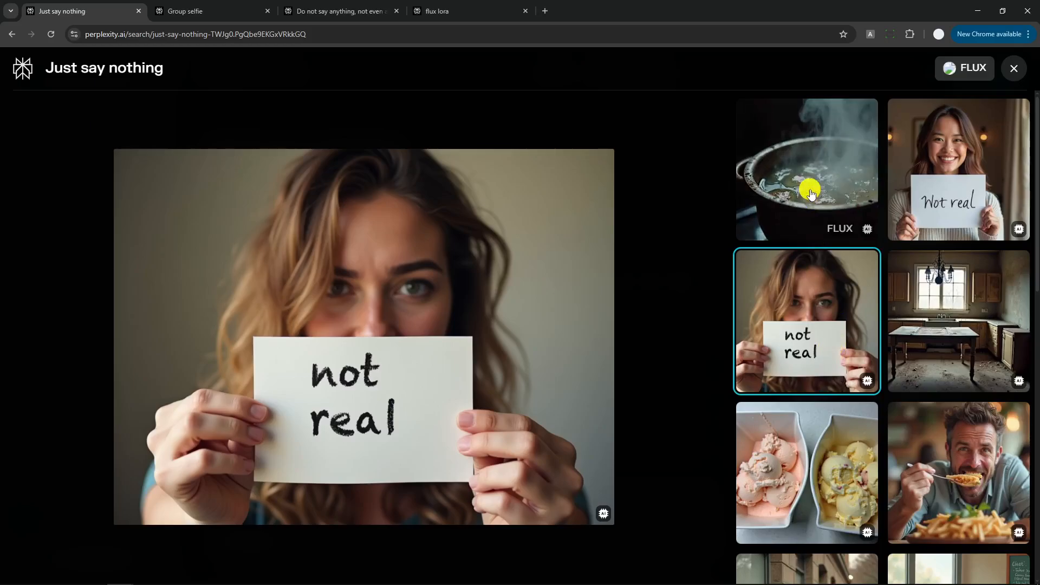
View the steaming pot, ice cream tubs and 'not real' sign photos enlarged
left_click(805, 169)
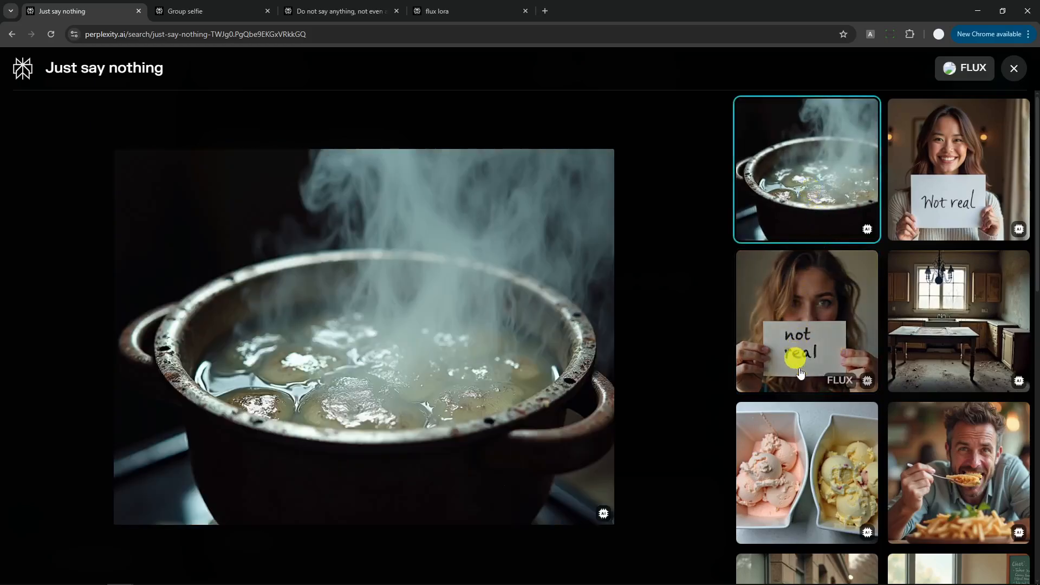
left_click(806, 472)
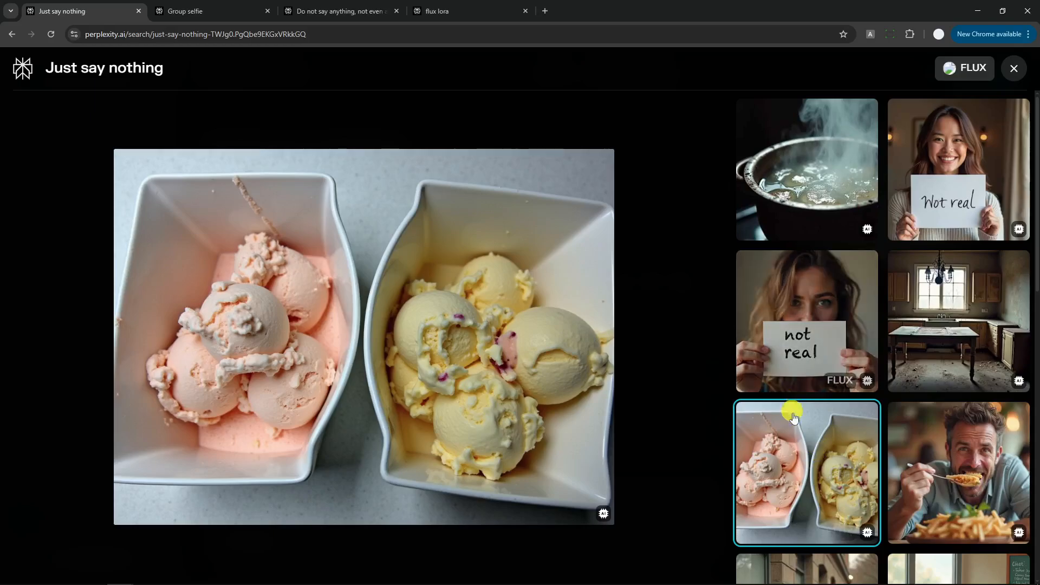
mouse_move(843, 338)
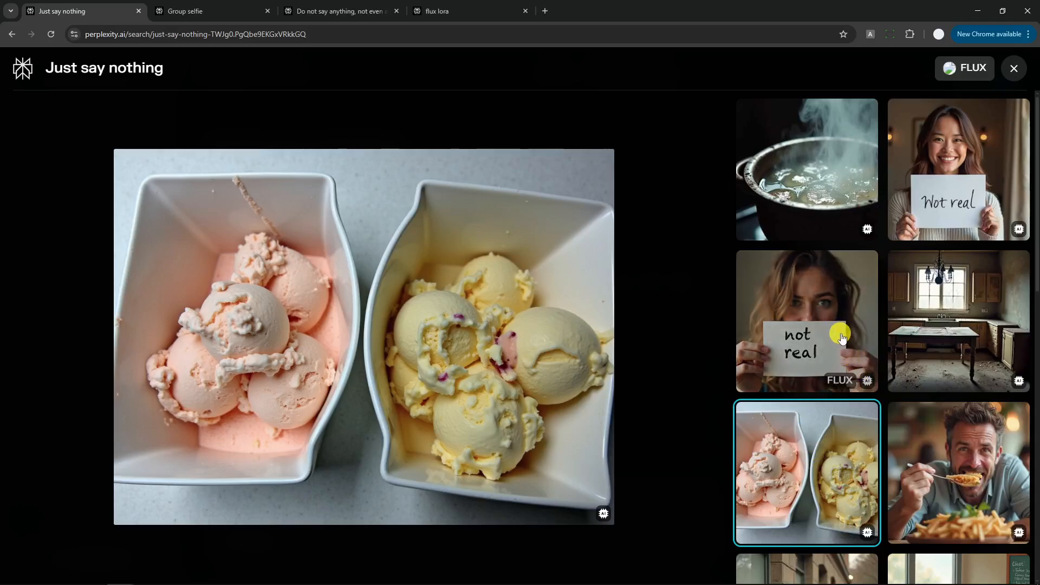
mouse_move(809, 368)
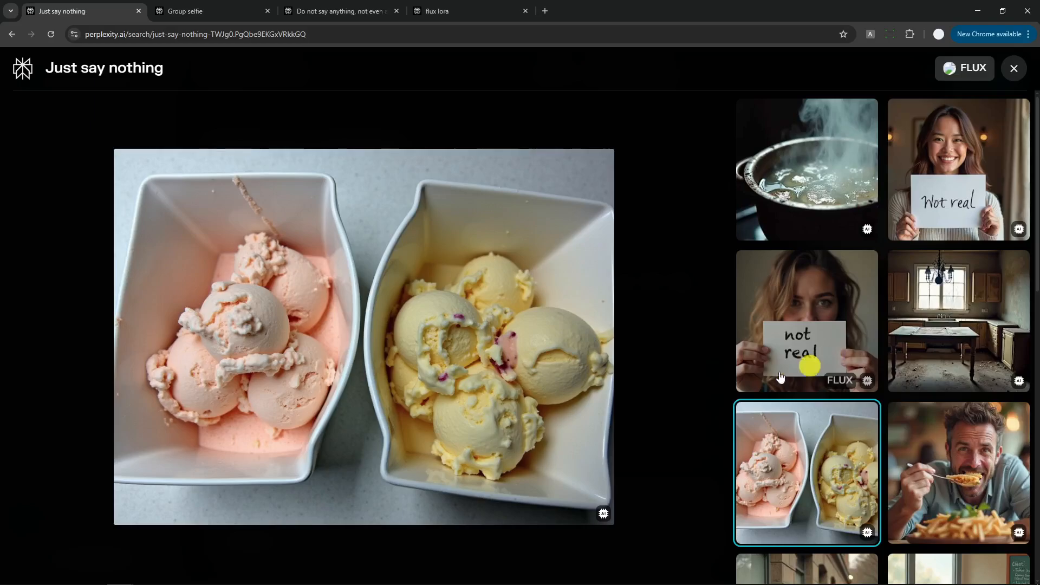
left_click(806, 321)
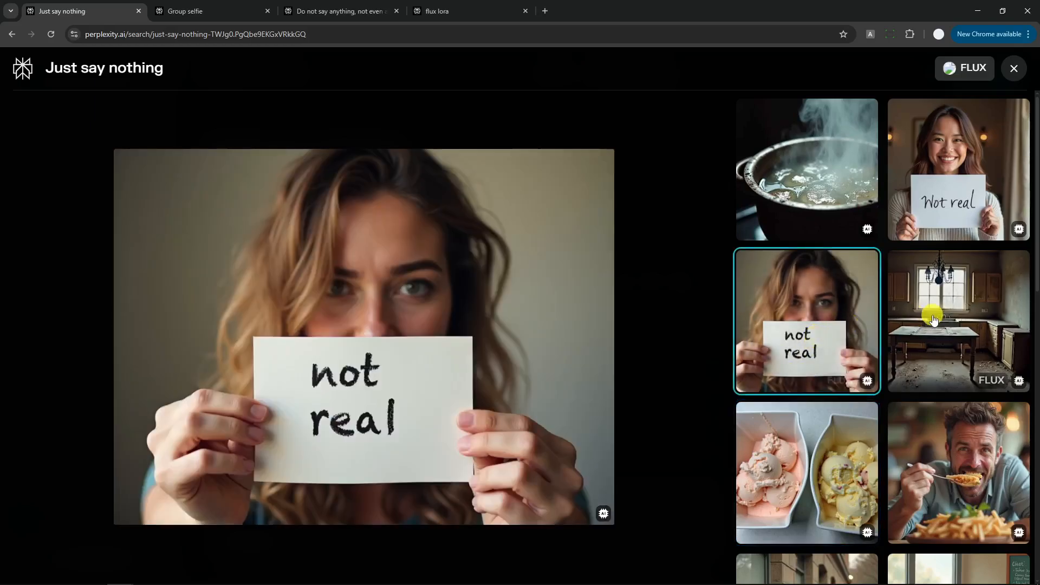
mouse_move(818, 335)
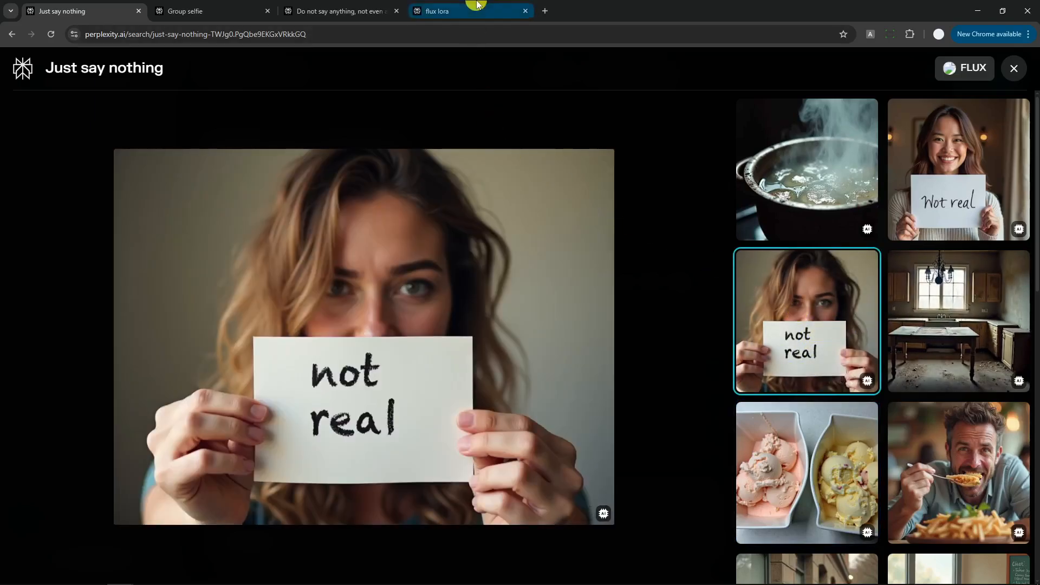
Ask 'do not say anything, not even a word' as a new thread after checking the source options
left_click(444, 11)
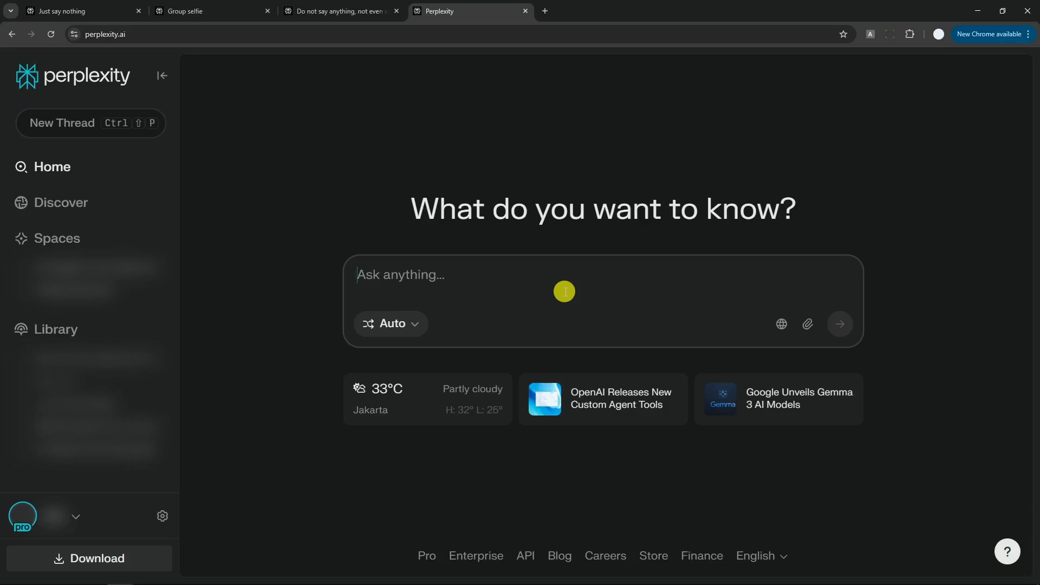
mouse_move(444, 277)
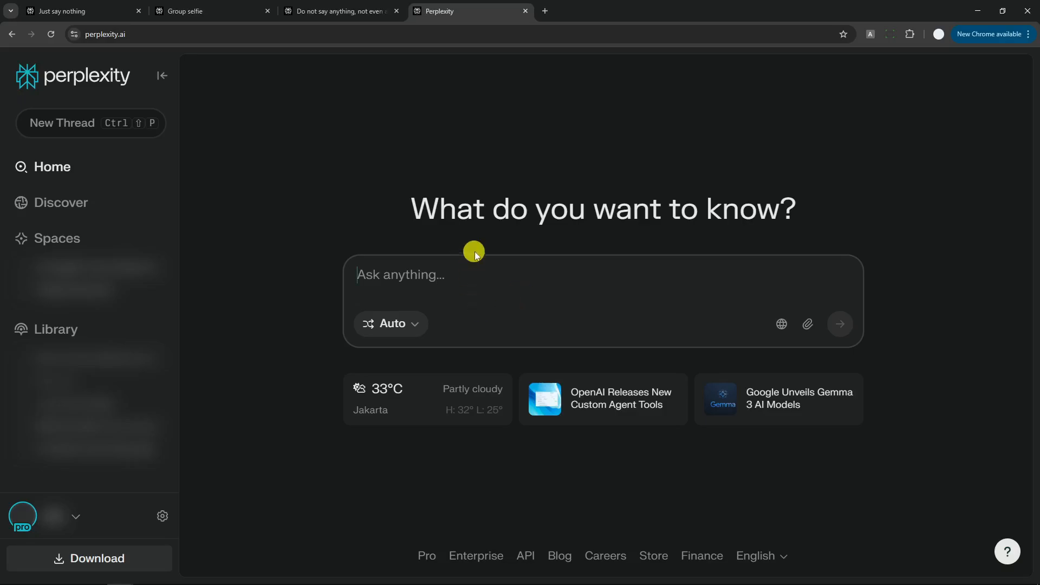
left_click(464, 274)
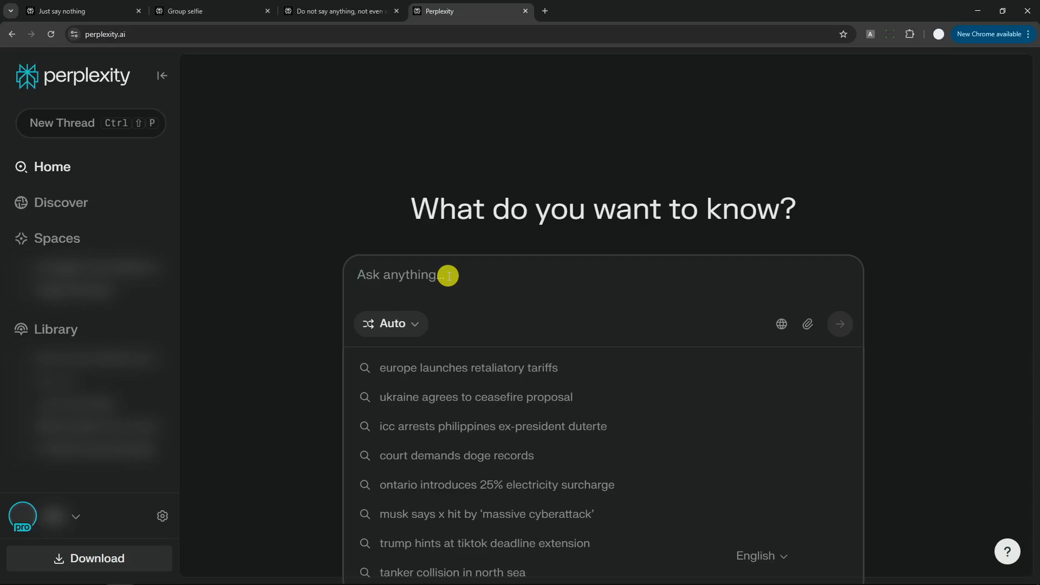
type("do not say an")
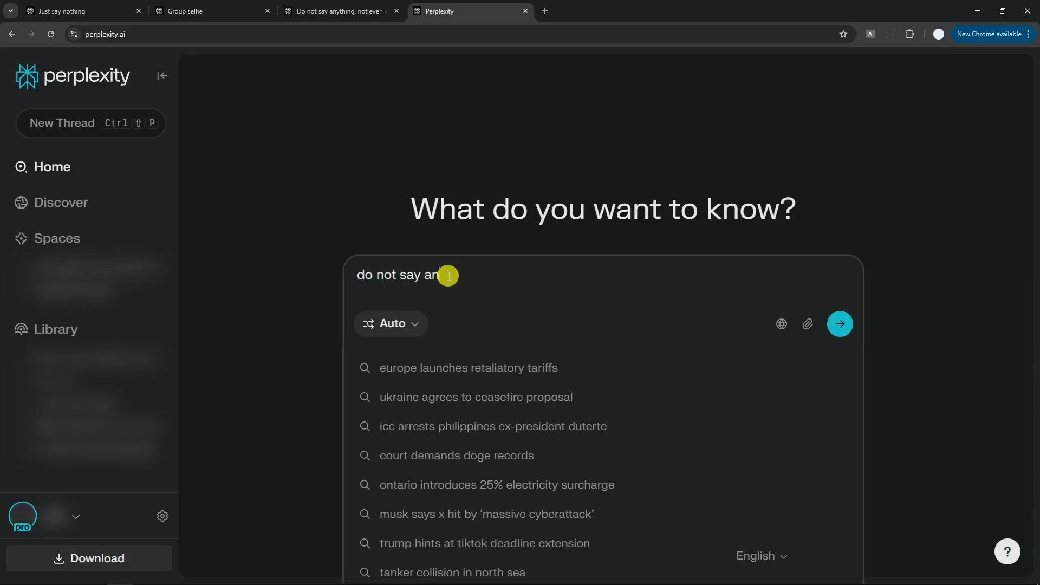
type("ything, not even")
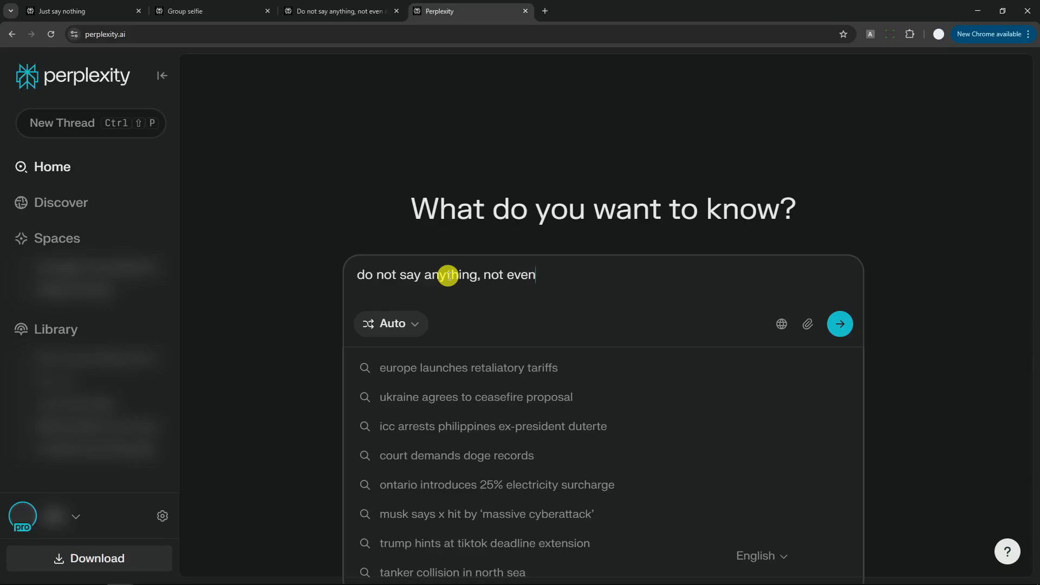
type("a word")
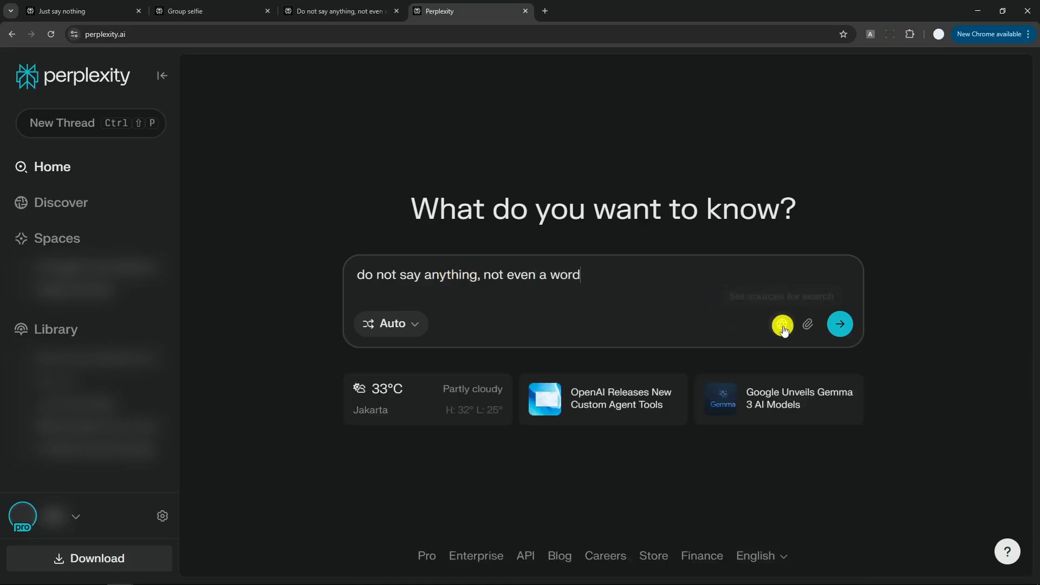
left_click(781, 324)
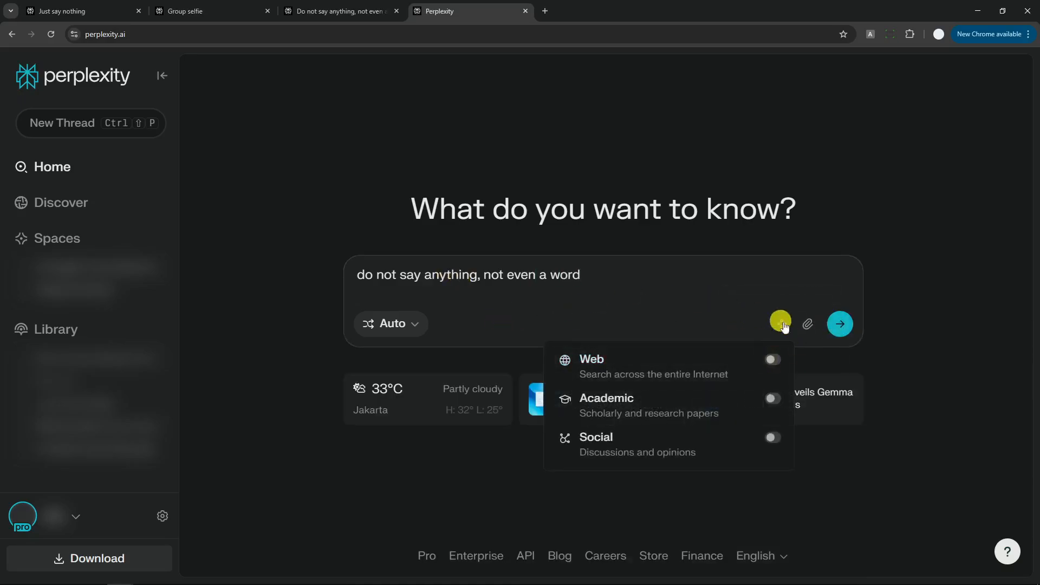
left_click(840, 324)
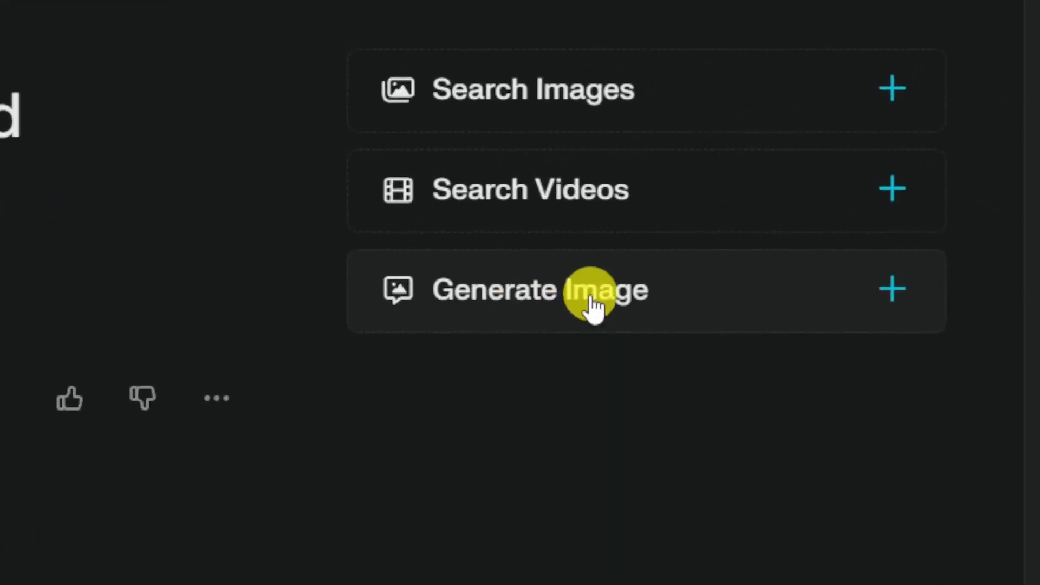
mouse_move(842, 291)
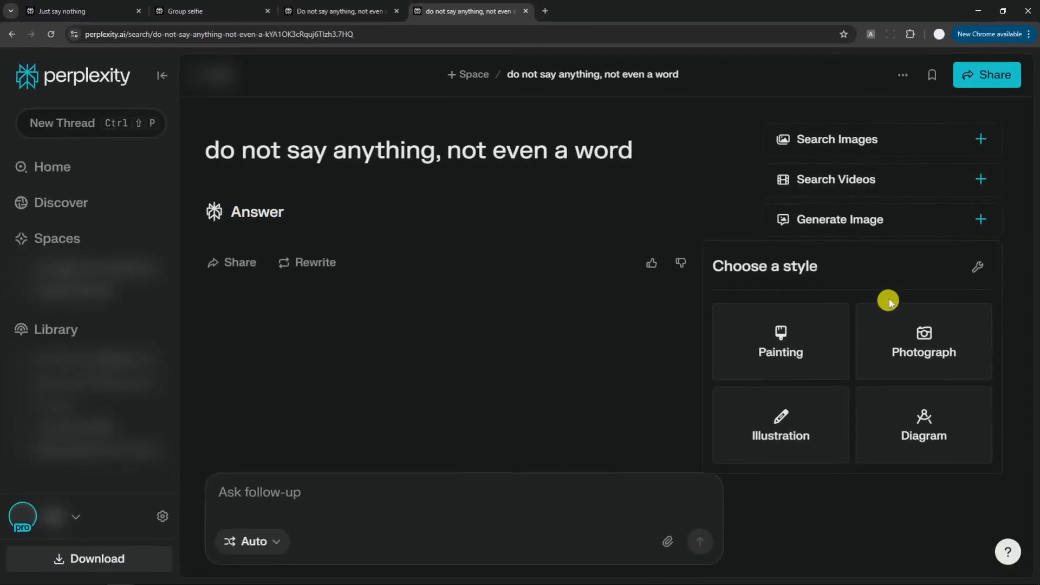
mouse_move(941, 297)
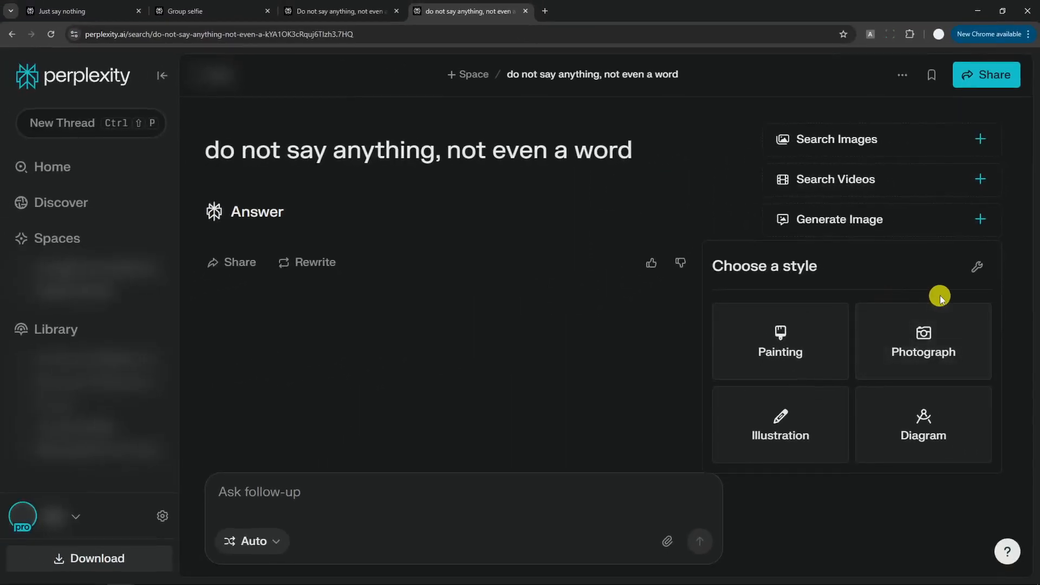
Start a custom image prompt and replace the auto-filled subject with 'woman selfie carnival'
left_click(976, 266)
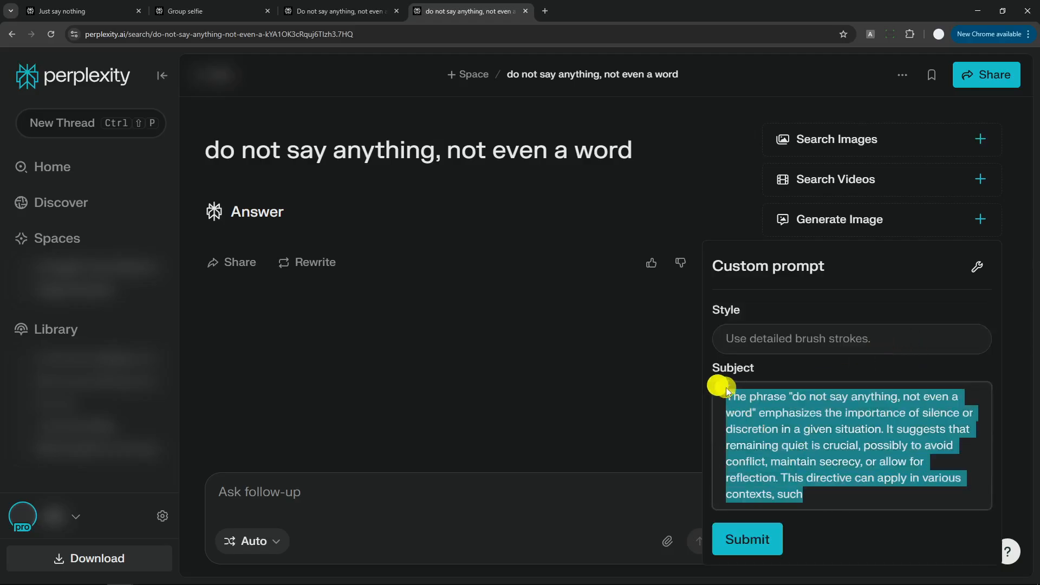
key("delete")
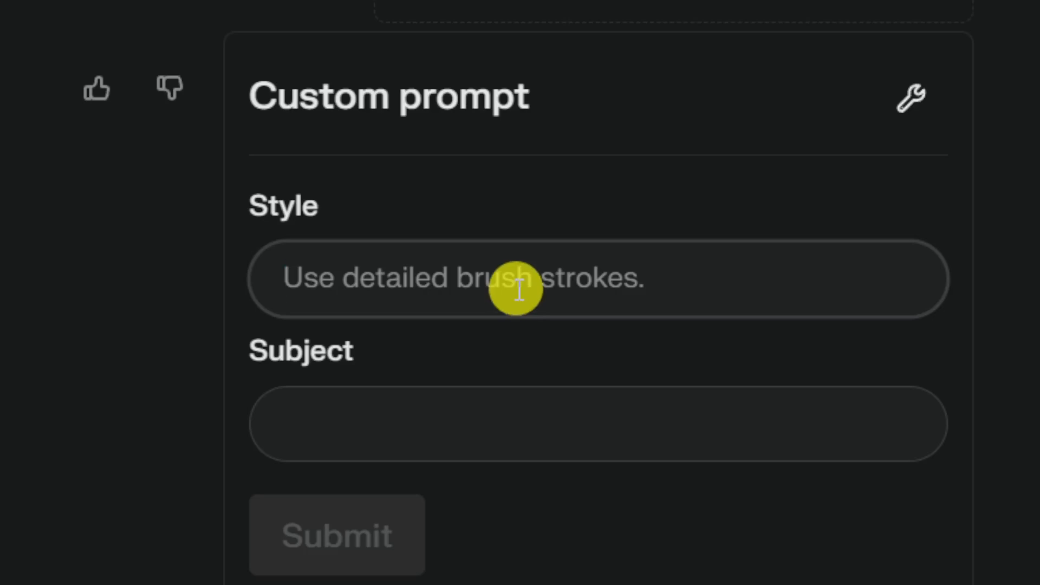
mouse_move(448, 425)
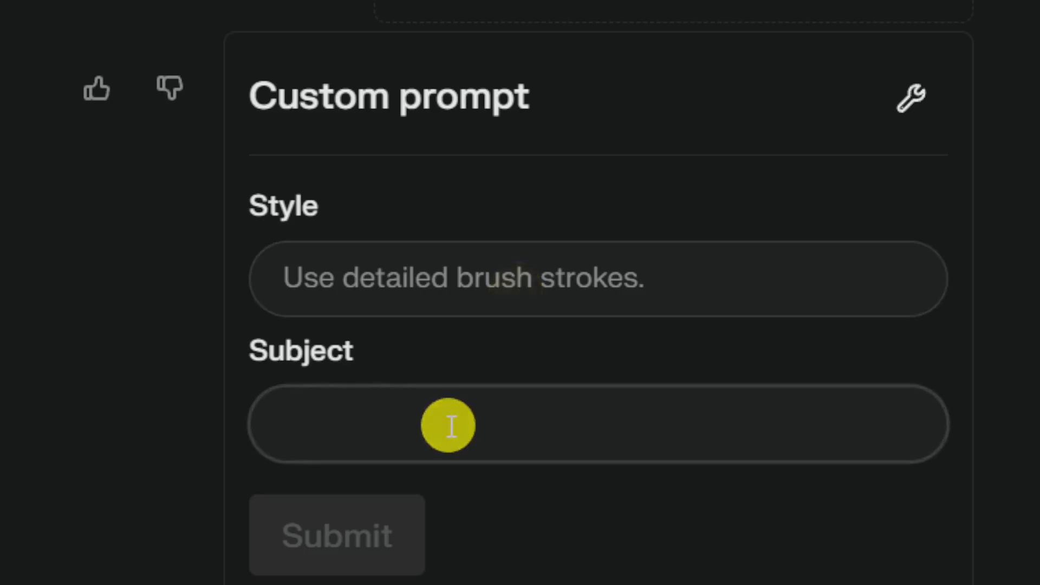
type("woman s")
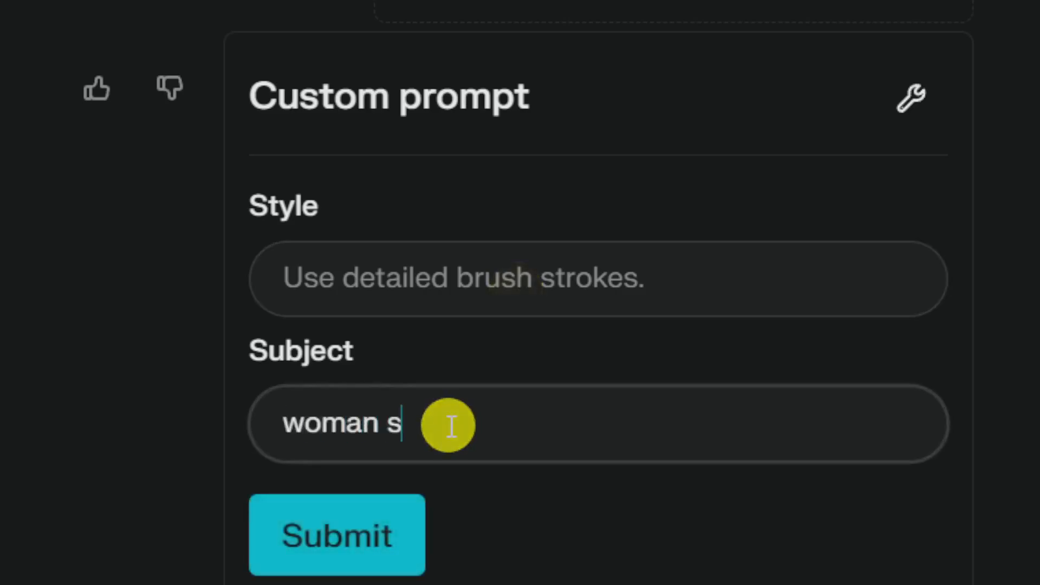
type("elfie carnival")
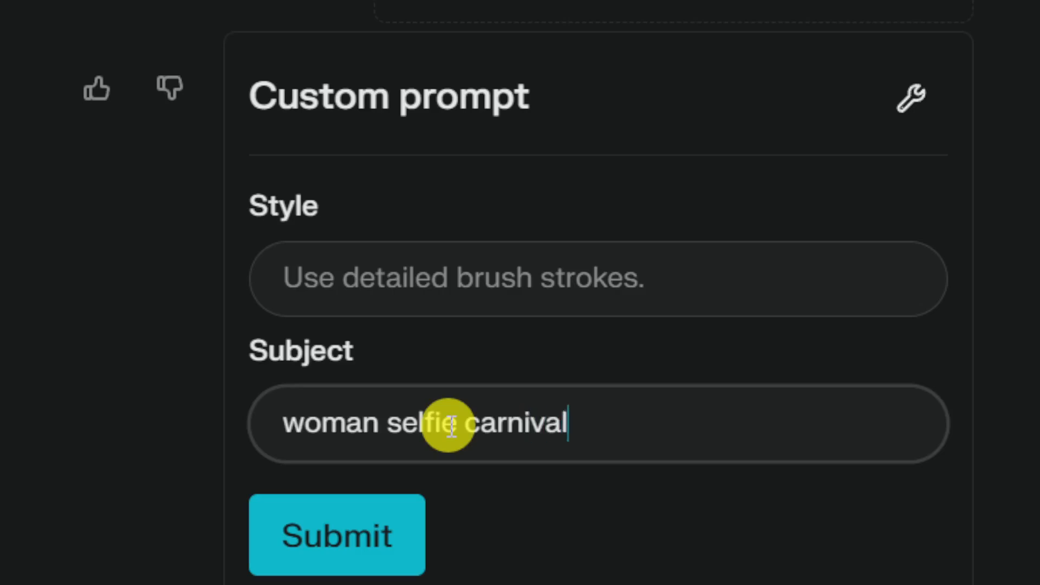
mouse_move(692, 430)
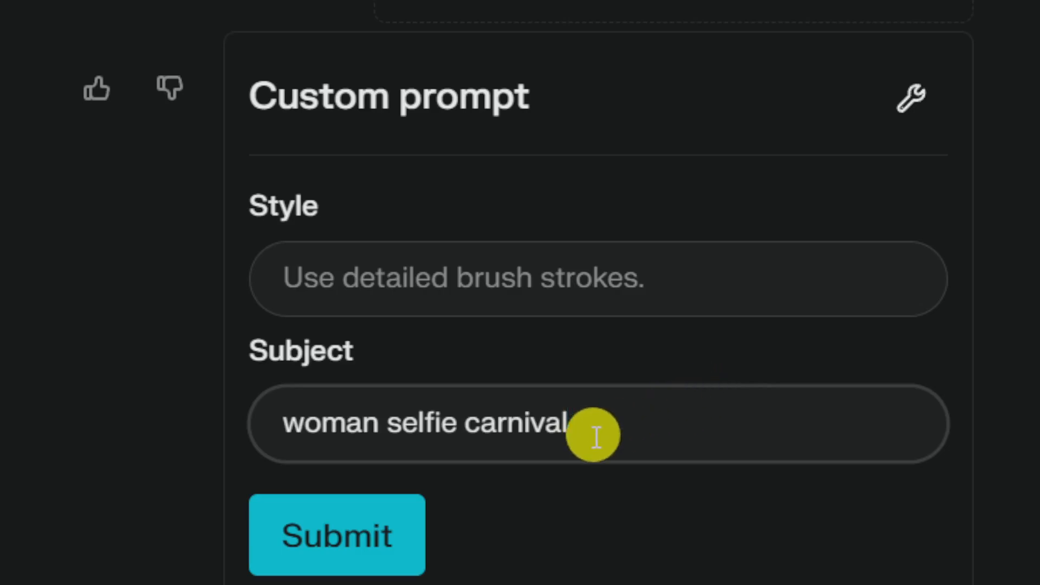
mouse_move(471, 424)
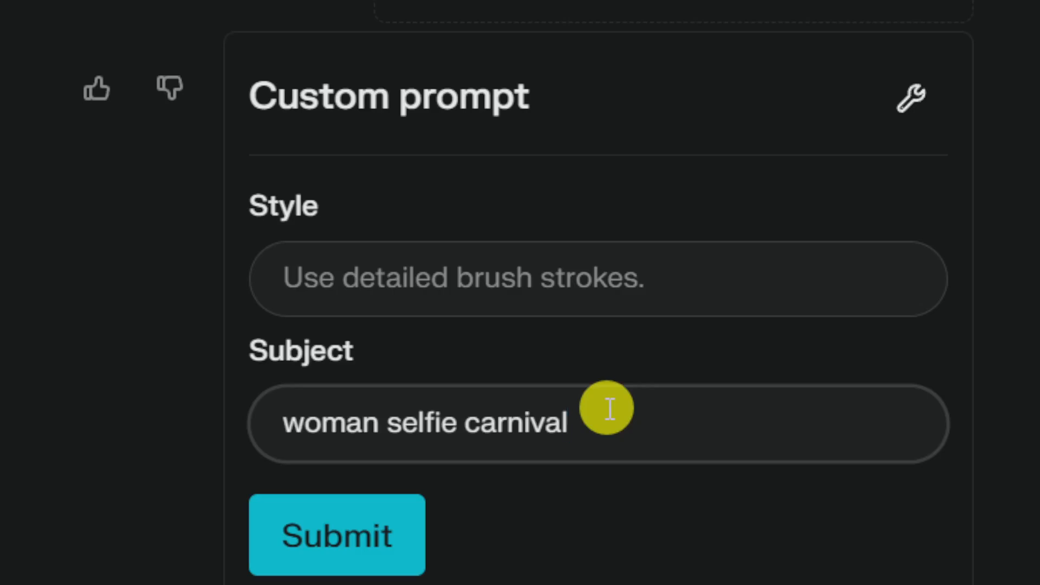
mouse_move(593, 431)
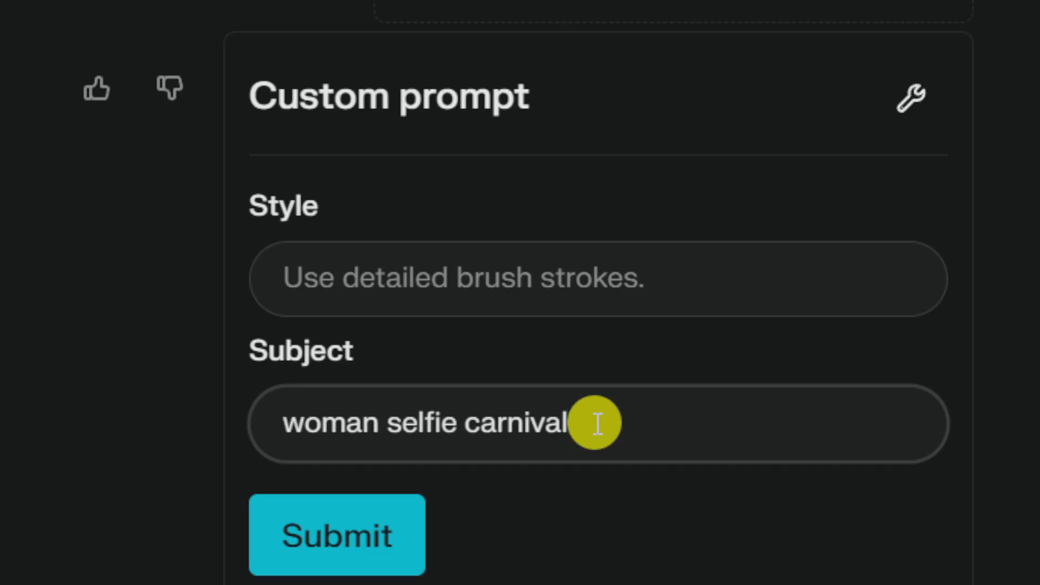
mouse_move(527, 339)
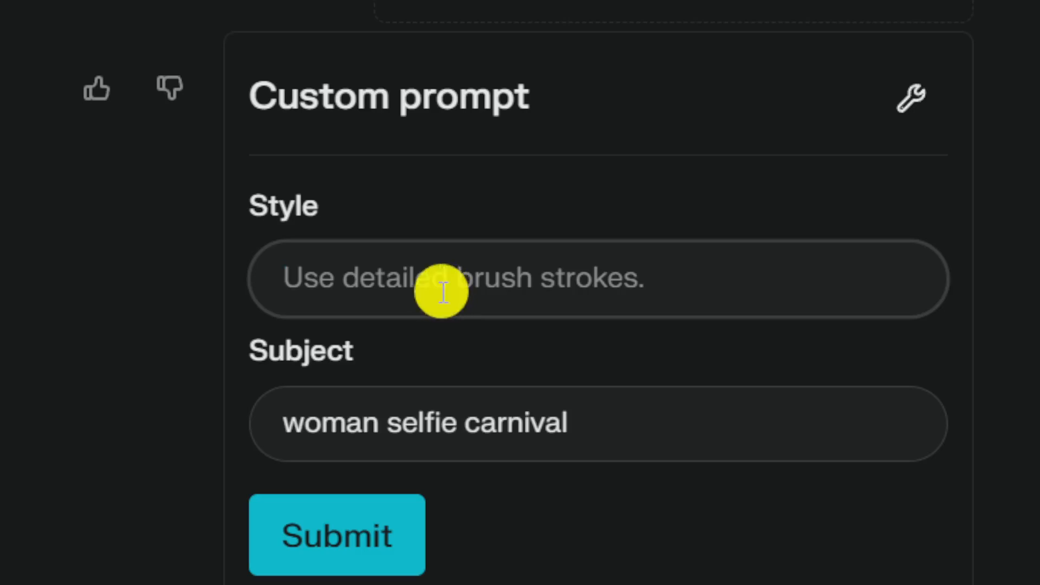
Discard a half-typed 'photgrap' style and set Style to IMG_6519.JPEG instead
type("photgrap")
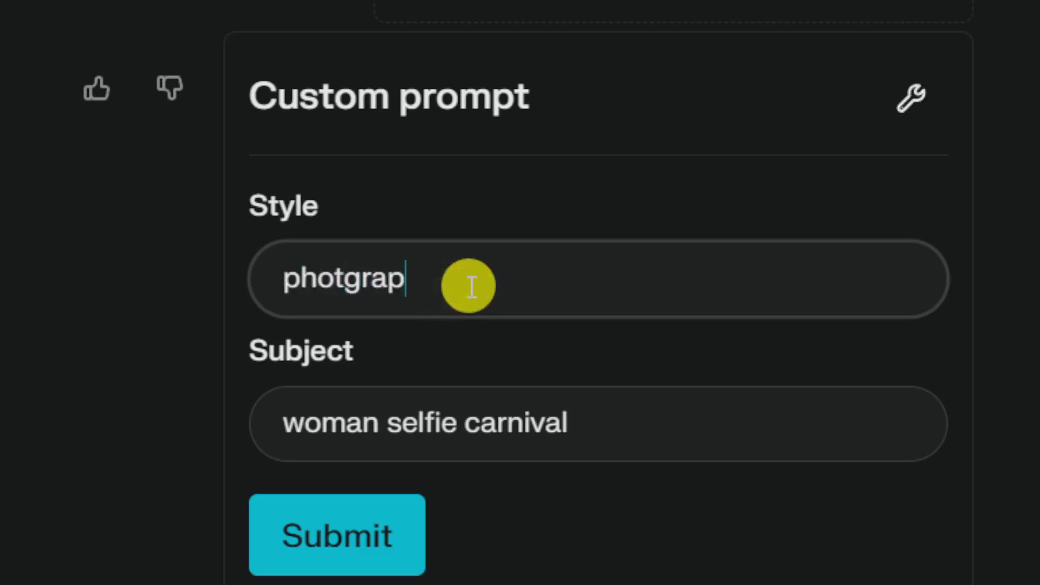
type("amateur")
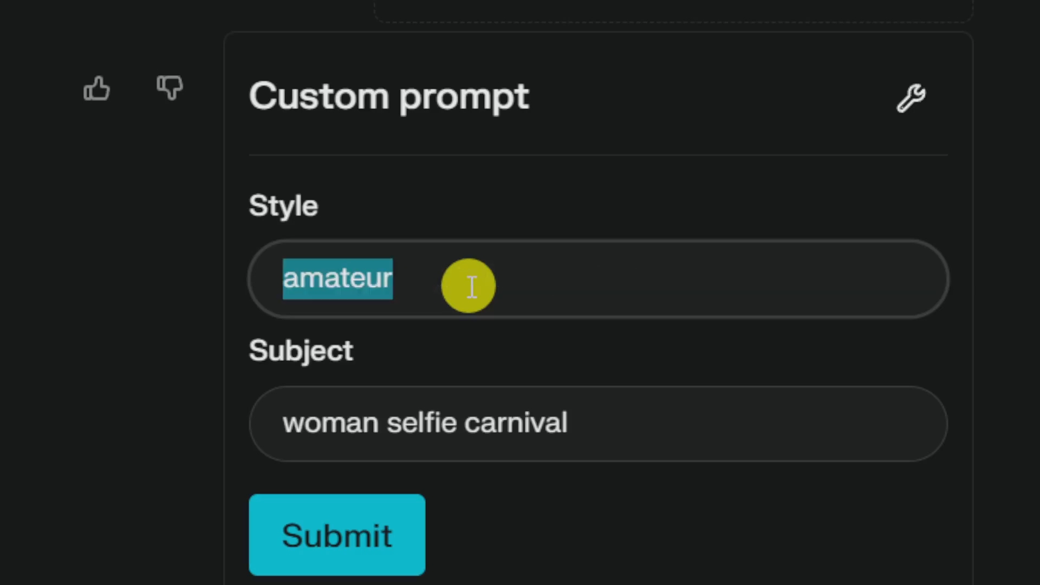
key("Delete")
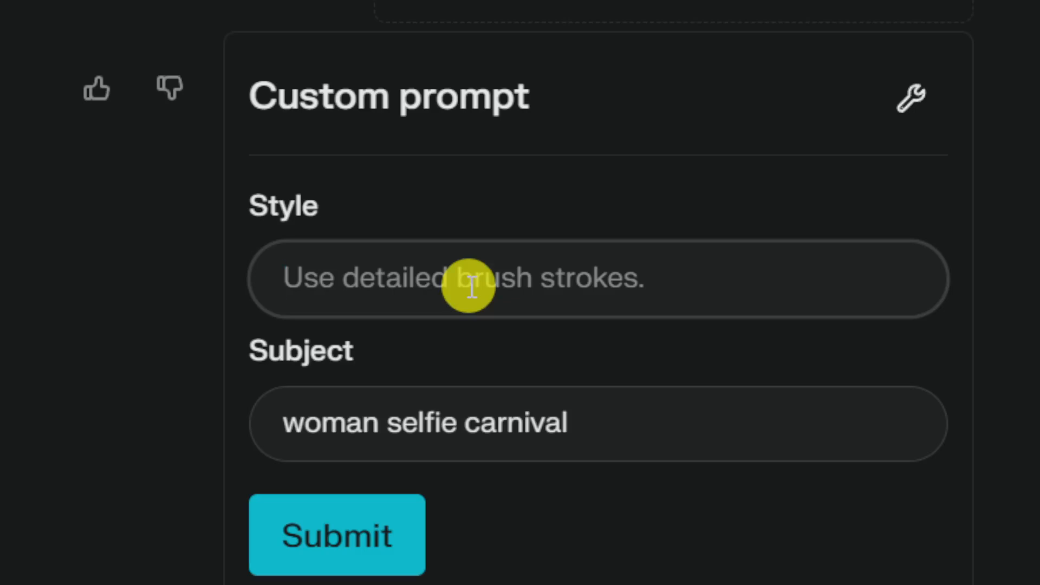
type("IMG")
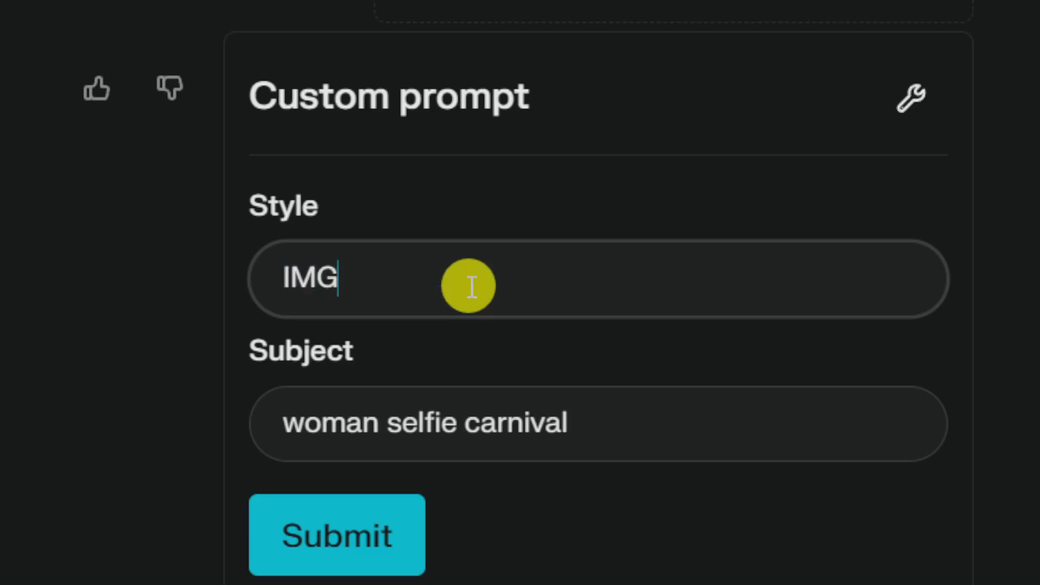
type("_")
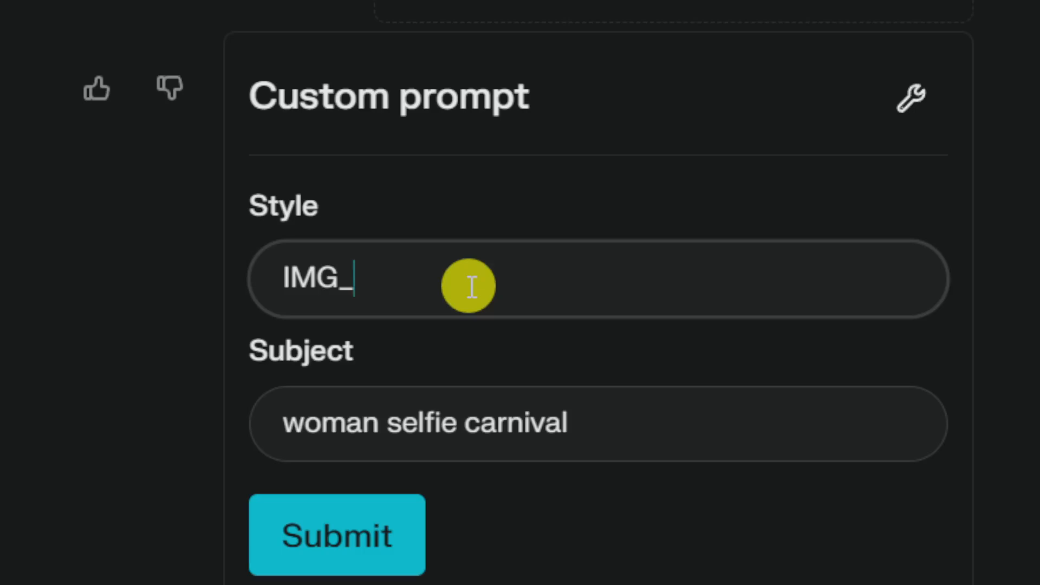
type("651")
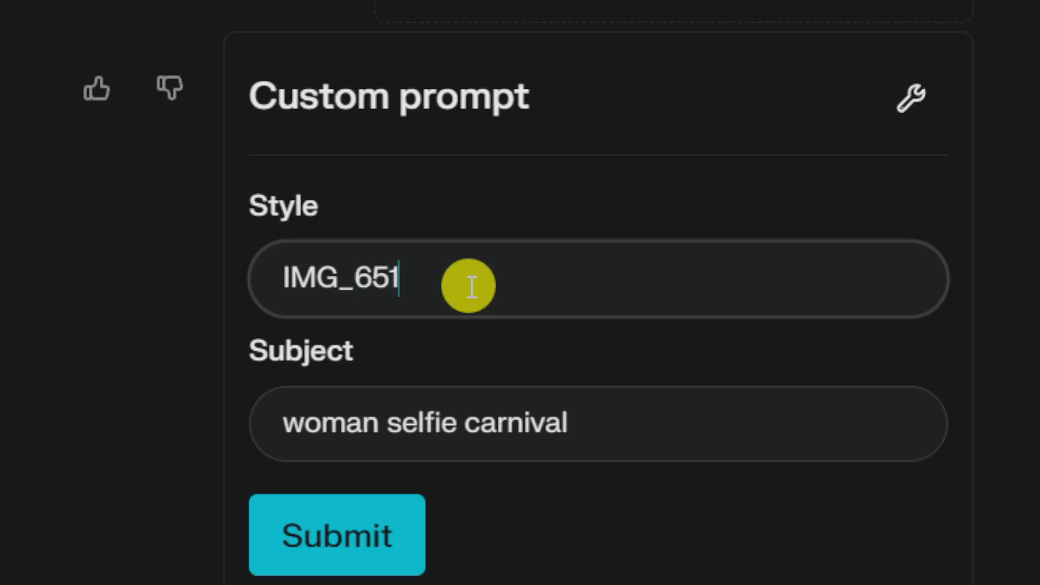
type("9.J")
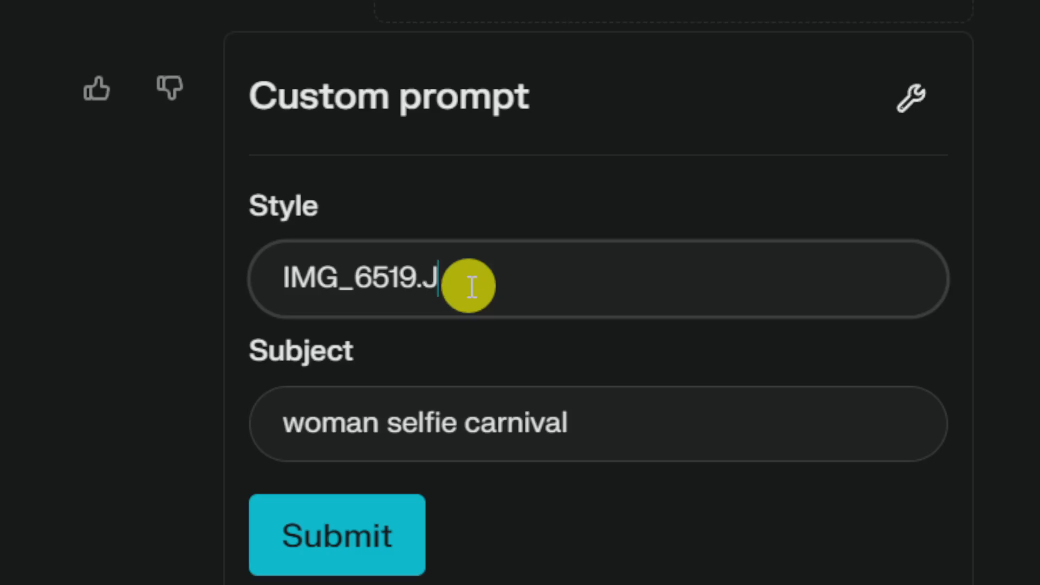
type("PEG")
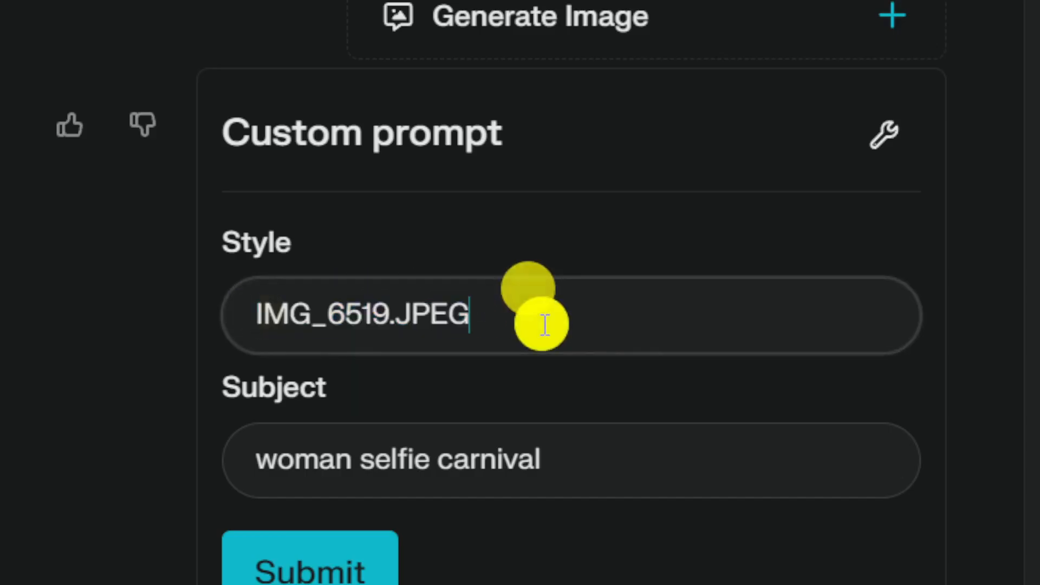
mouse_move(550, 324)
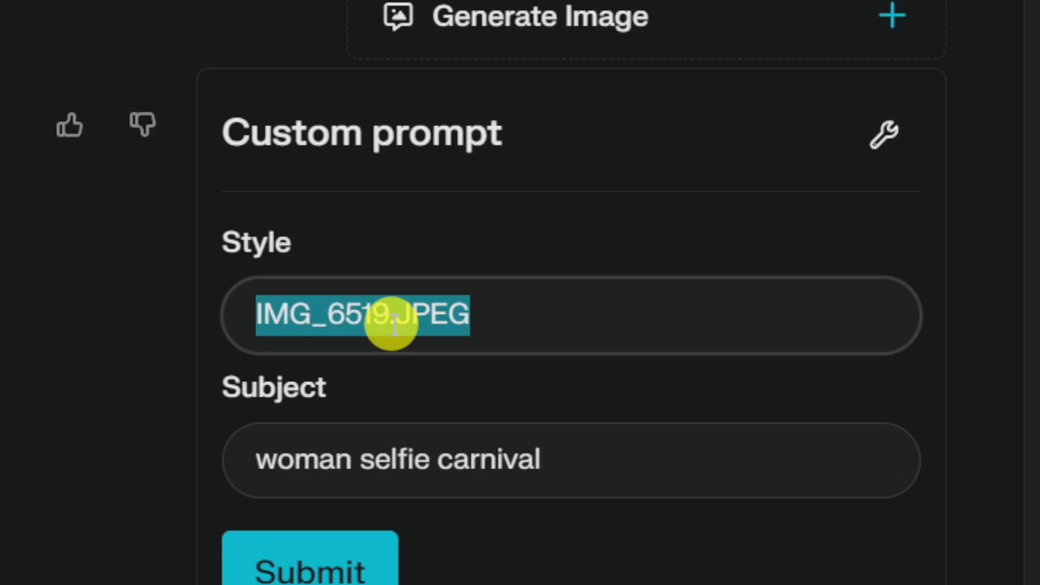
mouse_move(528, 316)
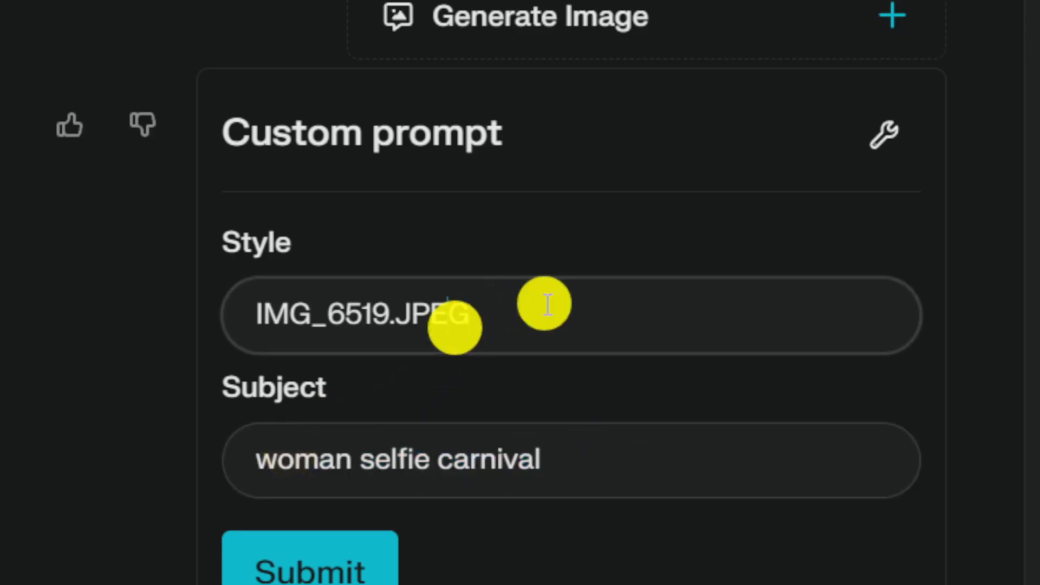
double_click(361, 314)
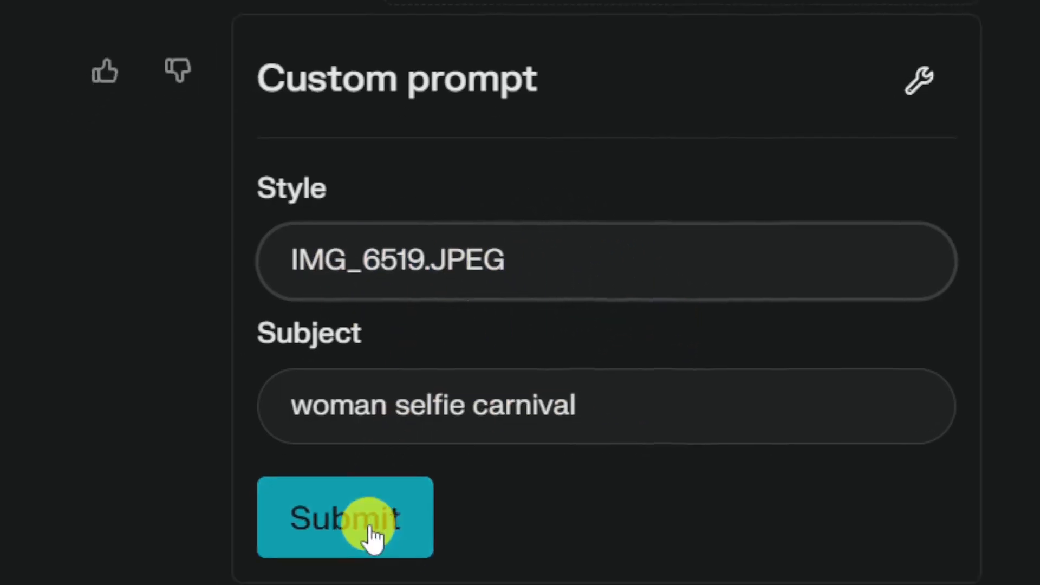
Generate the red-haired woman's carnival selfie and close the enlarged result
left_click(344, 518)
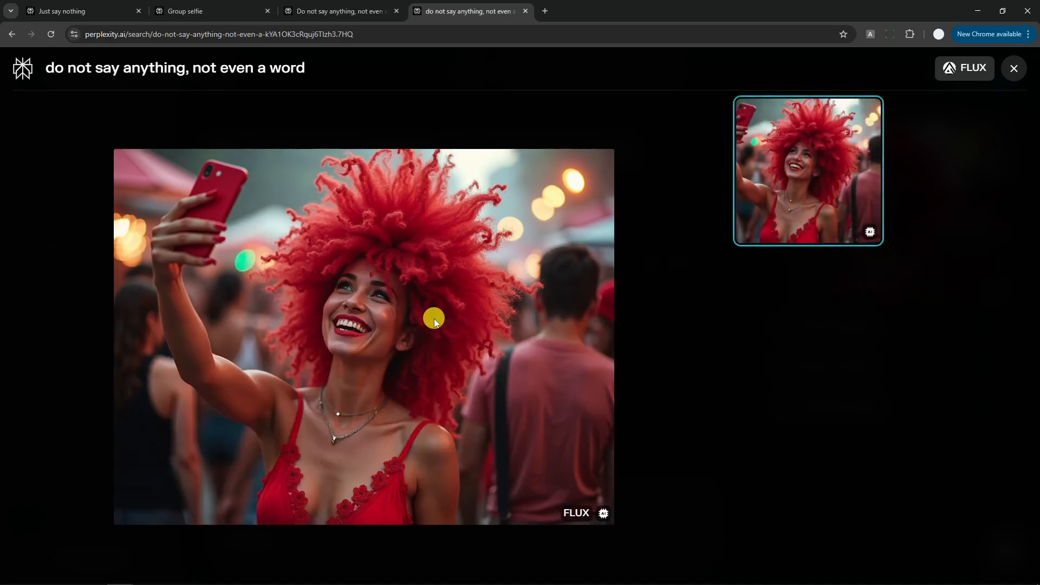
mouse_move(804, 194)
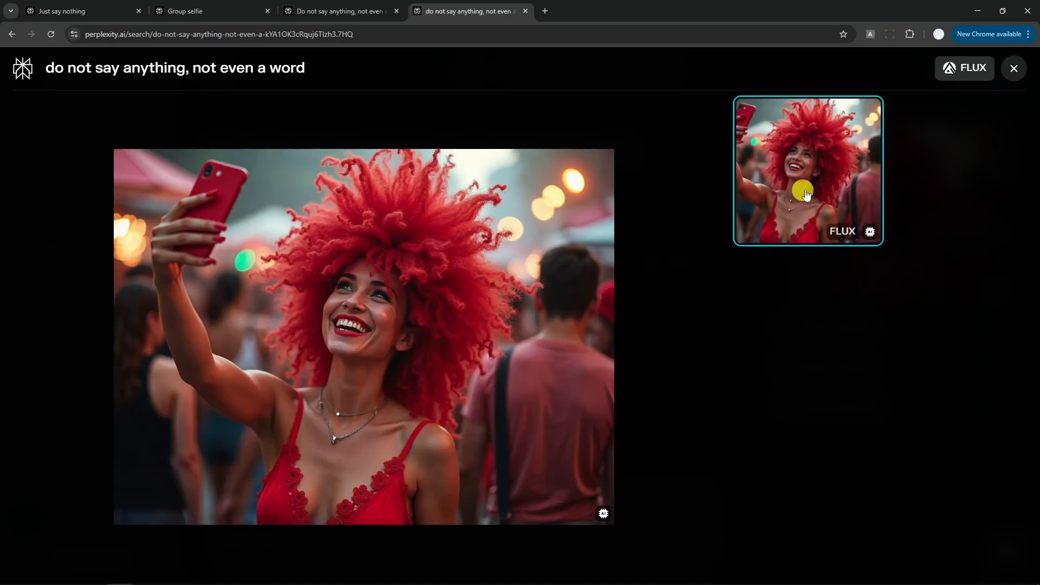
left_click(1014, 68)
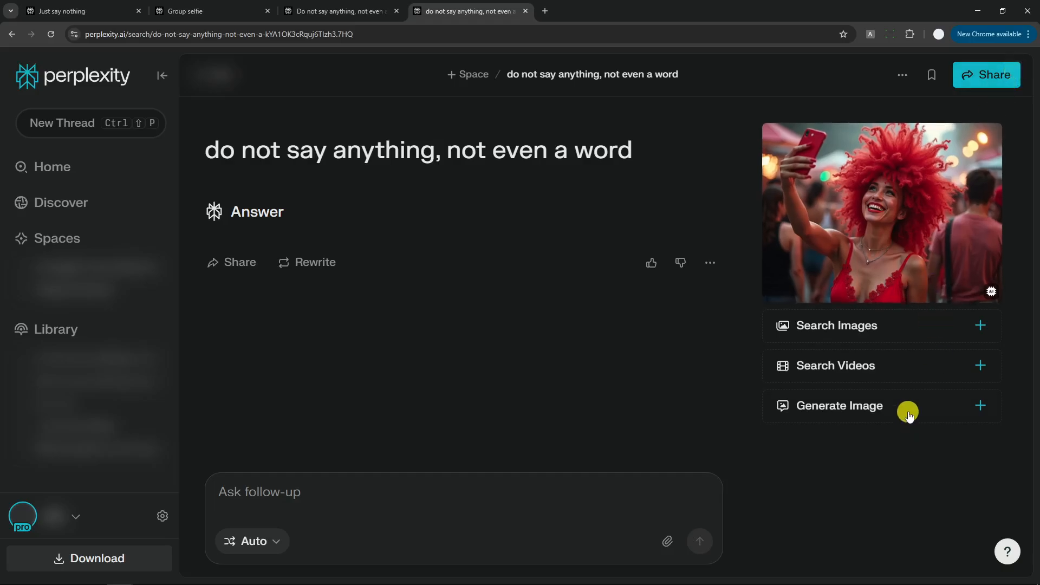
Write style selfie.jpeg, trying night/morning/street variants, and submit the college party prompt
left_click(980, 405)
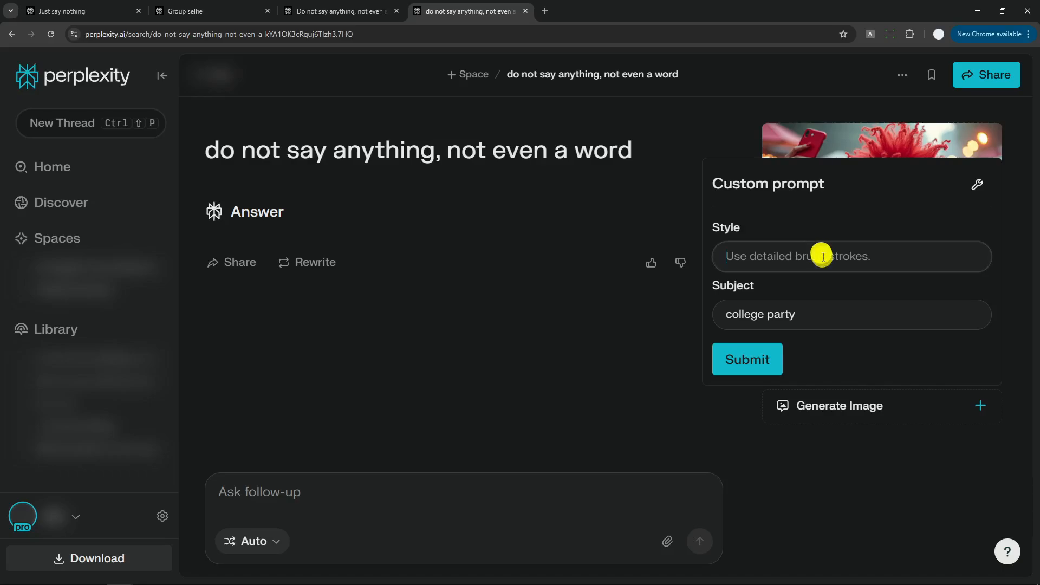
type("s")
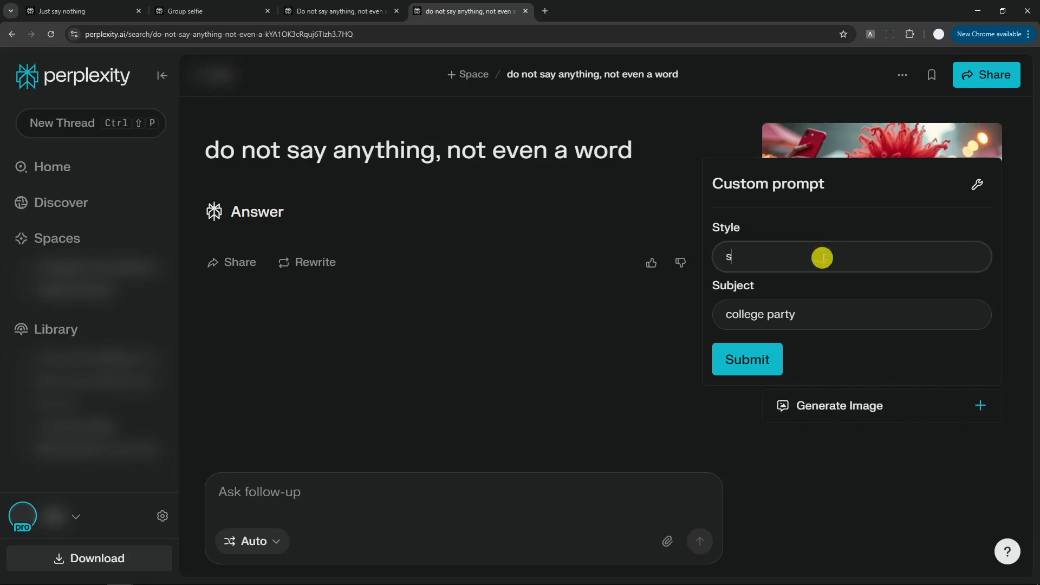
type("elfie.jpeg")
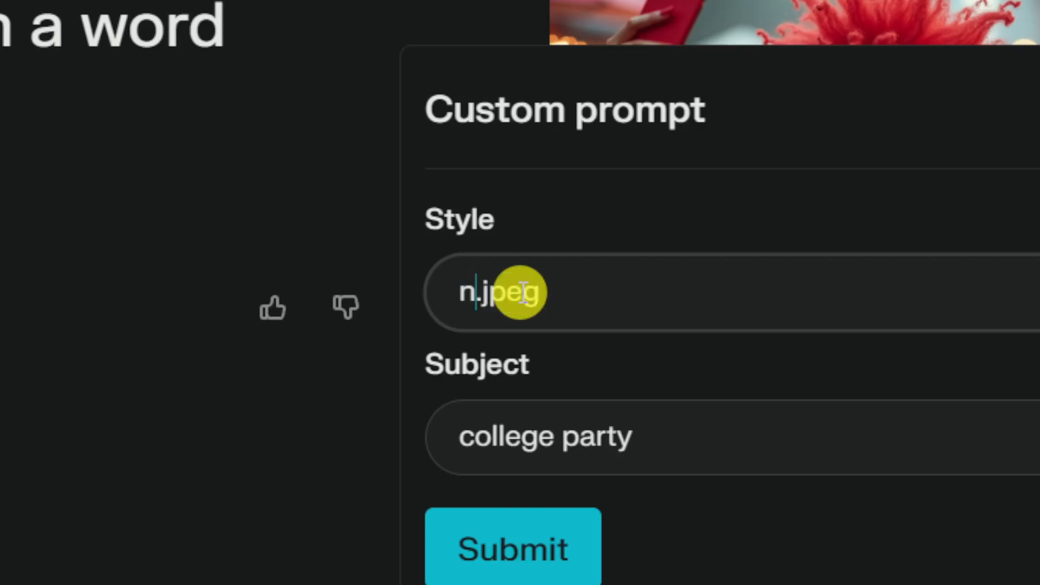
type("ight")
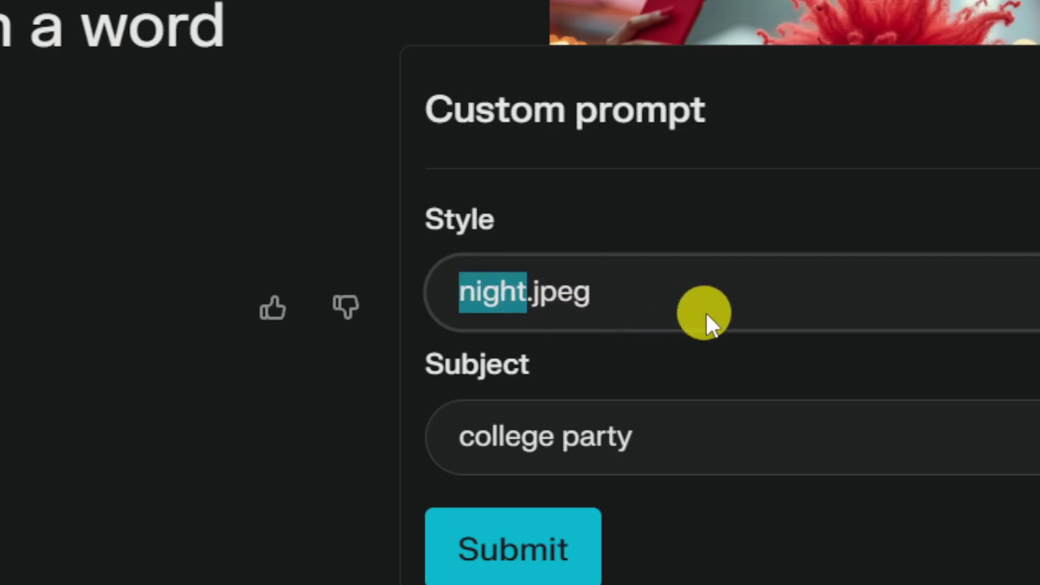
type("morning")
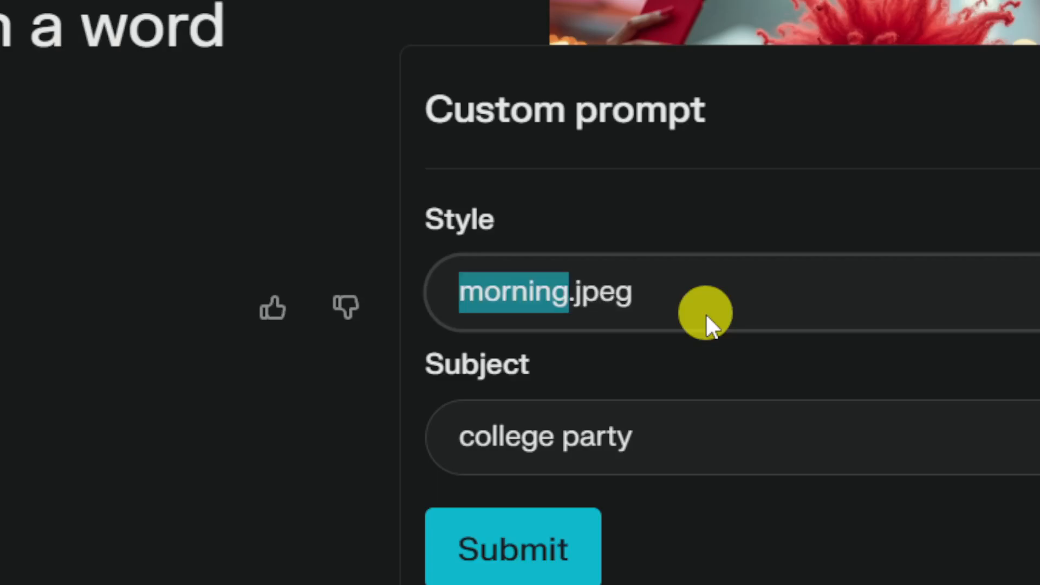
type("street")
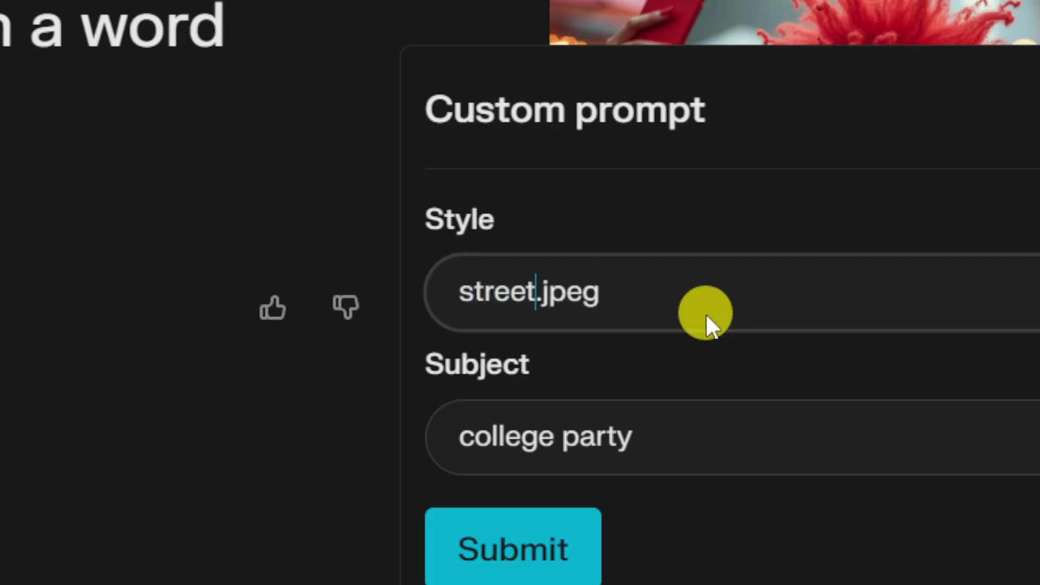
double_click(496, 291)
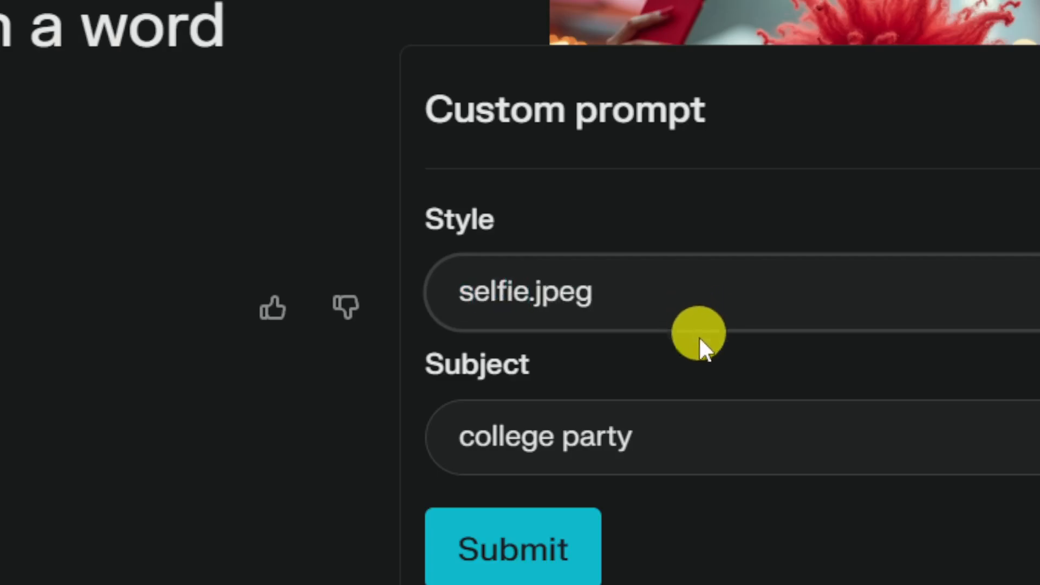
left_click(513, 548)
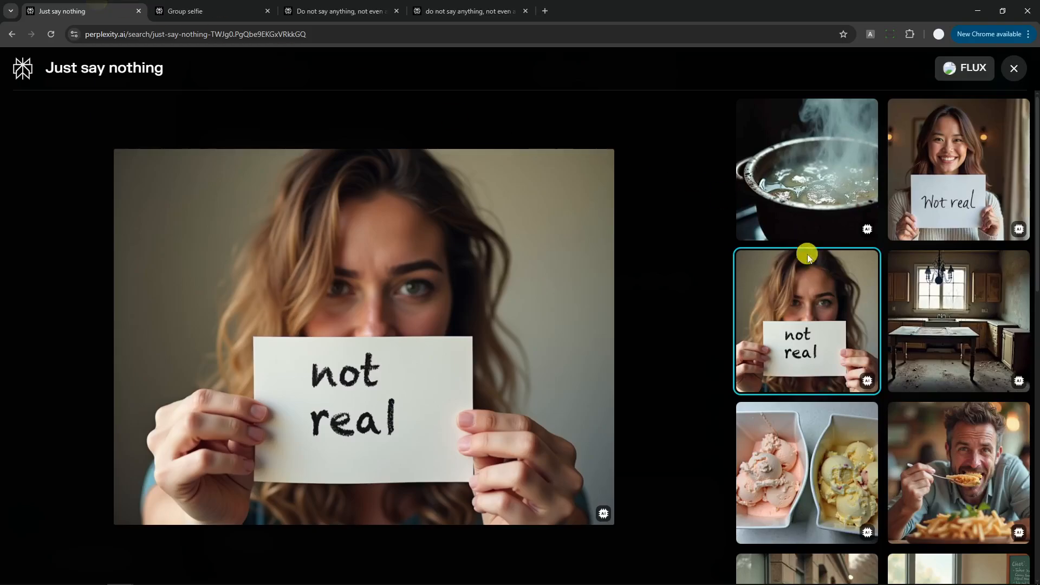
Enlarge the two-women night selfie, then view the new curly-haired party selfie in the other thread
scroll("down", 3)
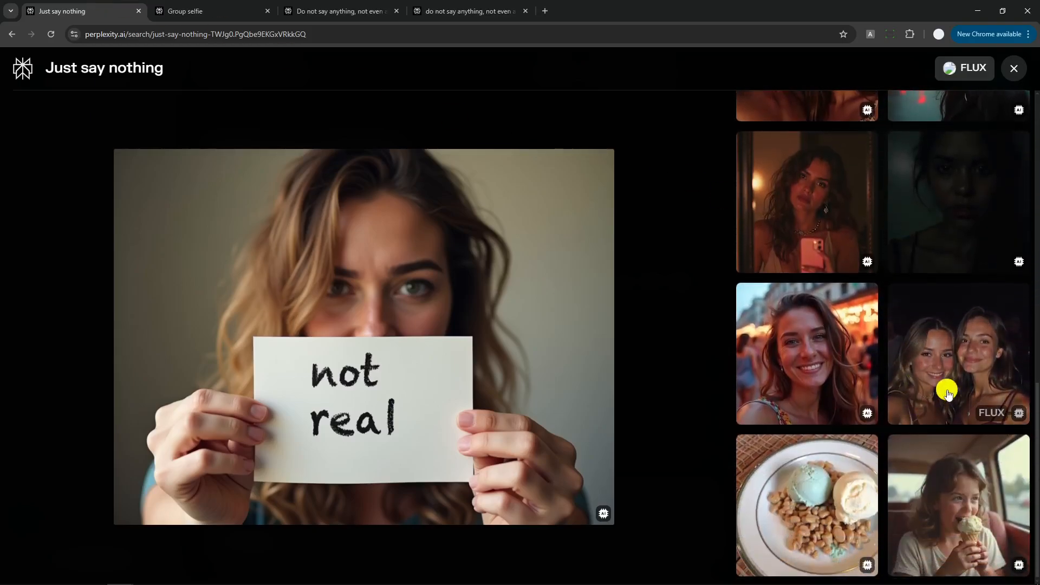
left_click(958, 352)
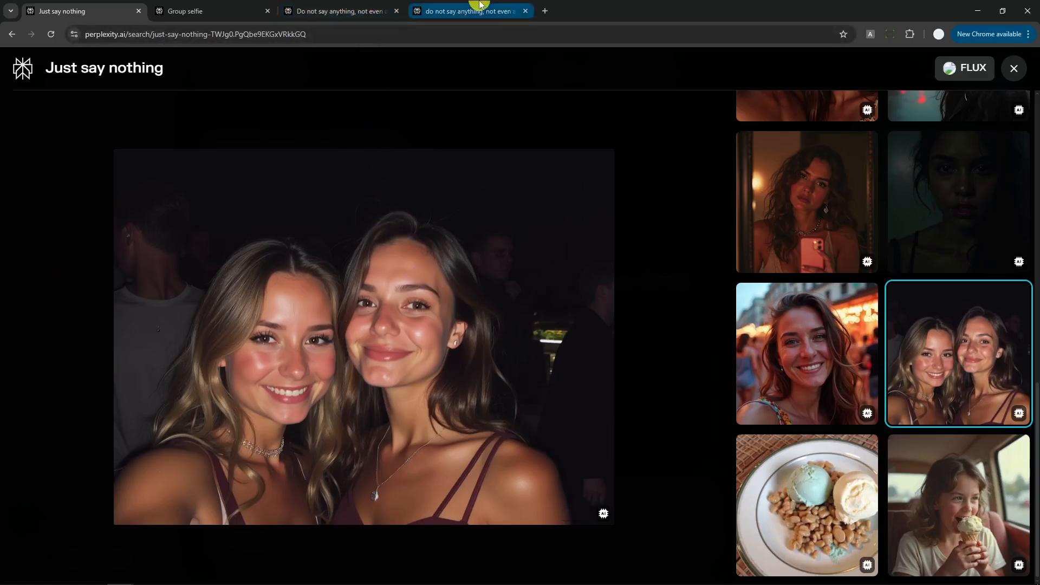
mouse_move(471, 11)
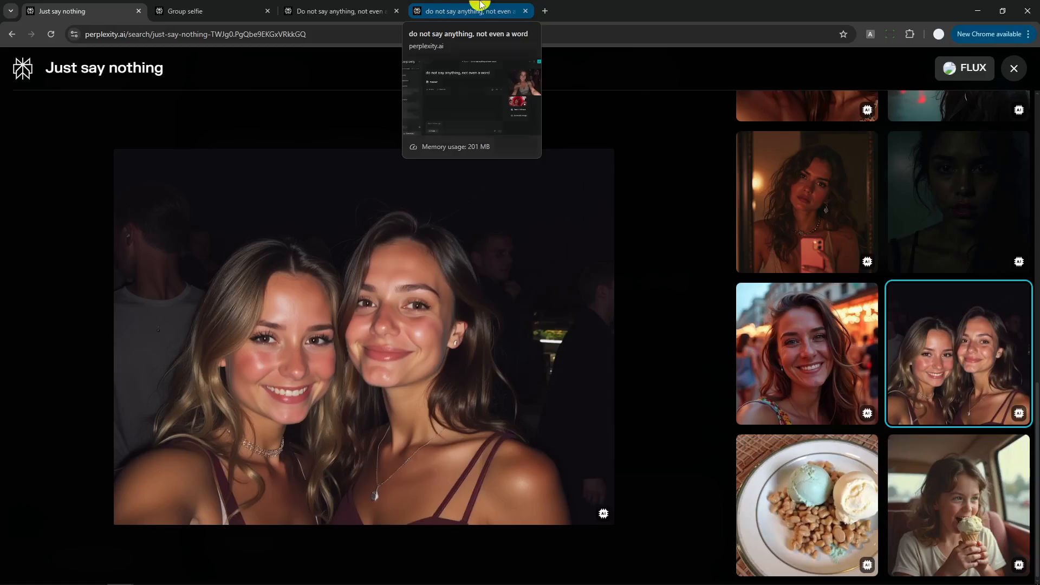
left_click(464, 11)
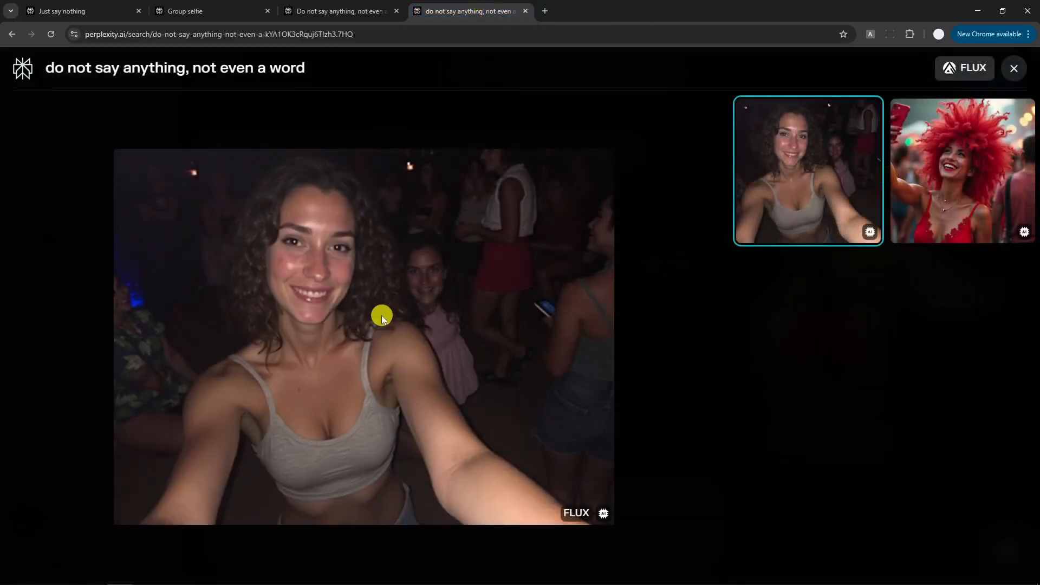
mouse_move(425, 320)
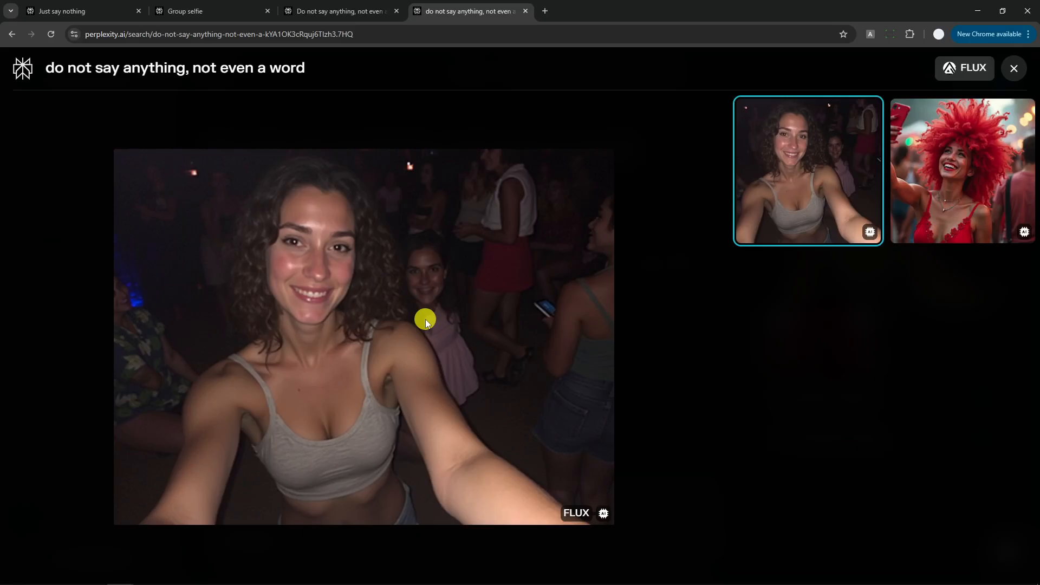
mouse_move(433, 309)
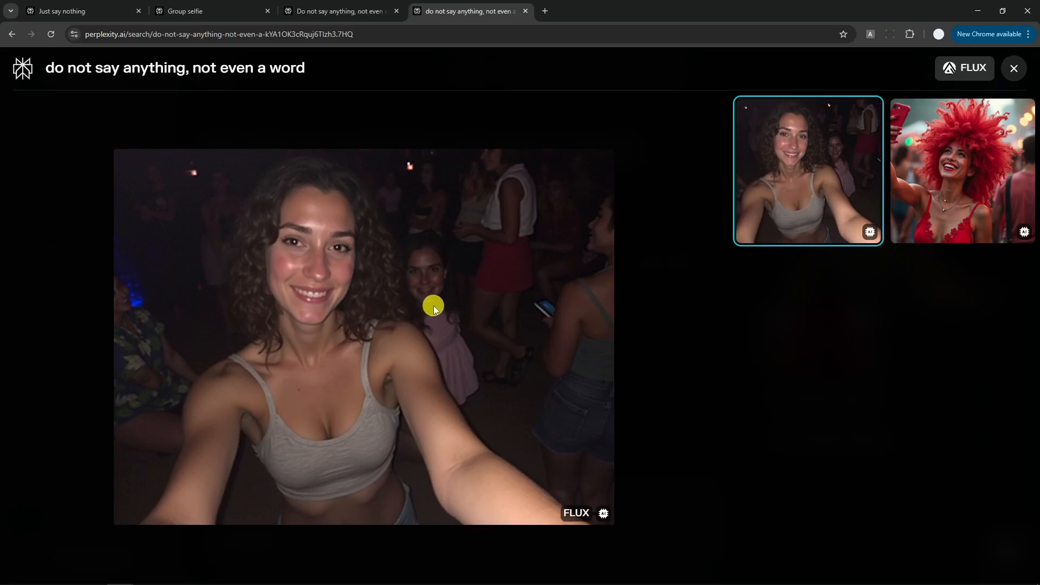
mouse_move(424, 308)
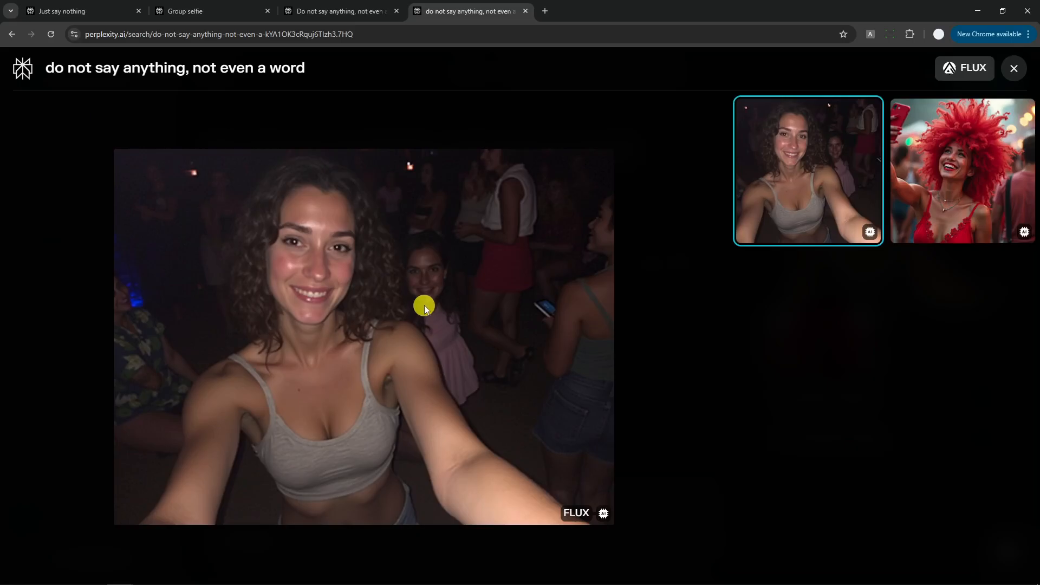
mouse_move(353, 304)
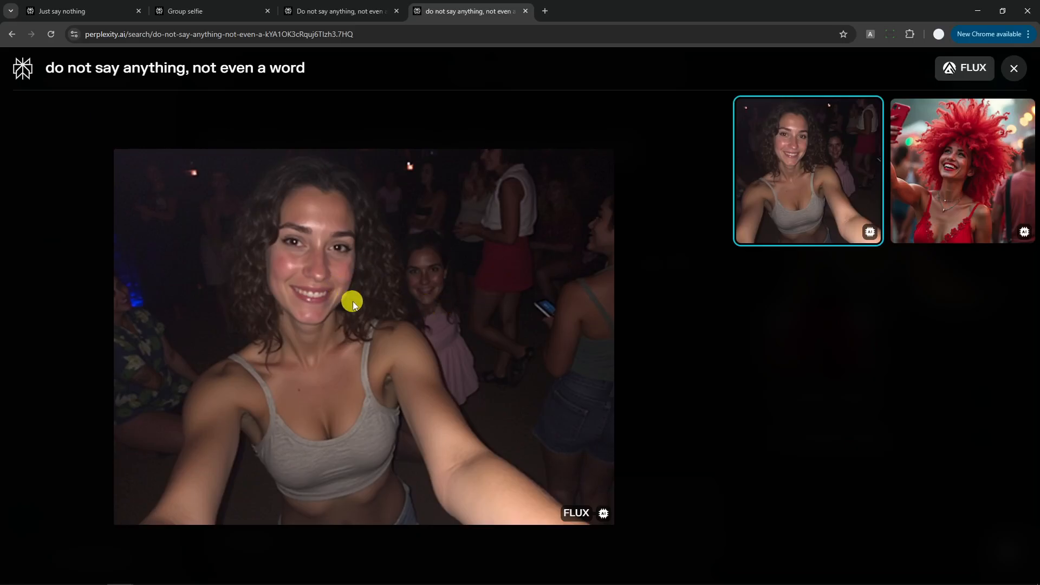
mouse_move(489, 274)
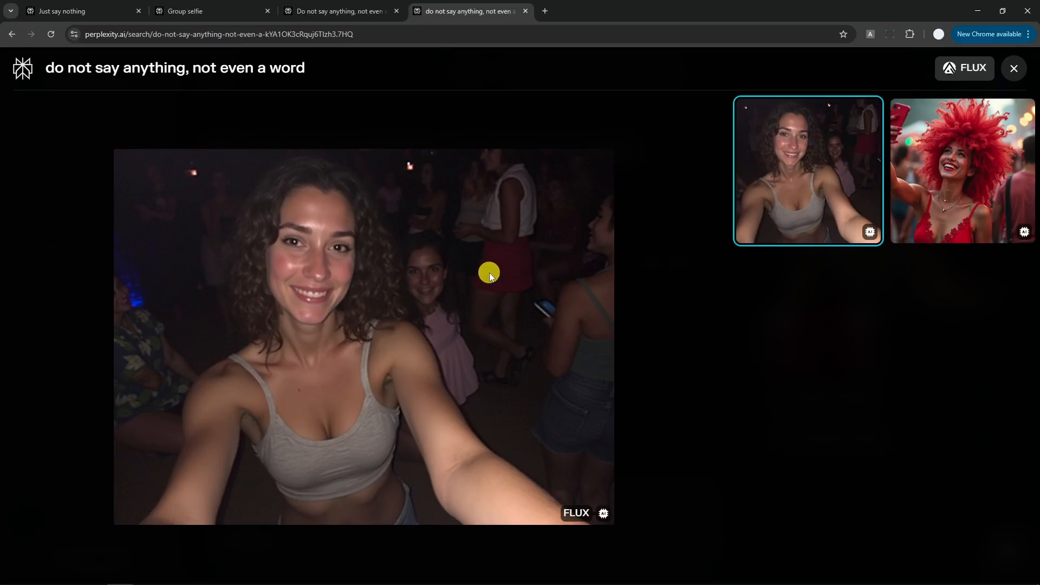
mouse_move(486, 273)
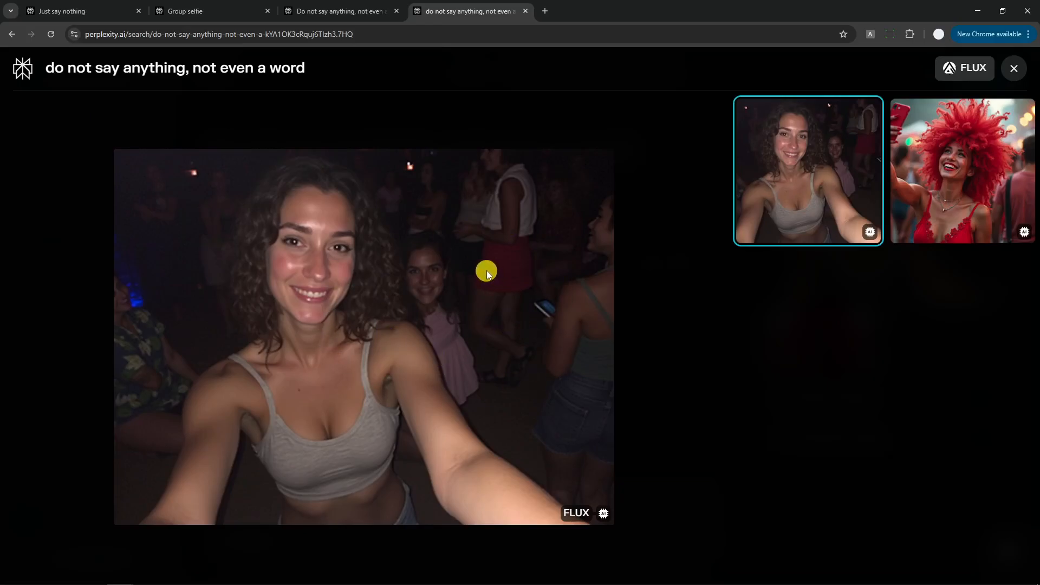
mouse_move(567, 291)
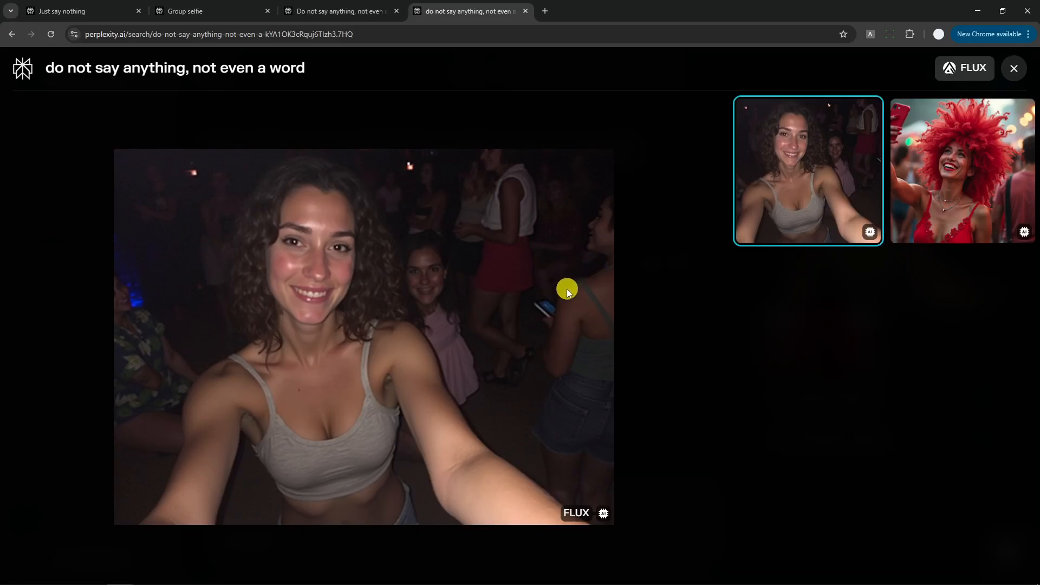
left_click(1014, 68)
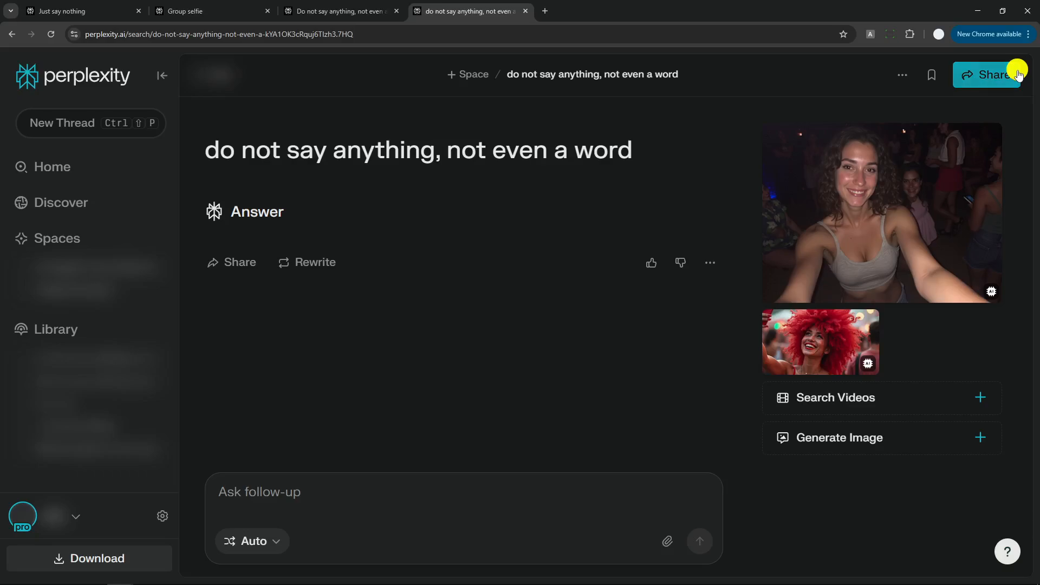
mouse_move(898, 398)
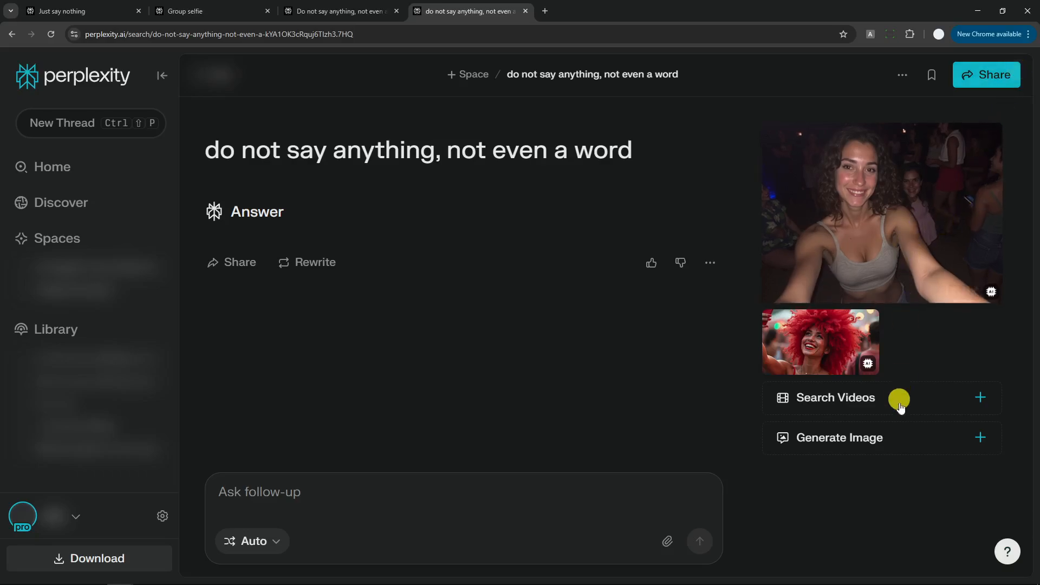
Start a custom image prompt: a smiling woman's selfie holding paper that says "not real"
left_click(980, 437)
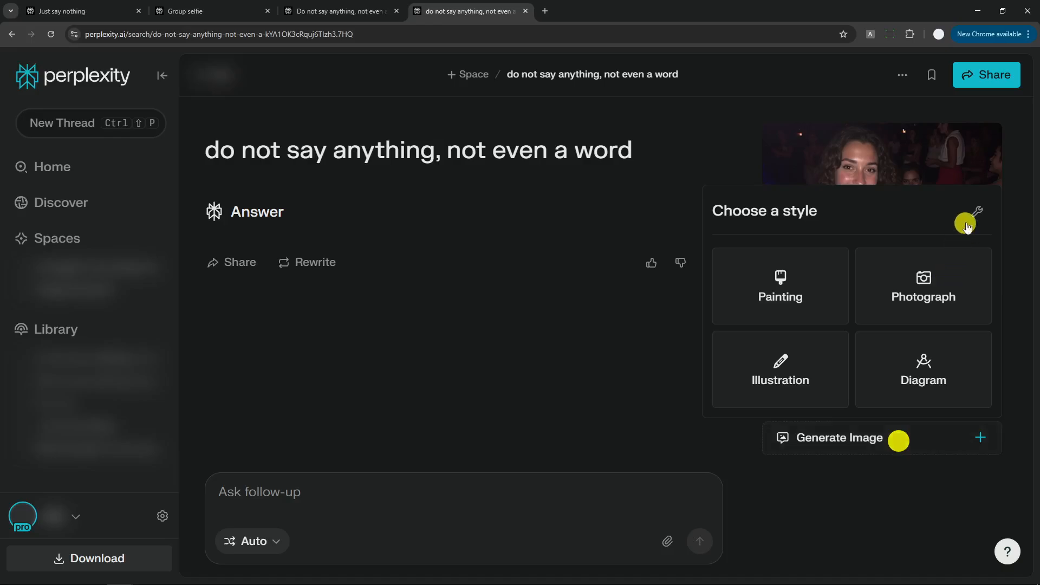
left_click(976, 223)
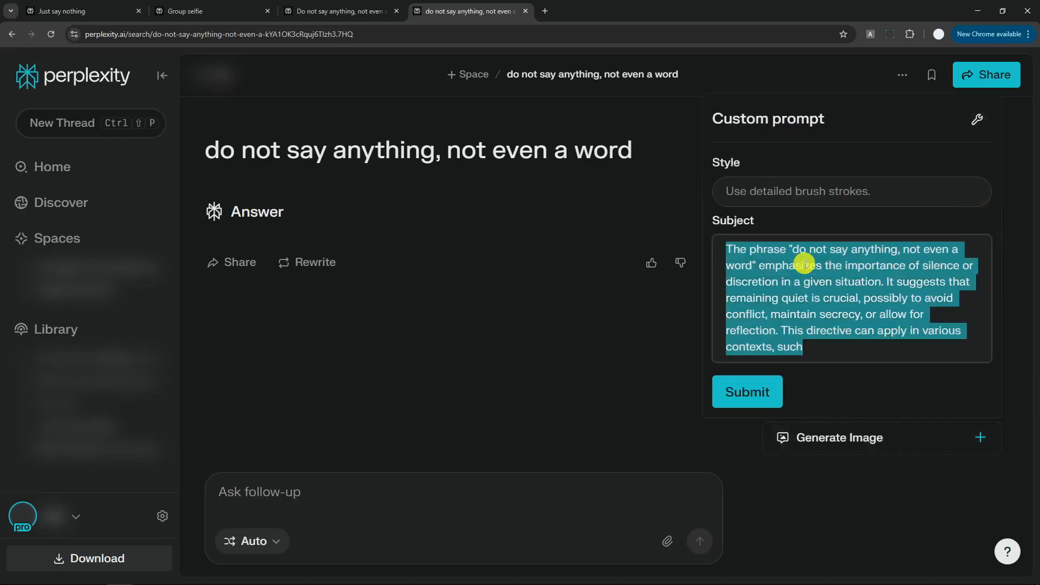
type("woman")
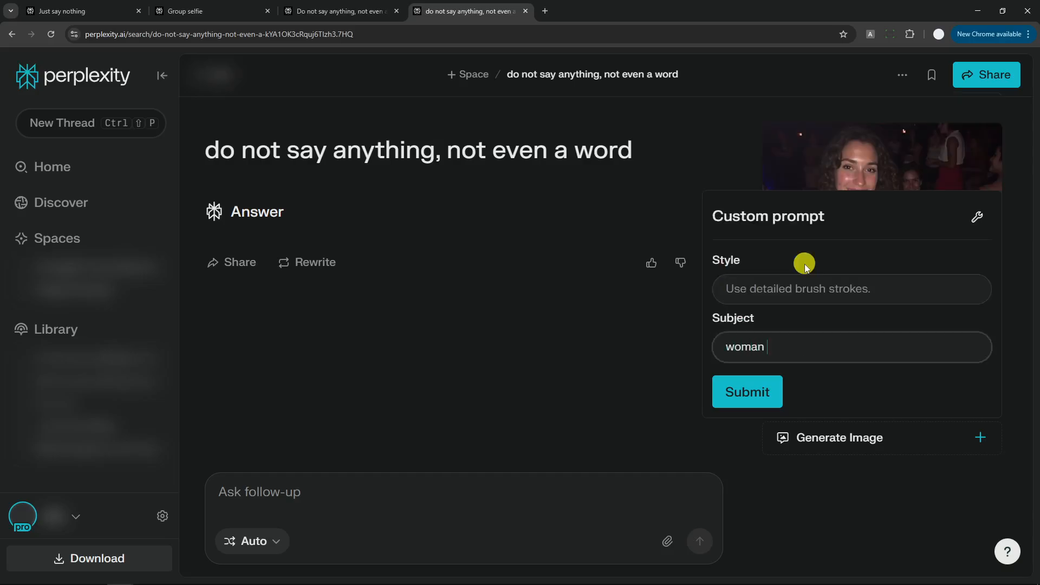
type("smile selfie ho")
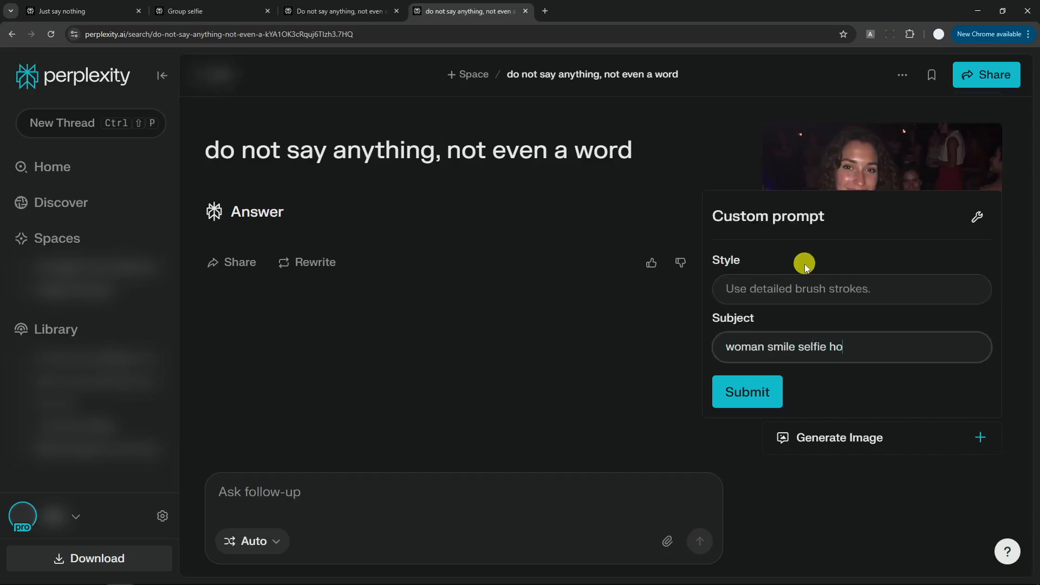
type("lding paper t")
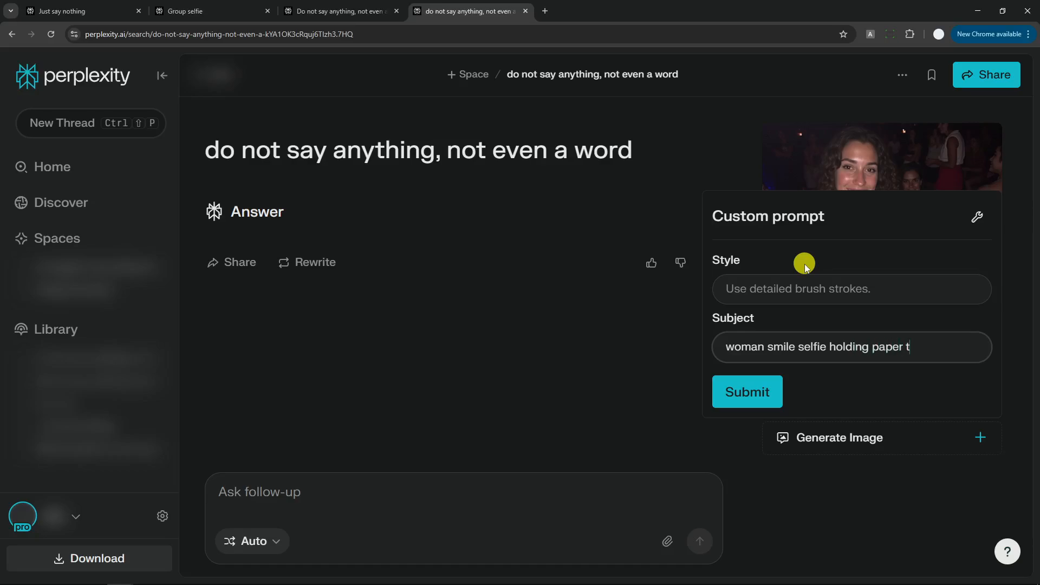
type("hat says \"not real")
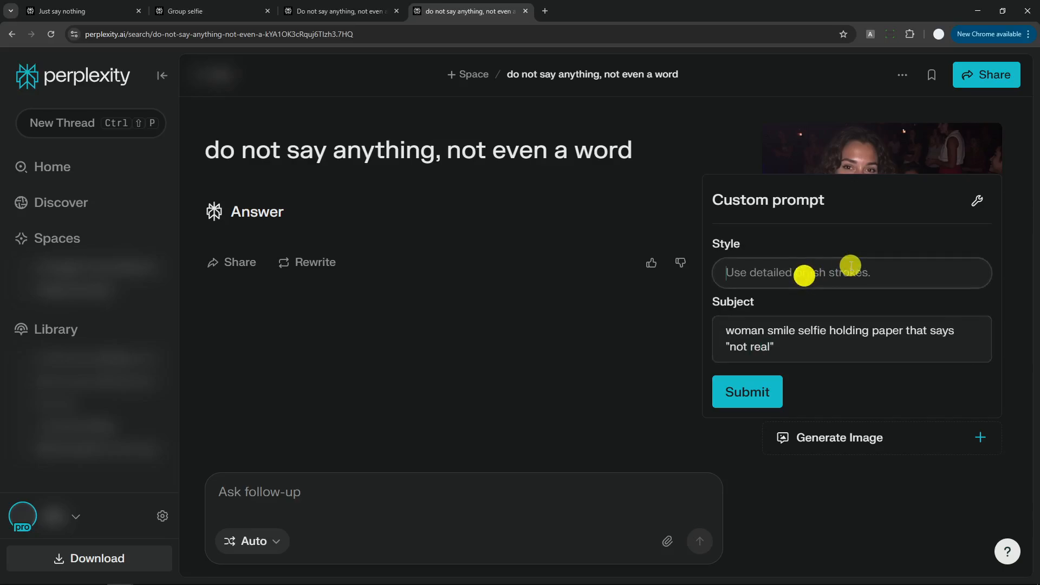
Set the style to IMG_1234.CR2, trying JPEG and HEIC extensions before keeping CR2, and generate
type("IMG_1")
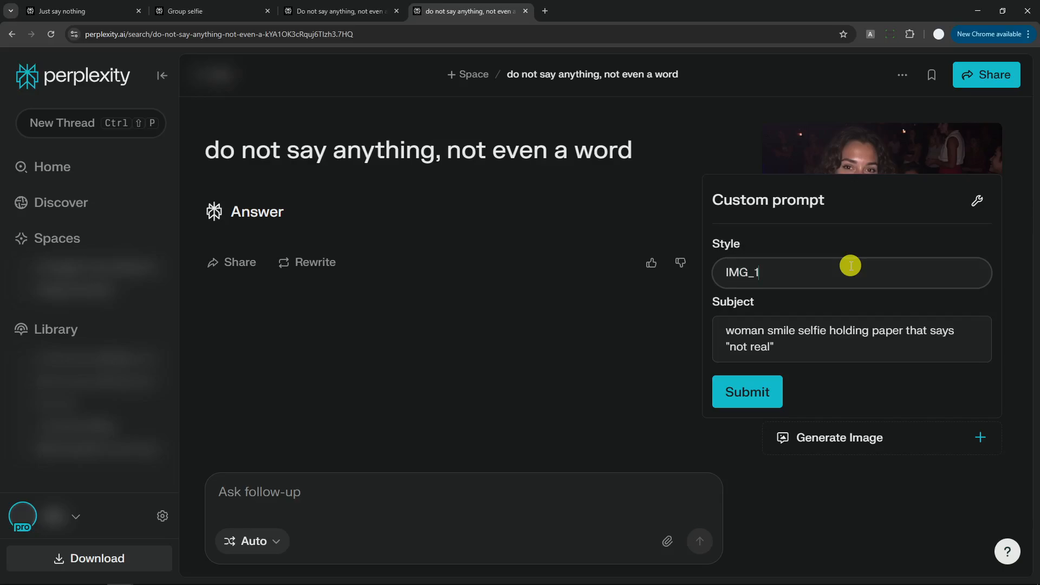
type("234.")
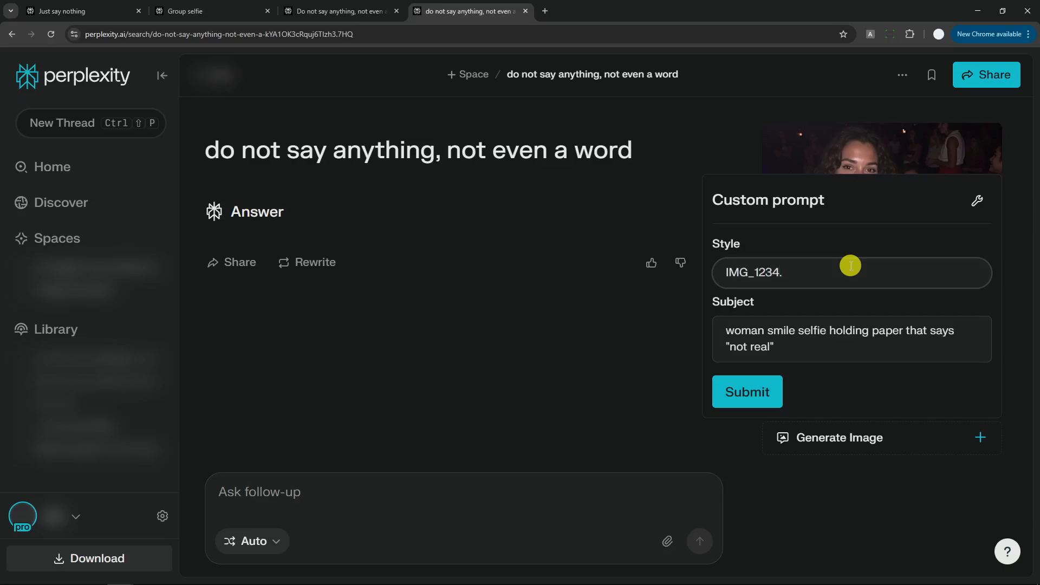
type("CR2")
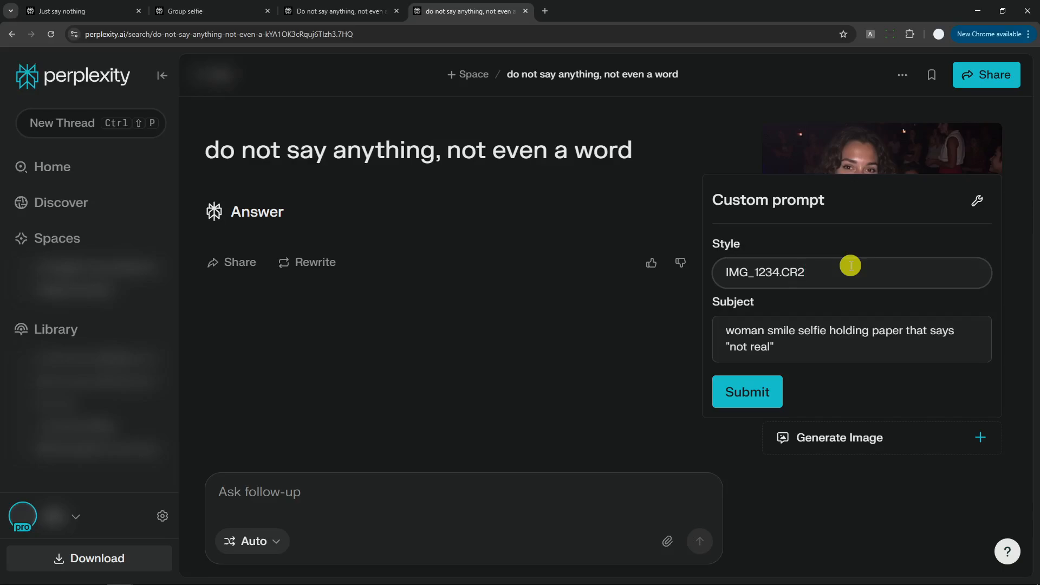
double_click(793, 273)
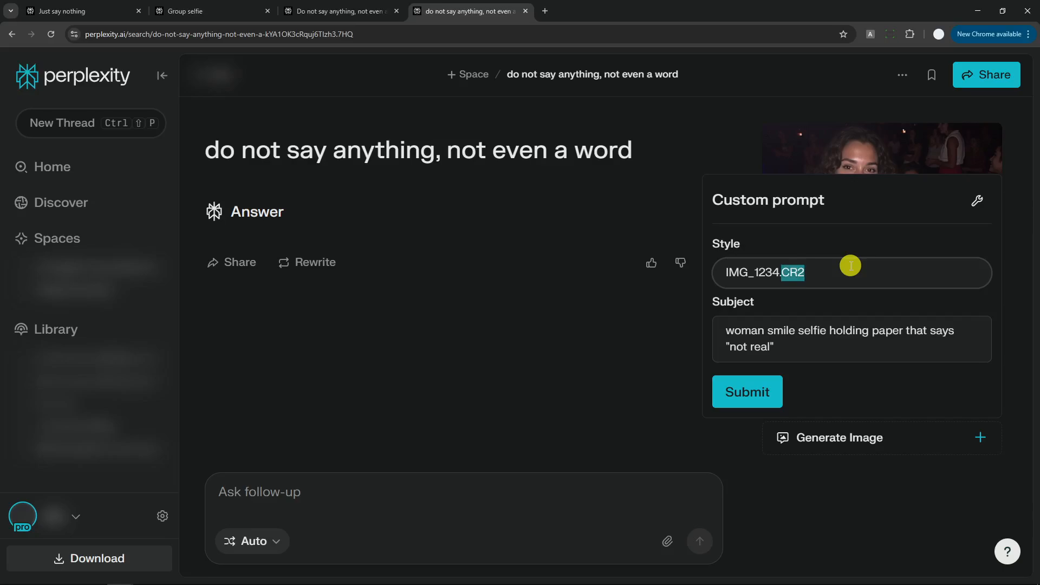
type("JPE")
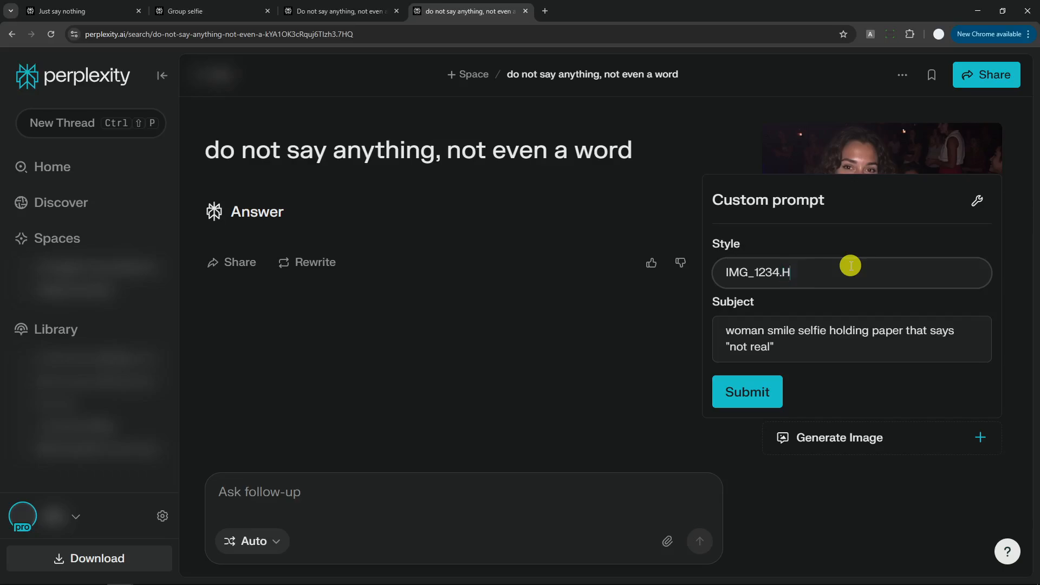
type("EIC")
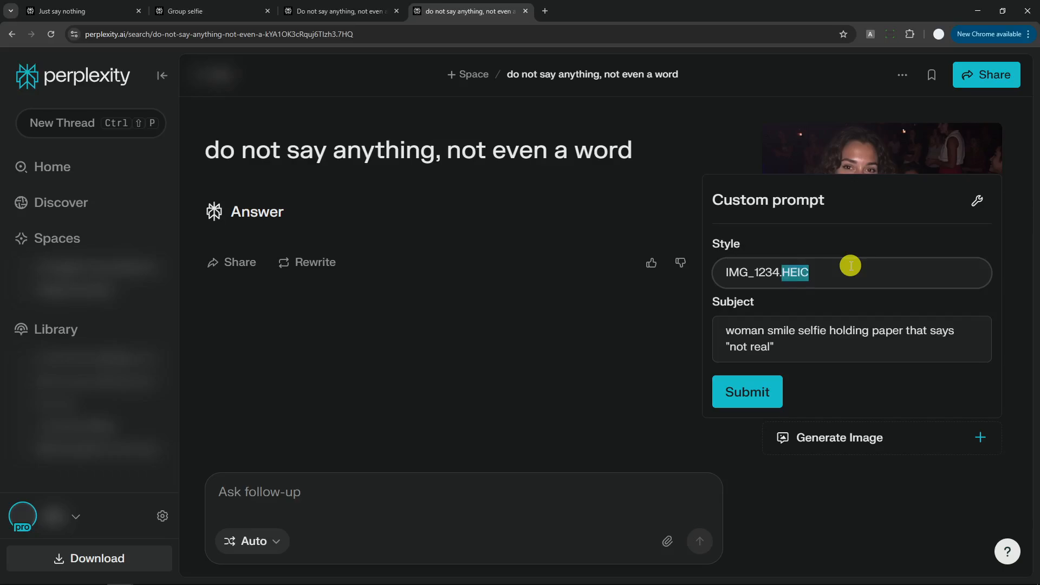
type("CR2")
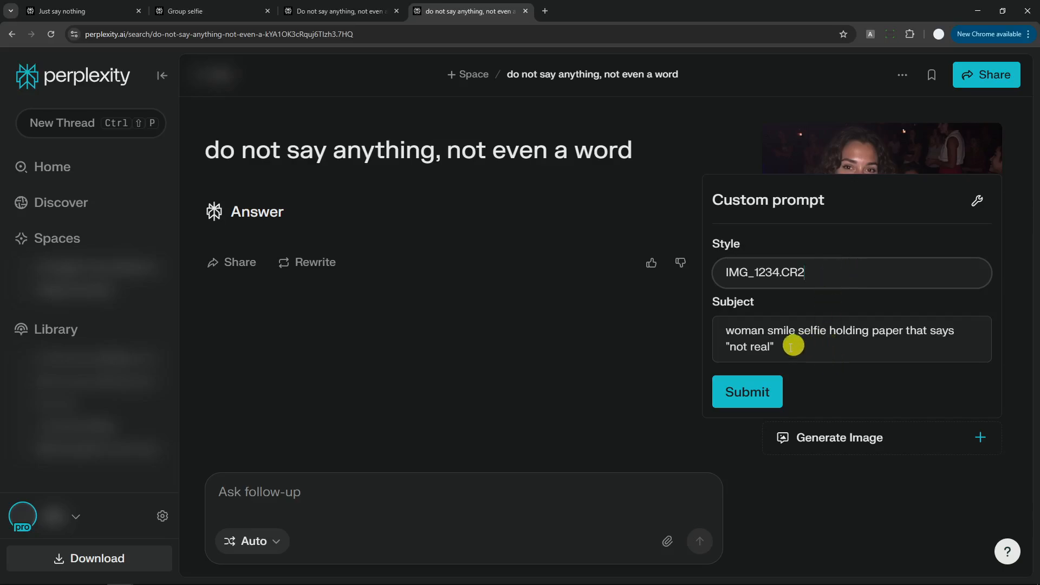
left_click(746, 391)
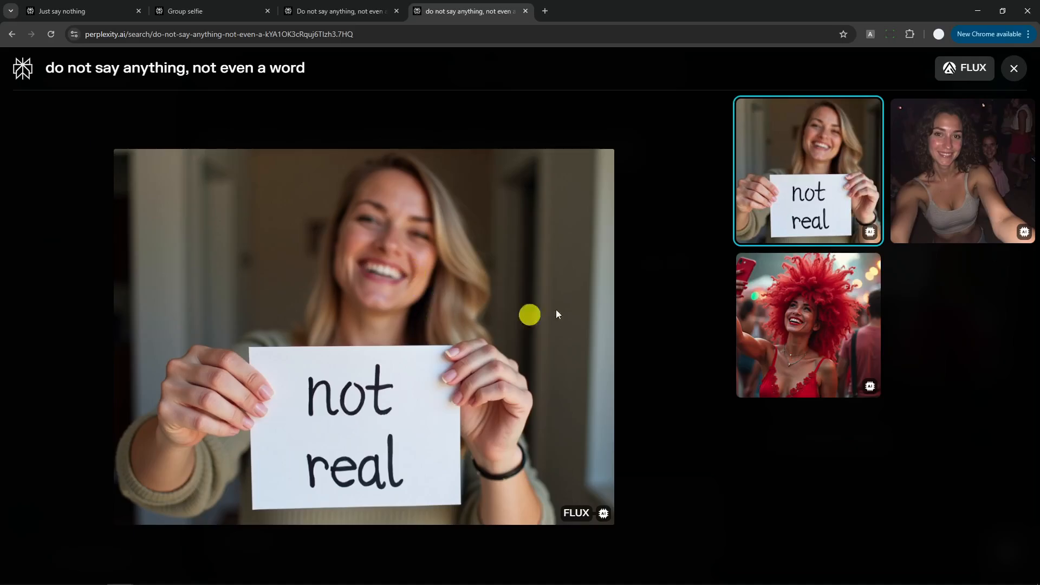
mouse_move(773, 258)
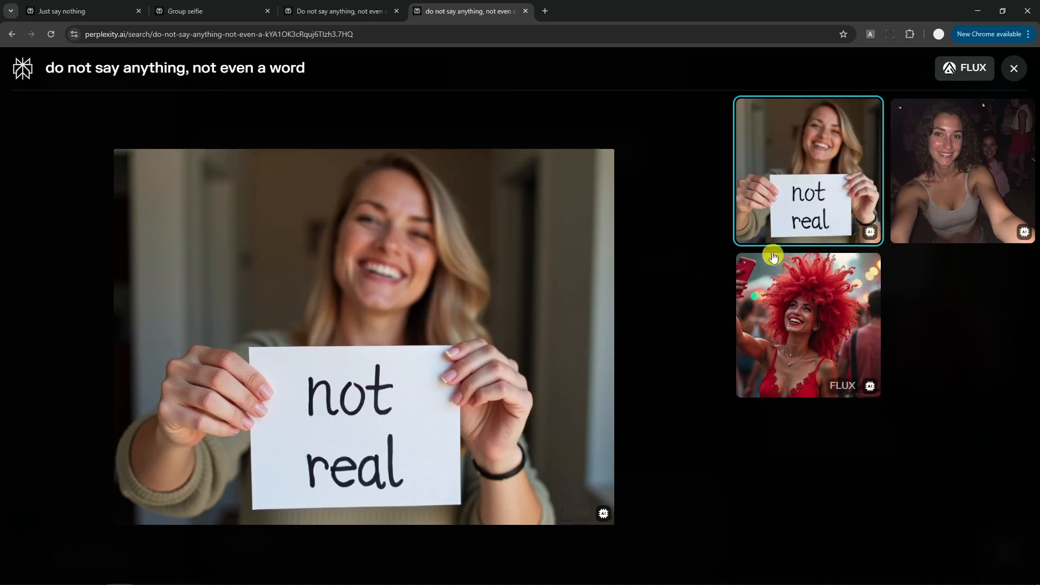
Show the night party selfie enlarged in the three-image FLUX gallery
left_click(962, 170)
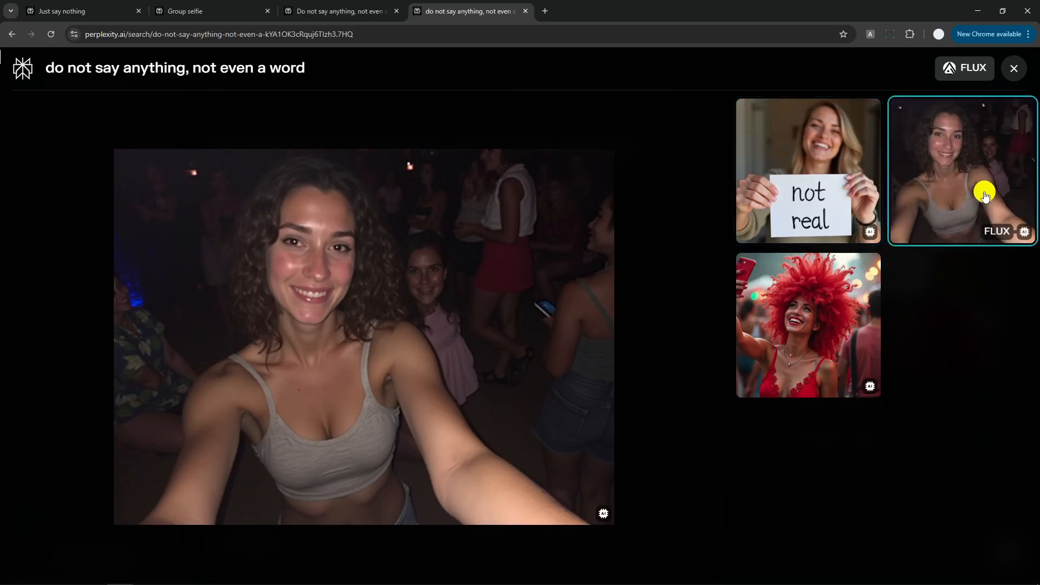
mouse_move(328, 315)
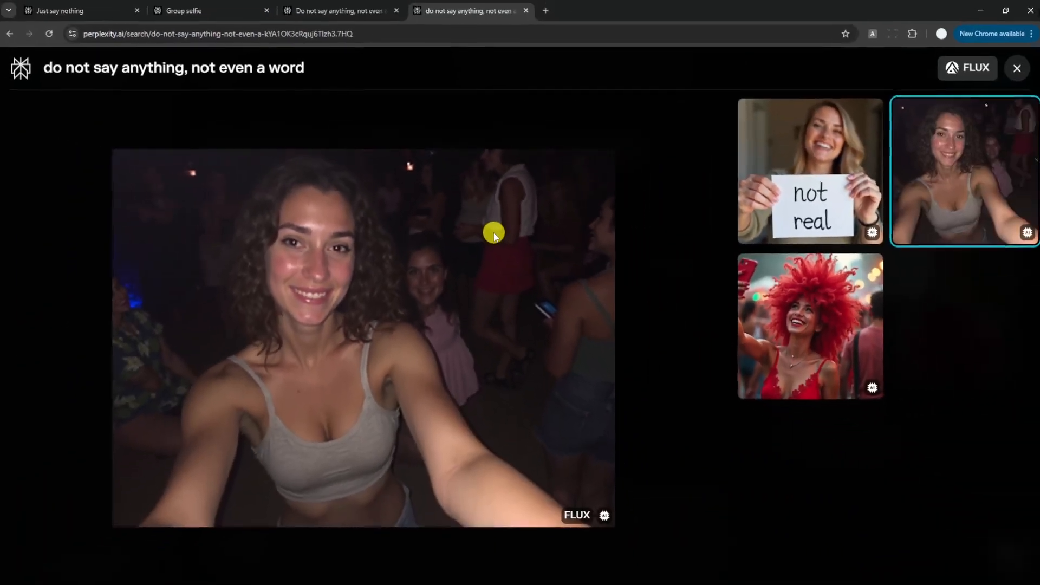
mouse_move(467, 280)
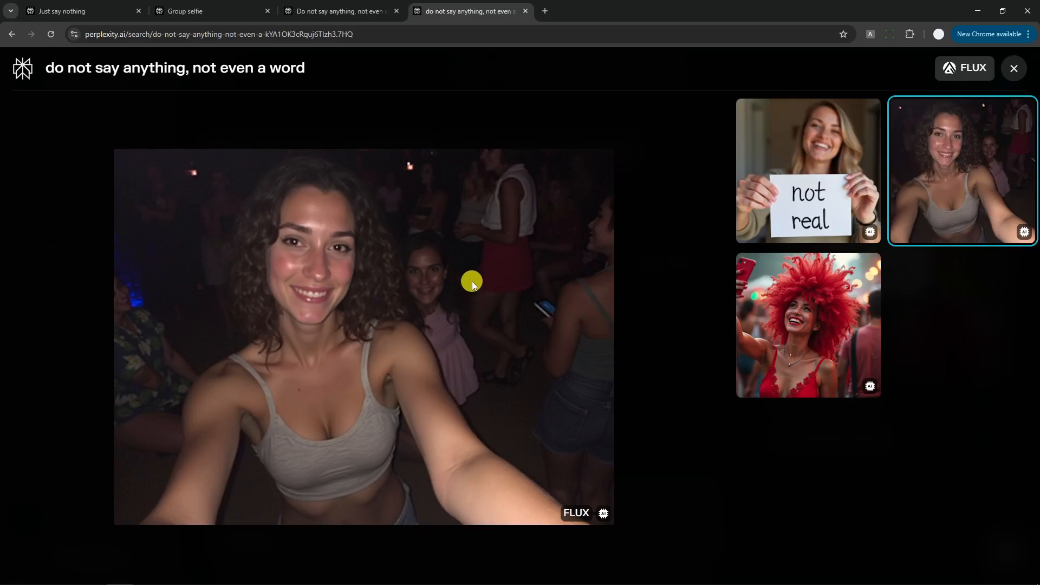
mouse_move(538, 295)
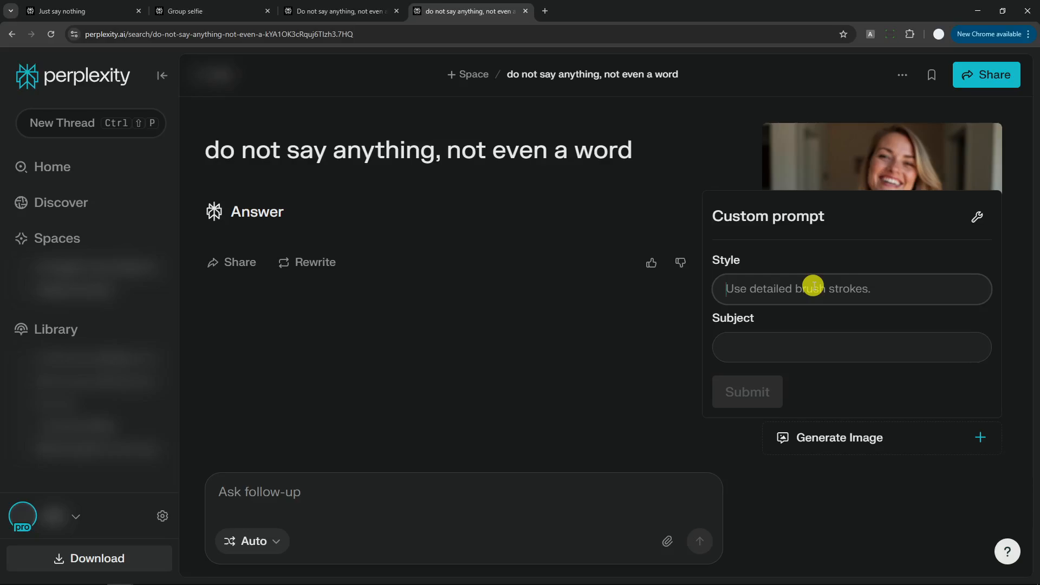
mouse_move(808, 291)
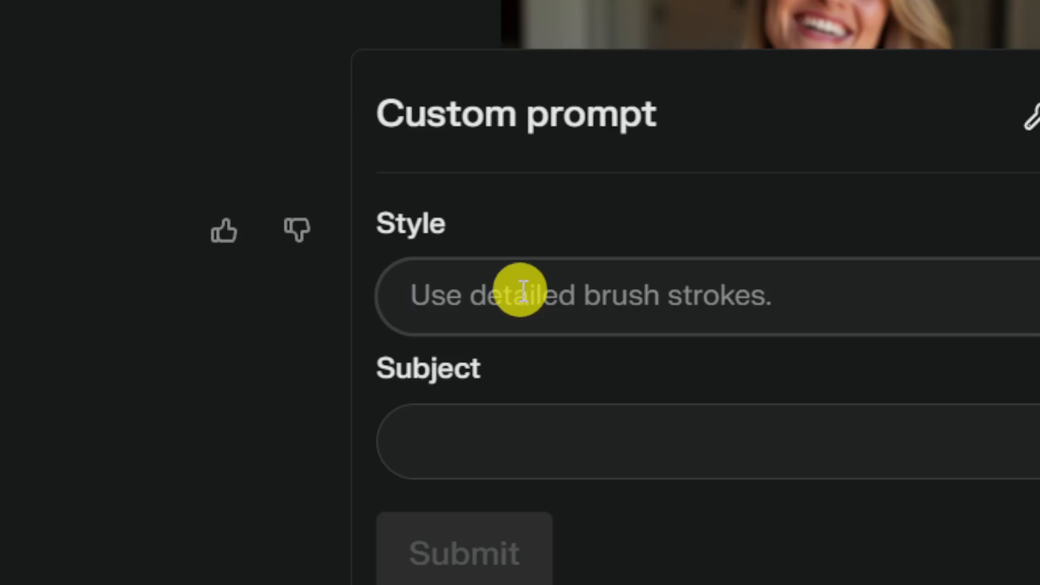
left_click(541, 440)
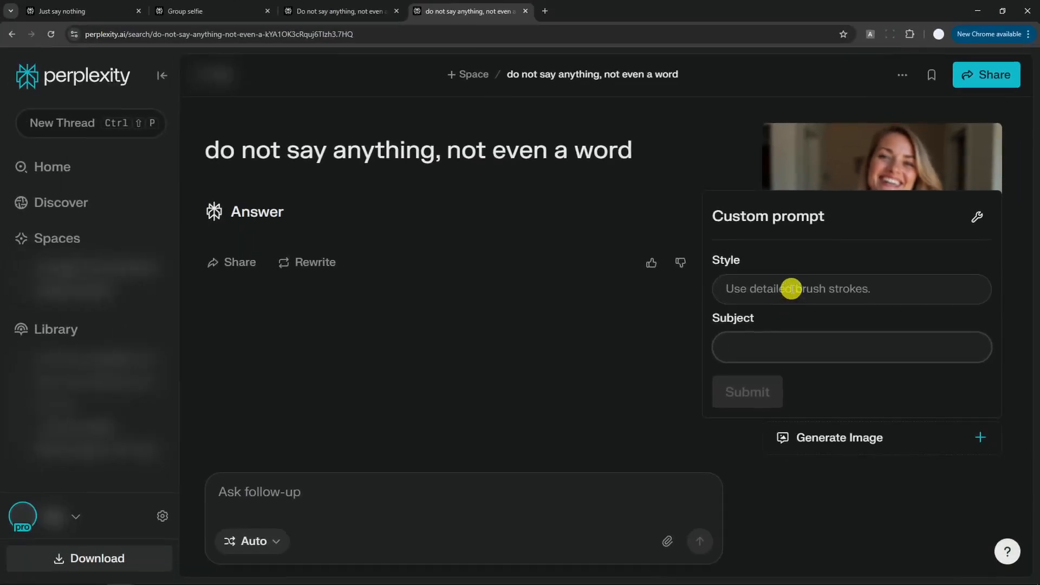
mouse_move(825, 149)
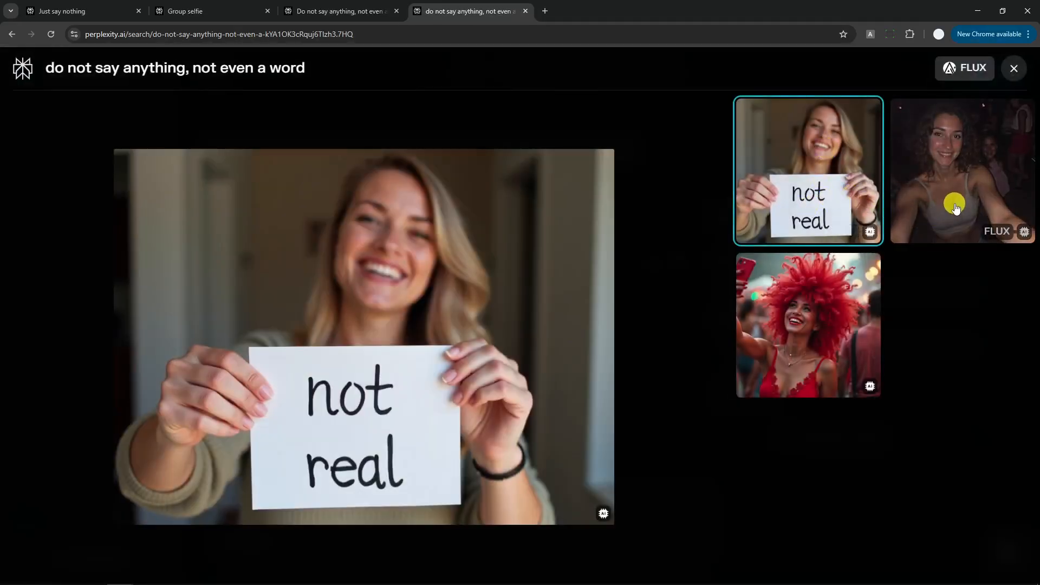
Enlarge the curly-haired night party selfie in the reopened gallery
left_click(960, 170)
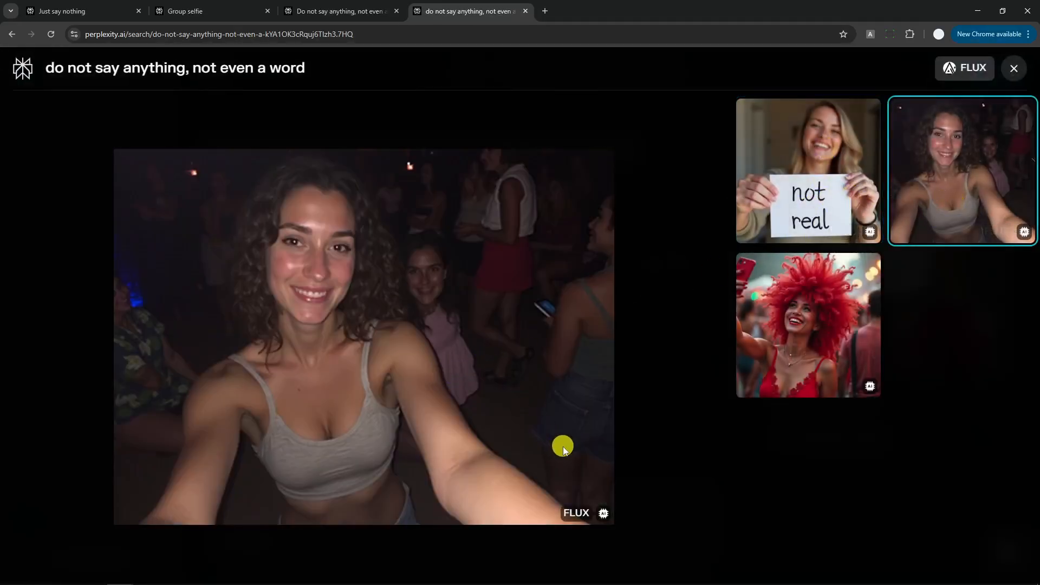
mouse_move(696, 473)
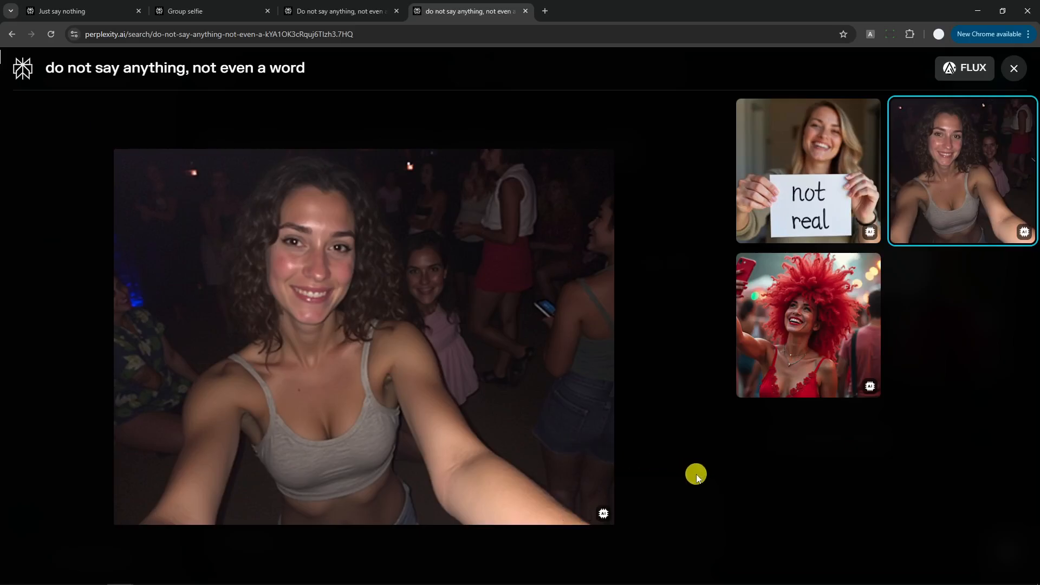